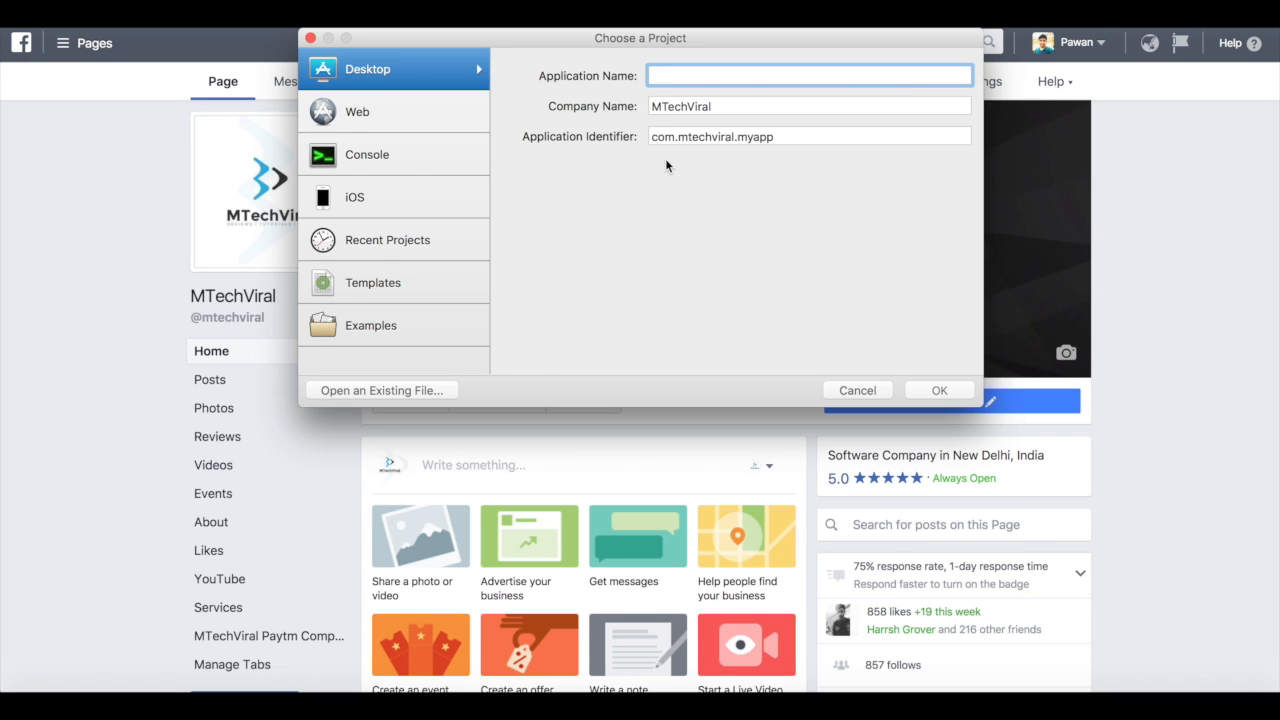
{"action": "mouse_move", "coordinate": [390, 180]}
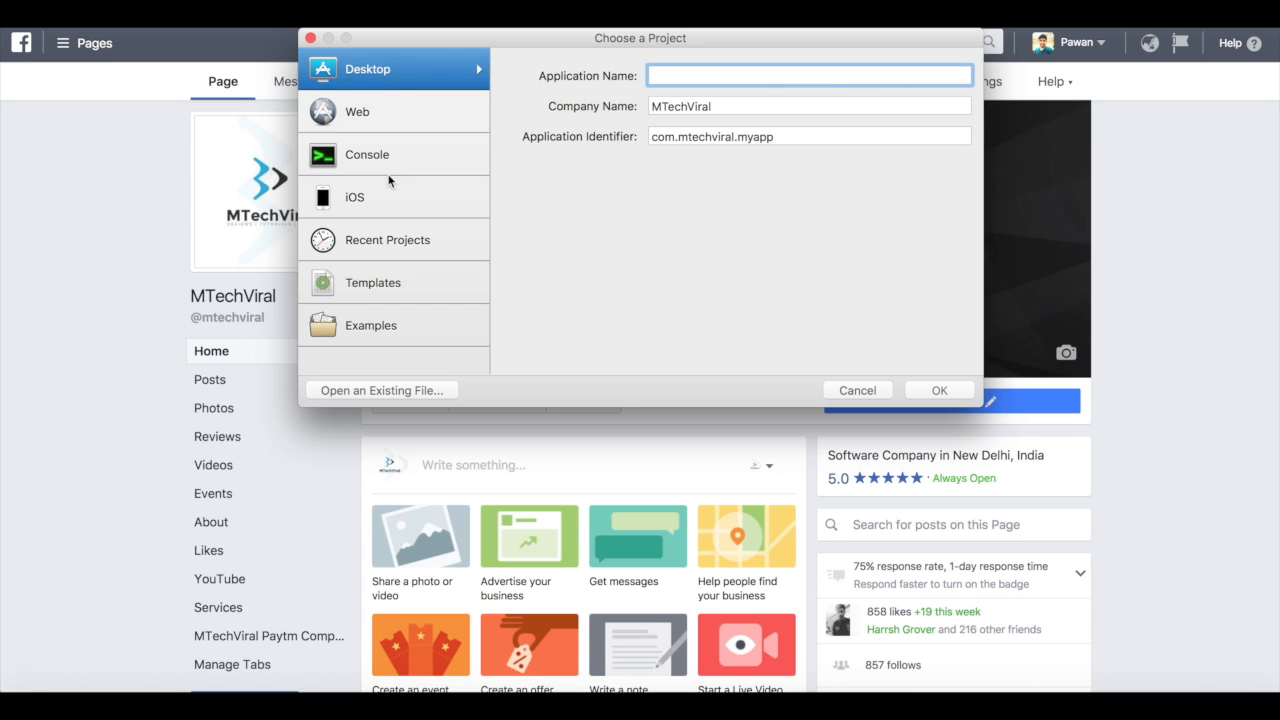
{"action": "mouse_move", "coordinate": [365, 79]}
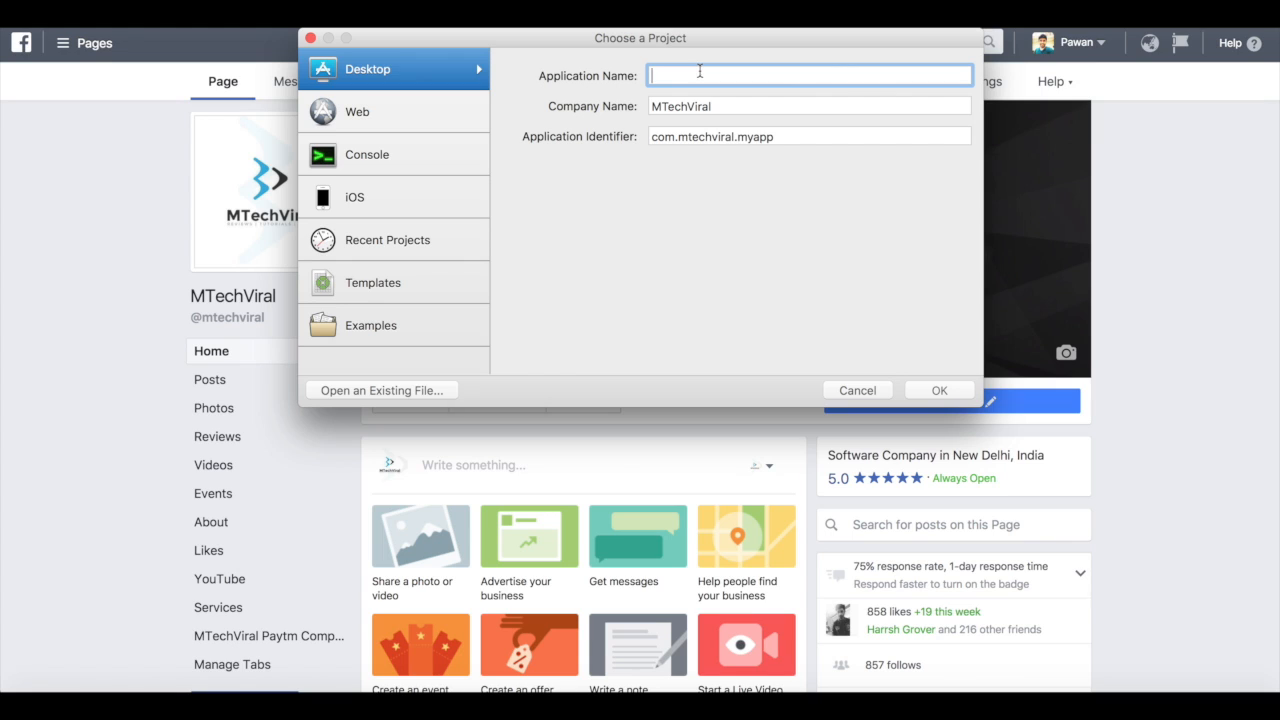
Create a new desktop application project with the application name MyBrowser.
{"action": "type", "text": "MyBro"}
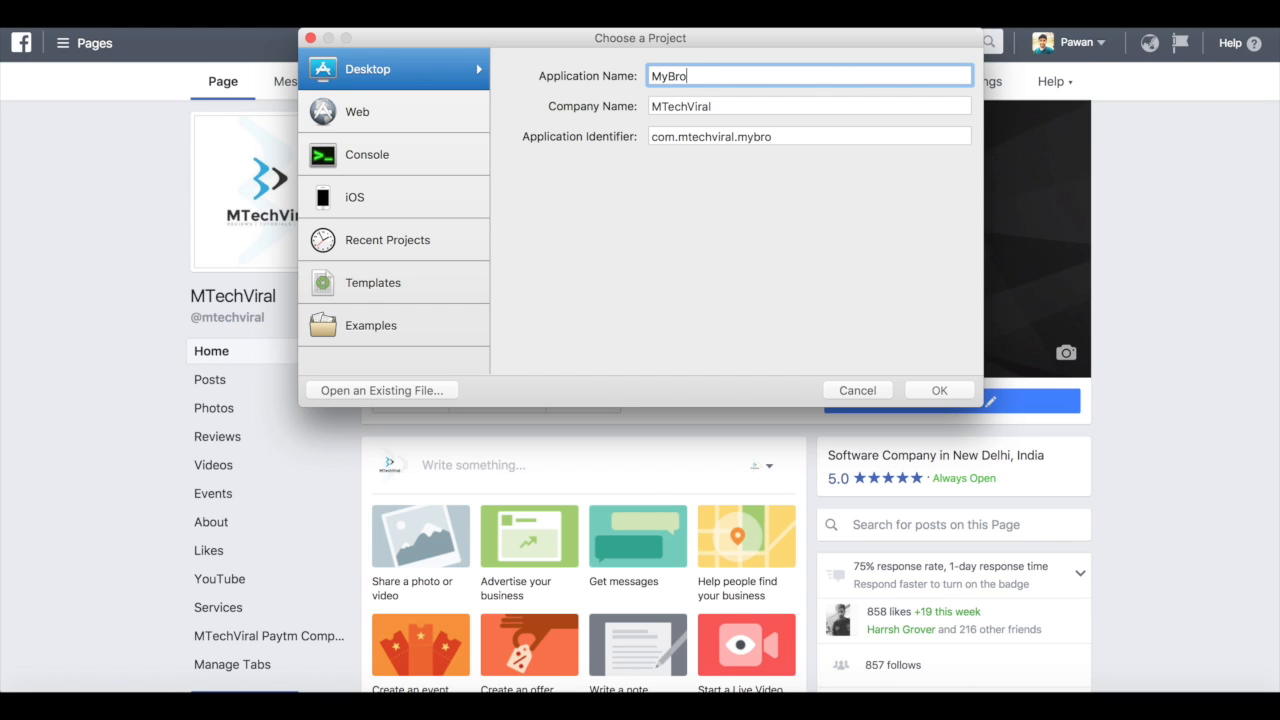
{"action": "type", "text": "wser"}
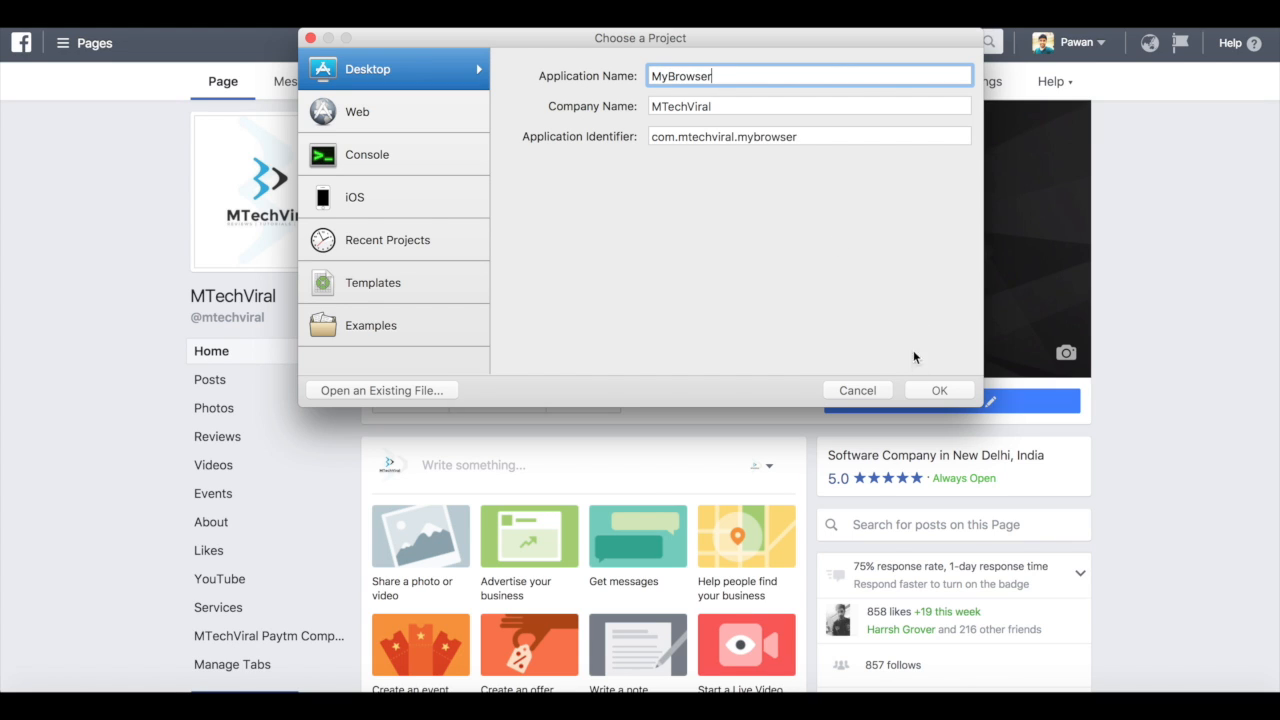
{"action": "left_click", "coordinate": [938, 390]}
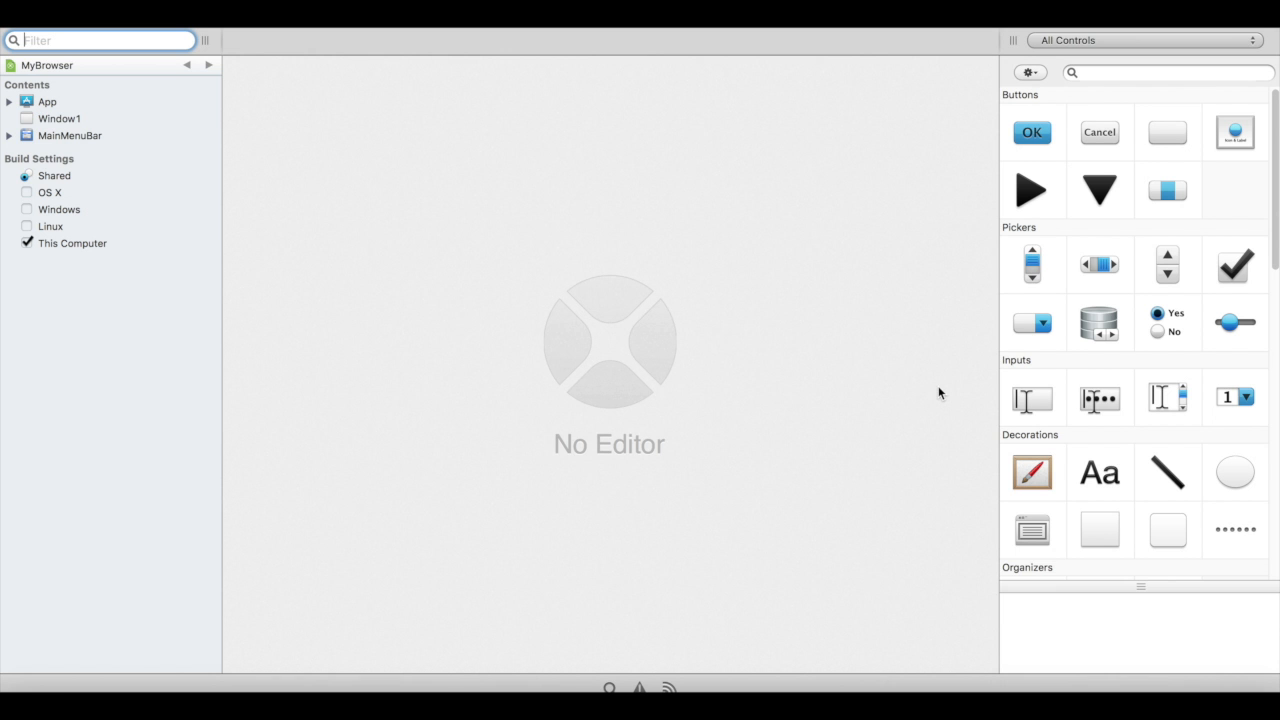
Select Window1, then view the Windows build settings showing MyBrowser.exe and company MTechViral.
{"action": "left_click", "coordinate": [59, 118]}
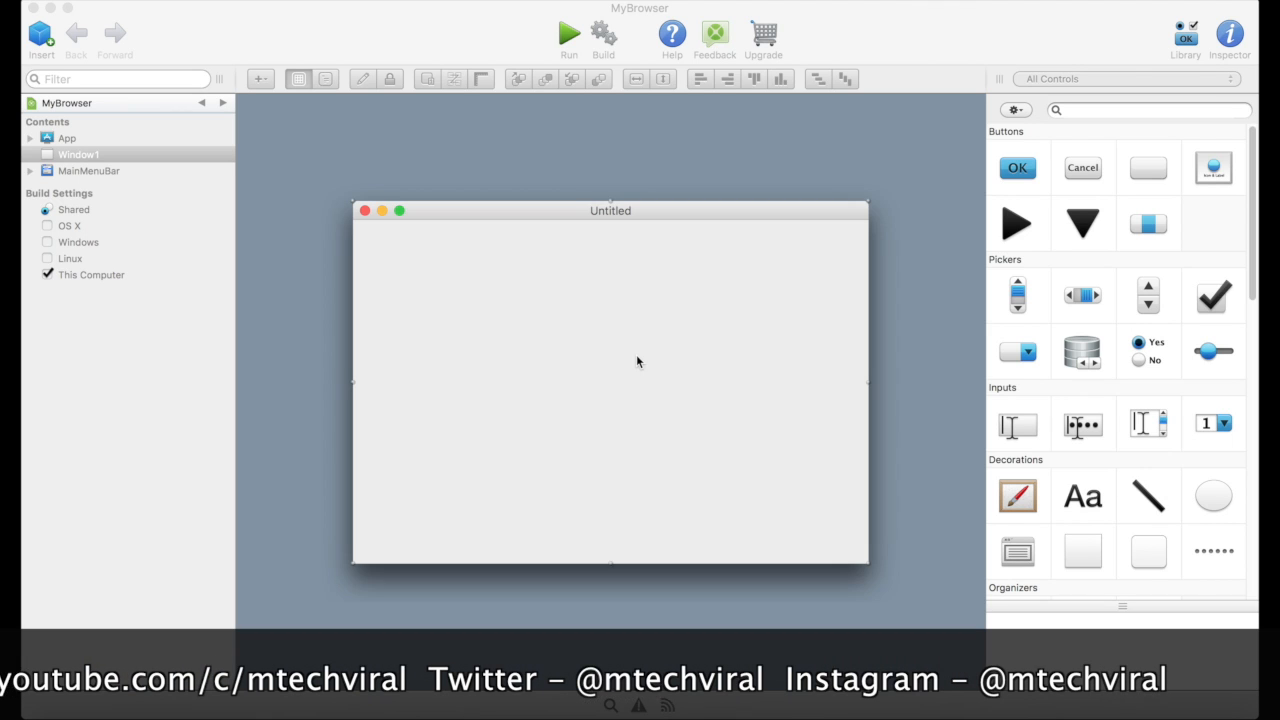
{"action": "mouse_move", "coordinate": [83, 245]}
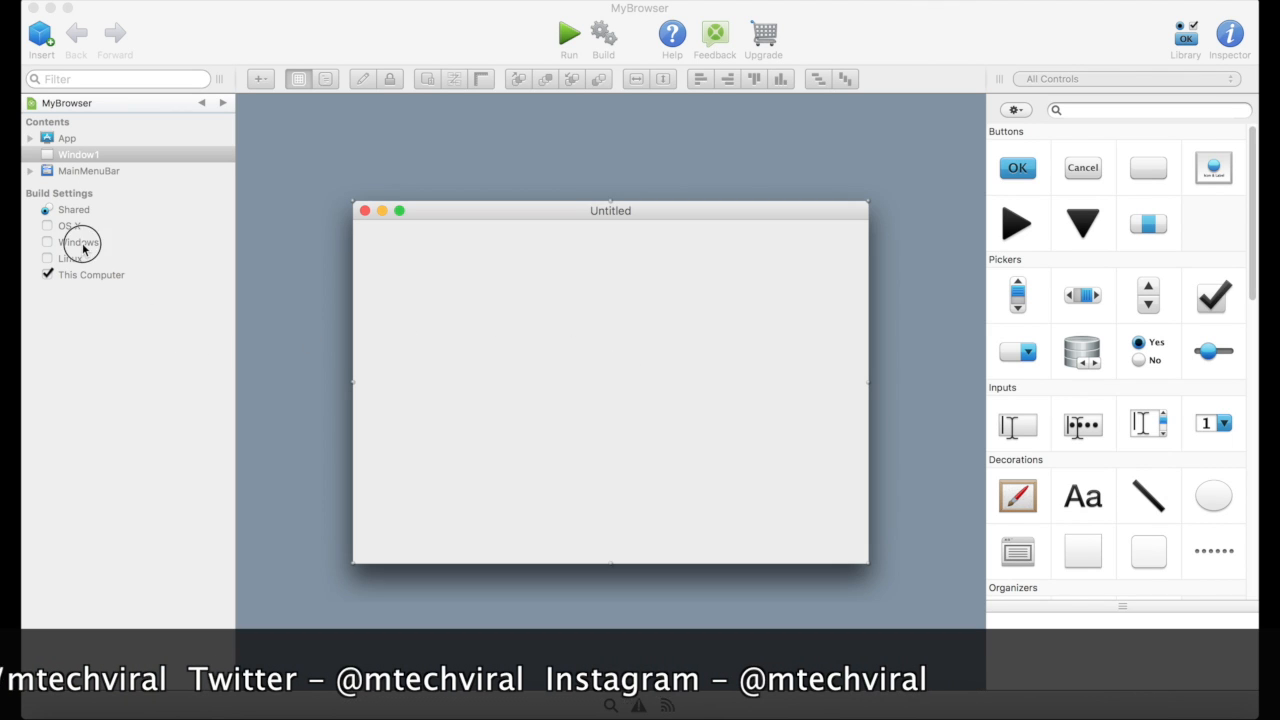
{"action": "left_click", "coordinate": [79, 242]}
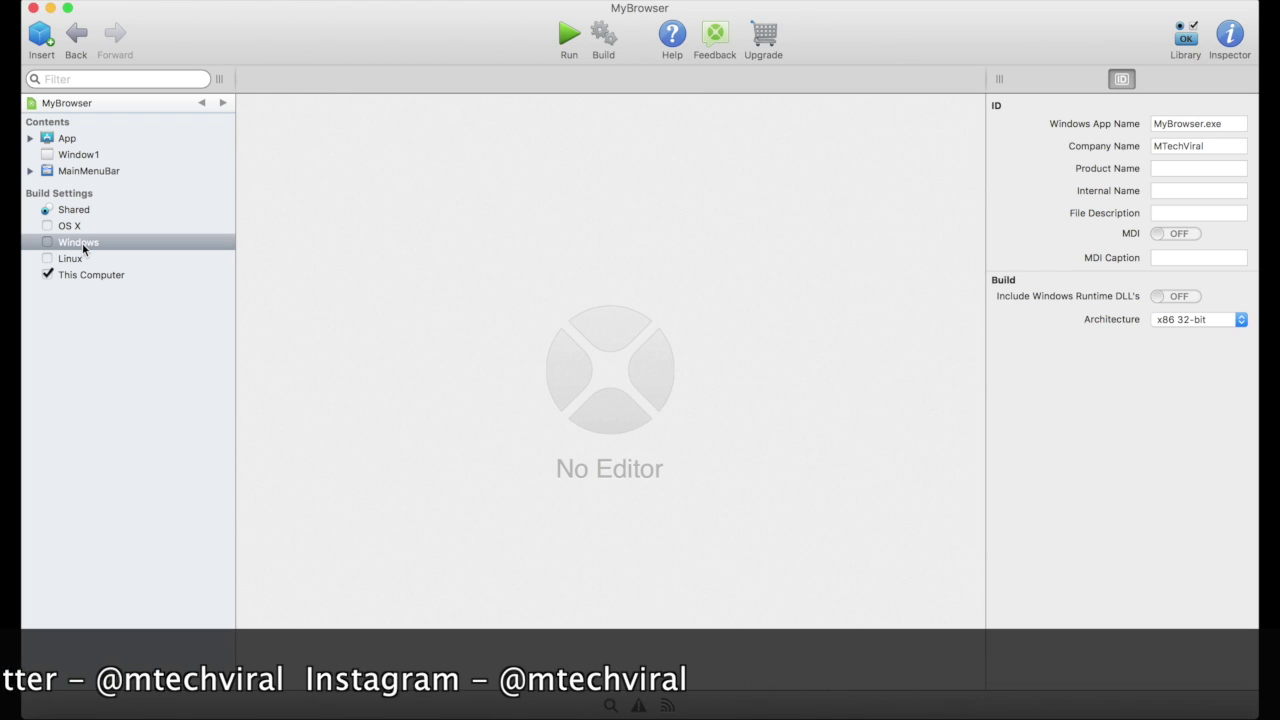
{"action": "mouse_move", "coordinate": [106, 280]}
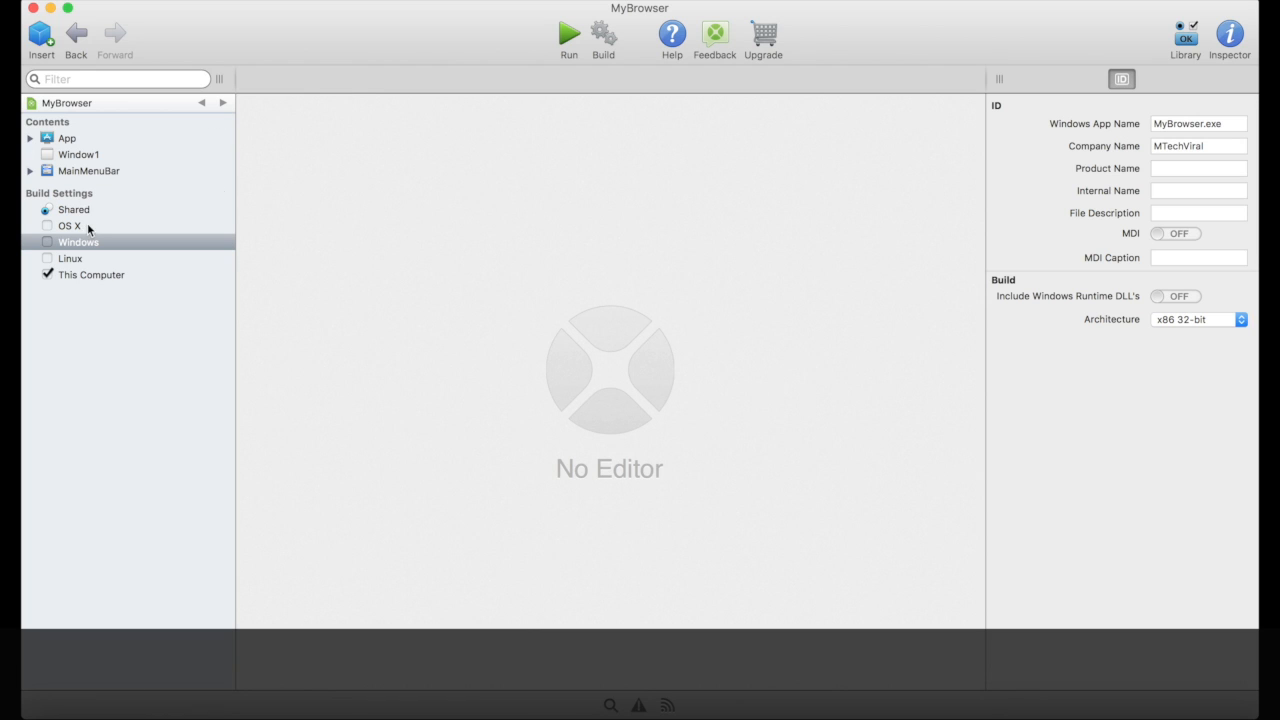
{"action": "mouse_move", "coordinate": [75, 157]}
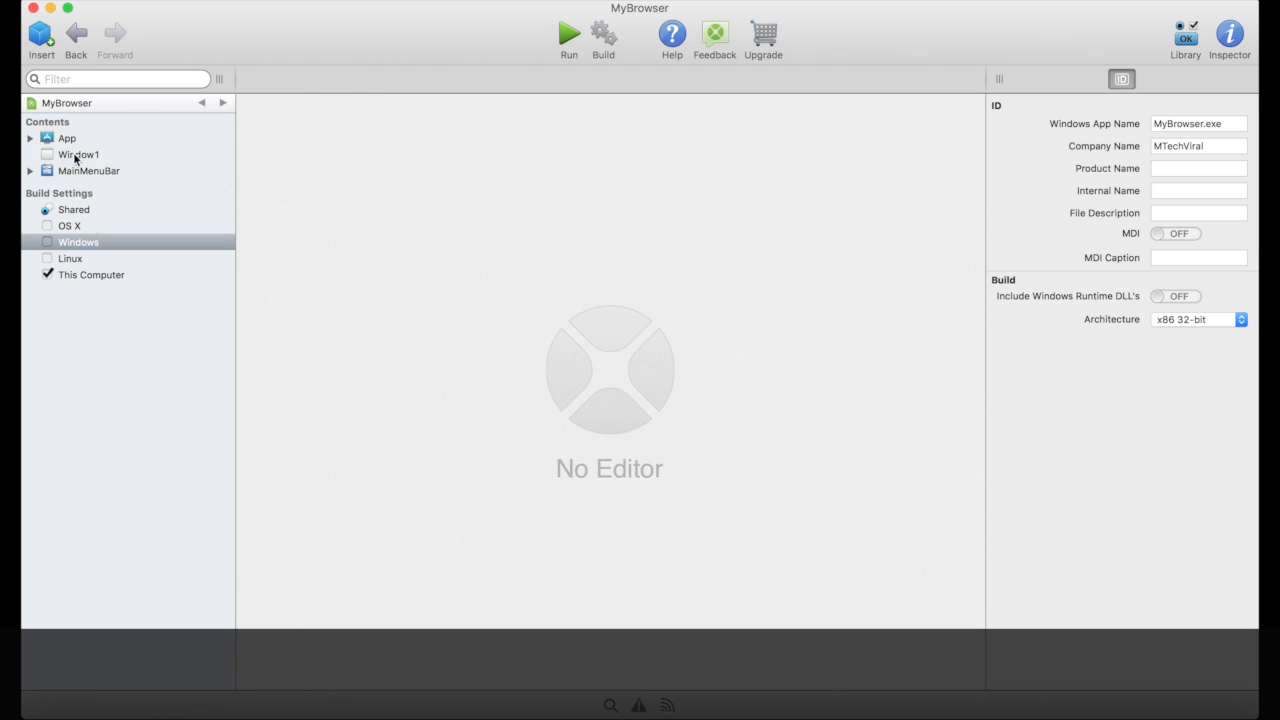
Reopen Window1's 600×400 layout editor with the control Library showing.
{"action": "left_click", "coordinate": [78, 154]}
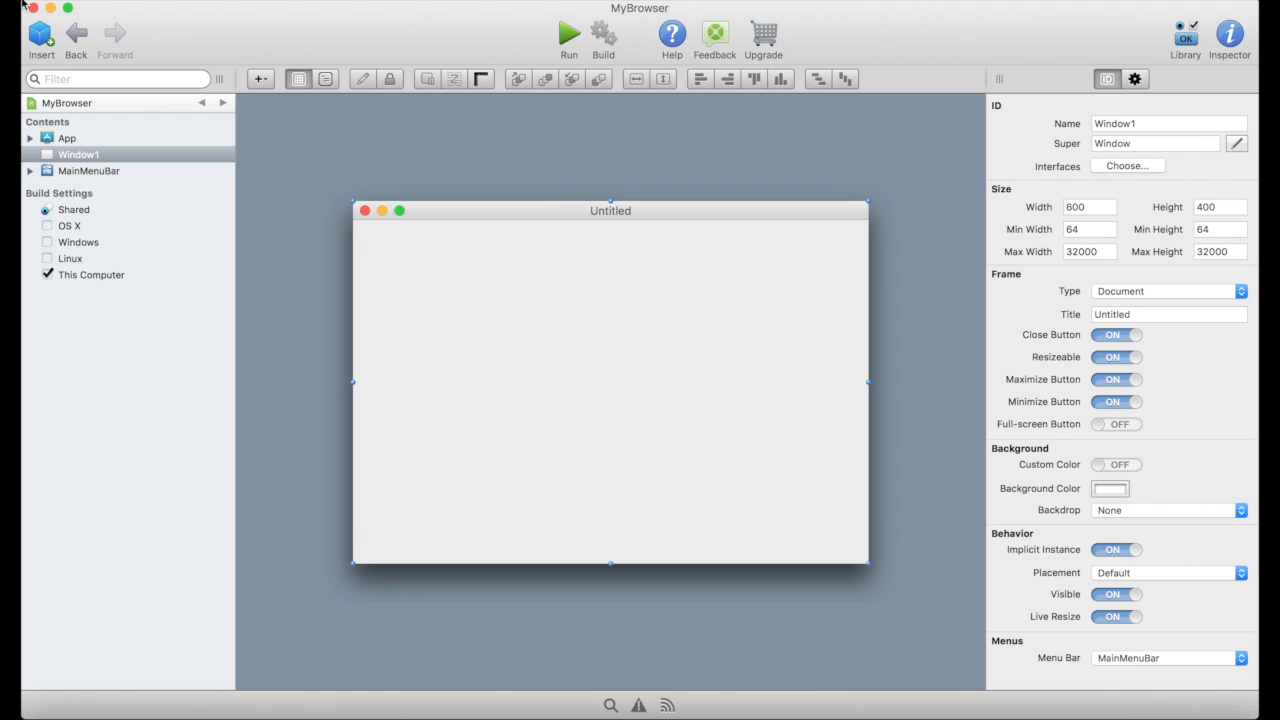
{"action": "mouse_move", "coordinate": [1256, 135]}
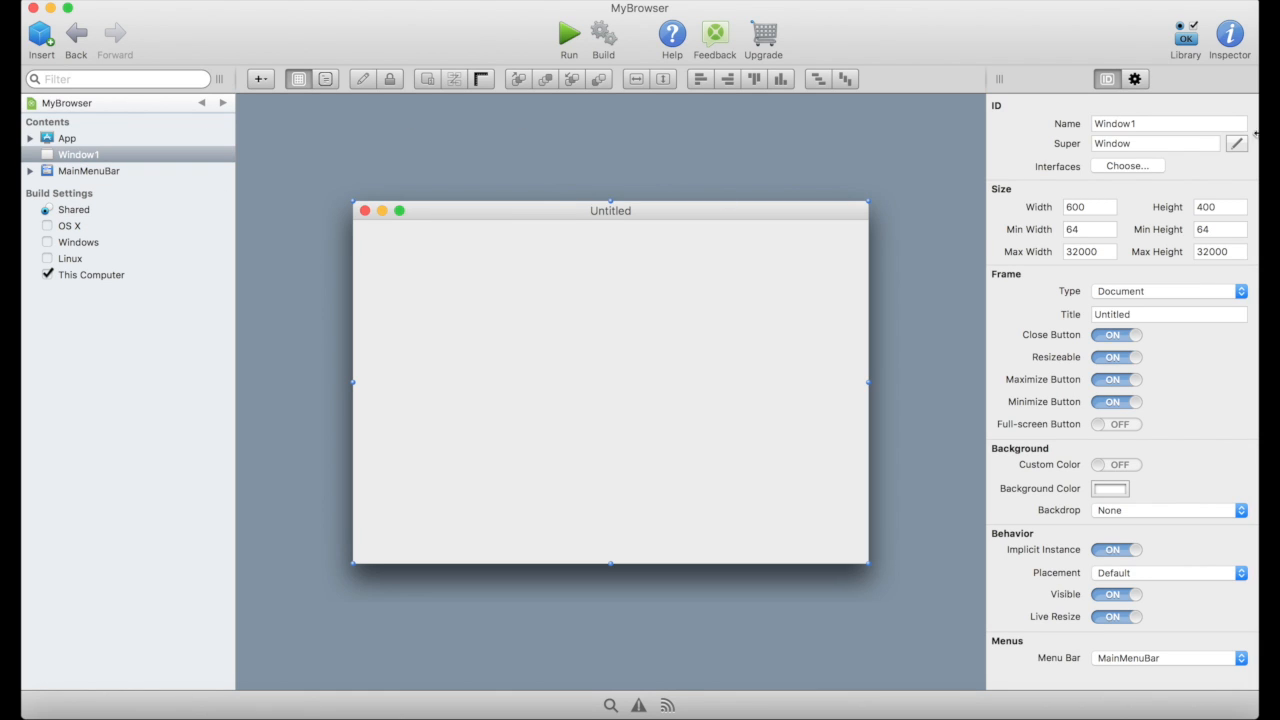
{"action": "left_click", "coordinate": [1185, 35]}
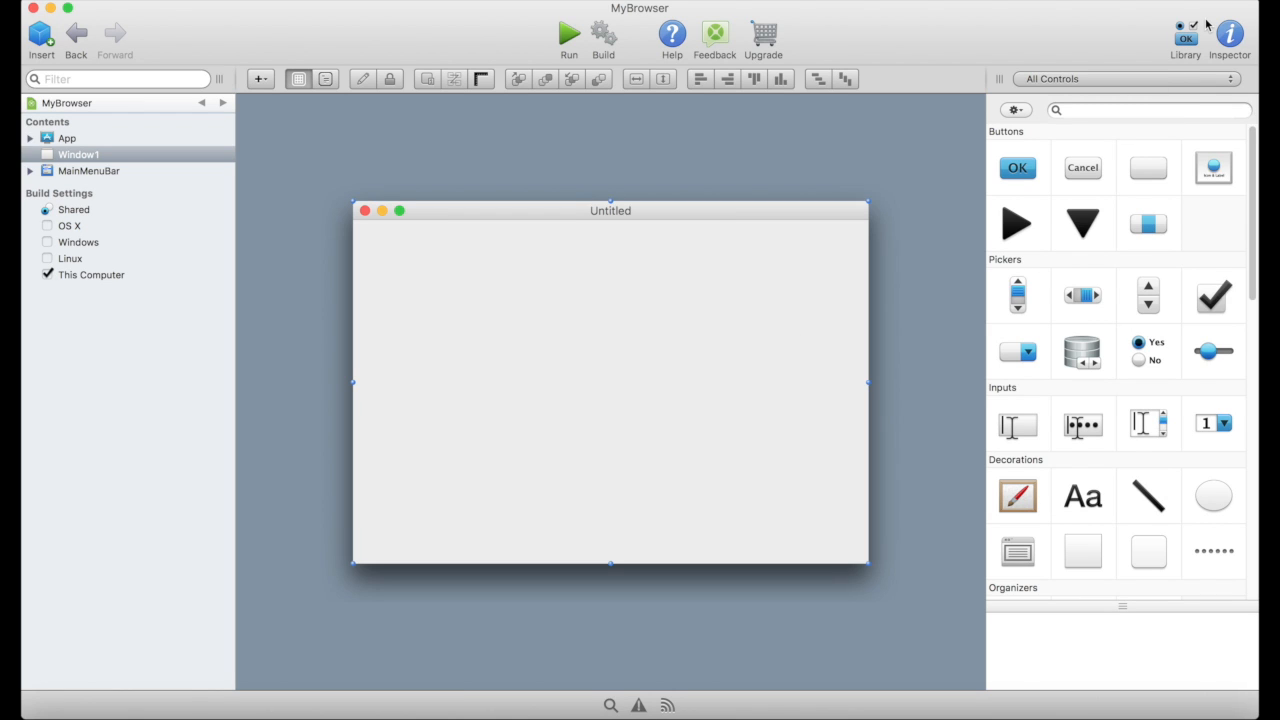
{"action": "mouse_move", "coordinate": [1229, 35]}
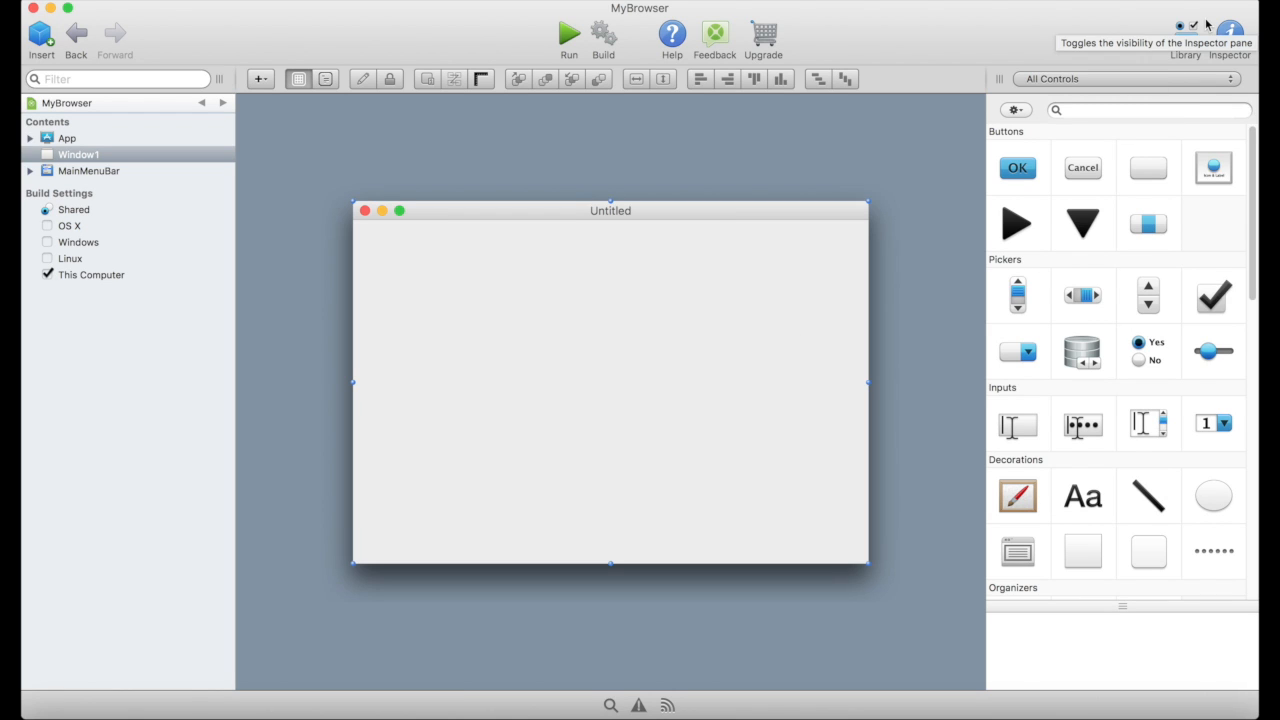
{"action": "mouse_move", "coordinate": [1201, 261]}
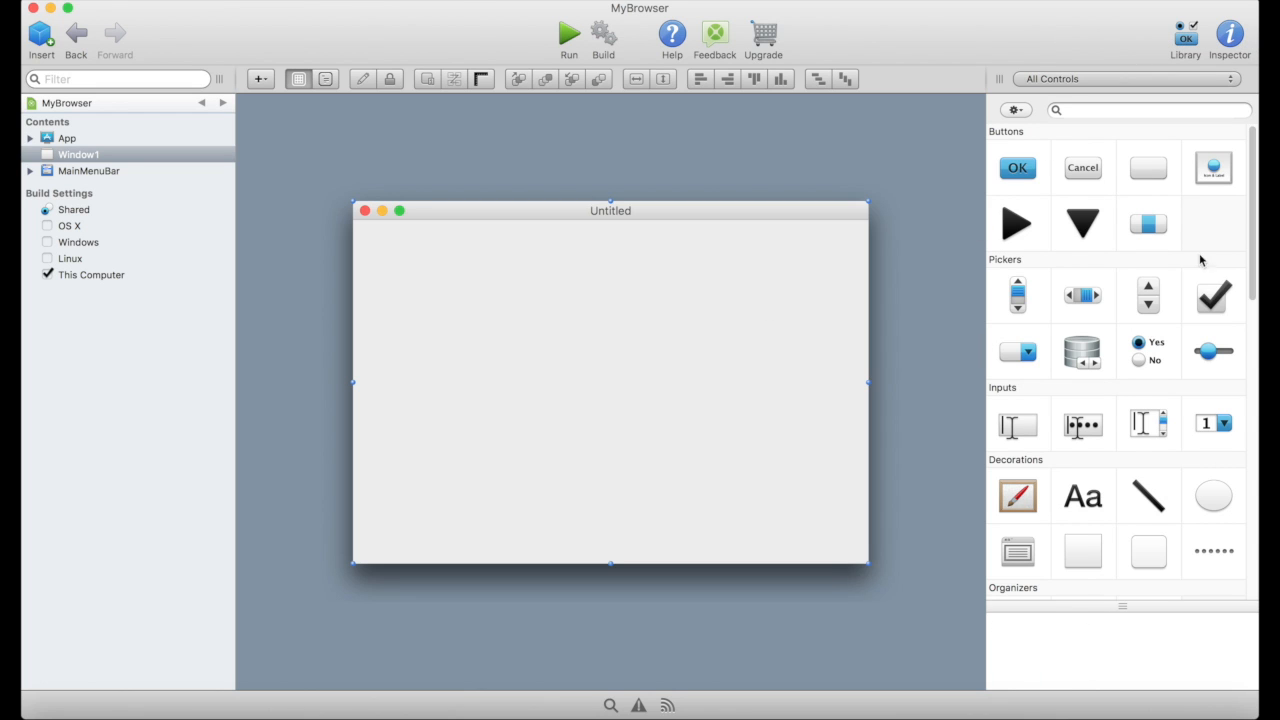
{"action": "mouse_move", "coordinate": [1148, 223]}
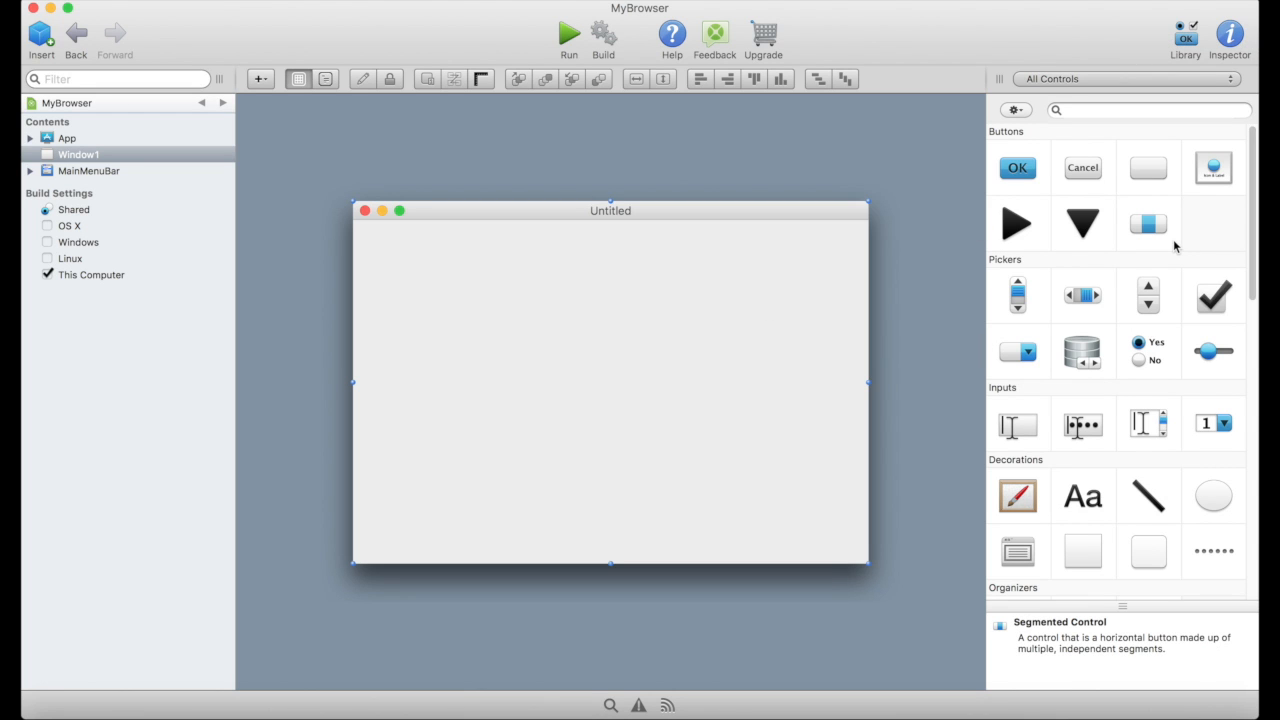
Add a TextField stretched across Window1's top and an OK push button to its right.
{"action": "left_click", "coordinate": [1018, 424]}
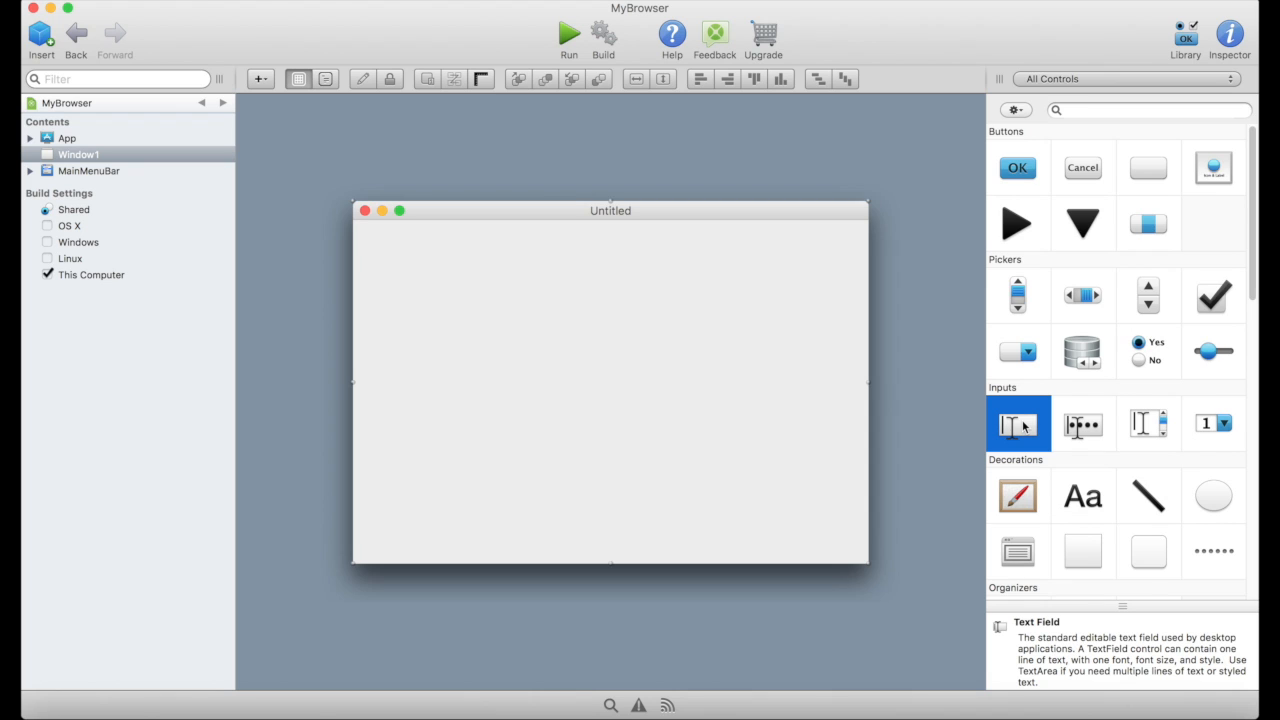
{"action": "left_click_drag", "start_coordinate": [1017, 423], "coordinate": [450, 252]}
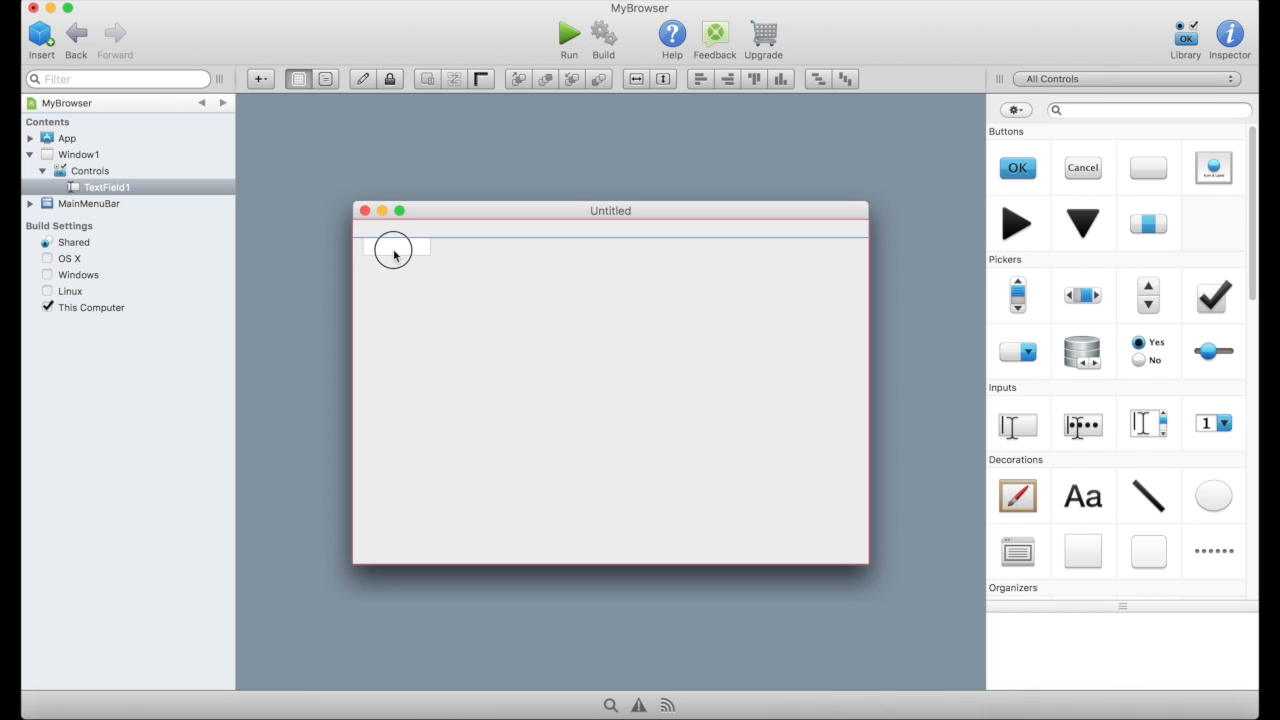
{"action": "left_click_drag", "start_coordinate": [393, 248], "coordinate": [632, 248]}
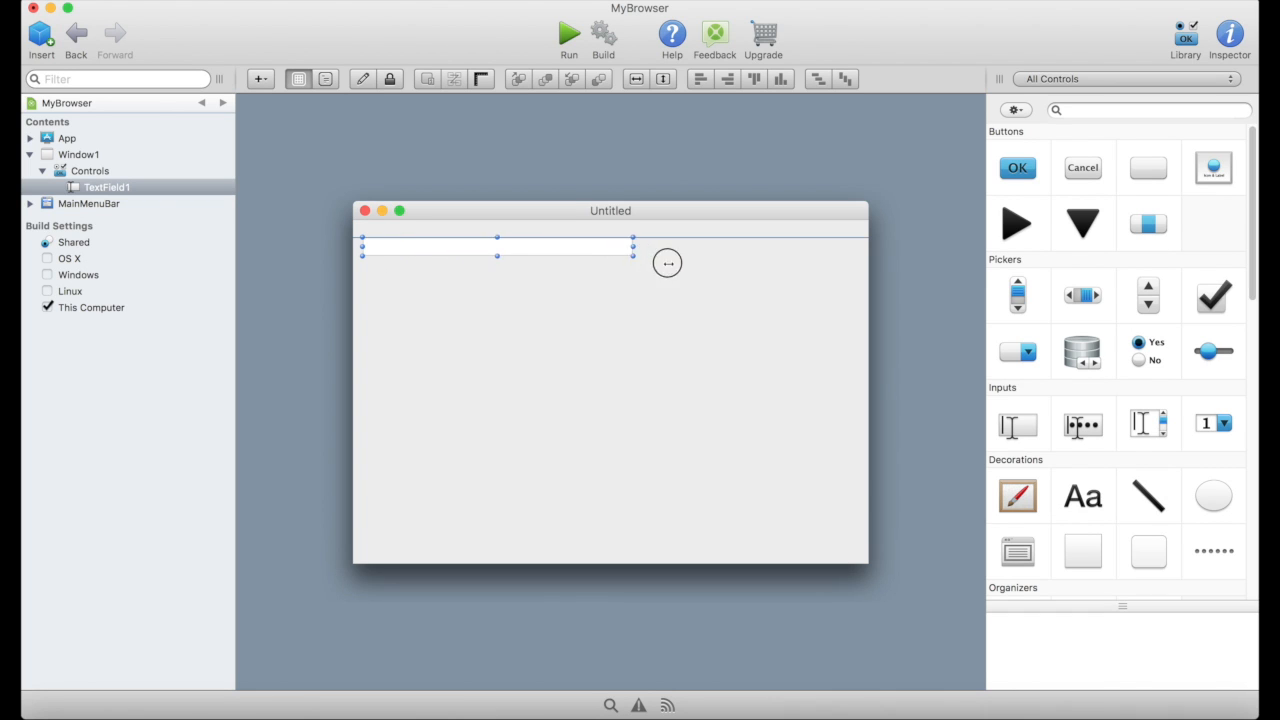
{"action": "left_click_drag", "start_coordinate": [633, 246], "coordinate": [767, 246]}
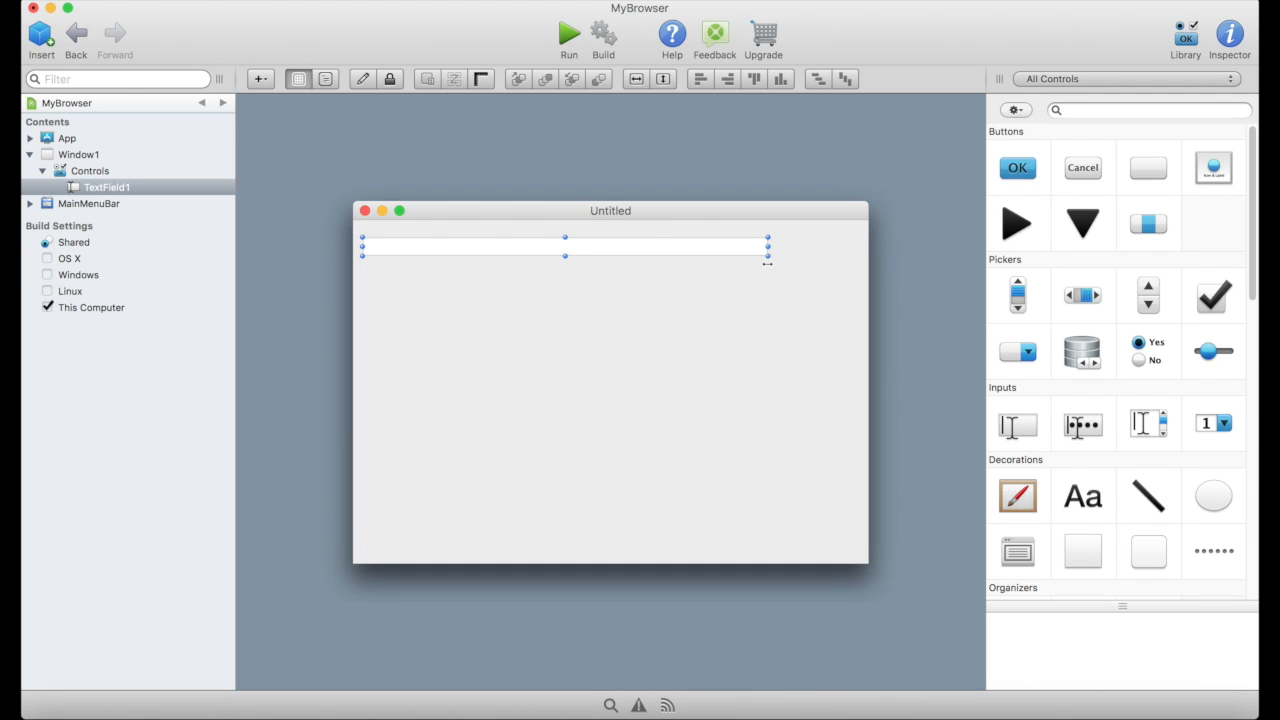
{"action": "mouse_move", "coordinate": [1017, 167]}
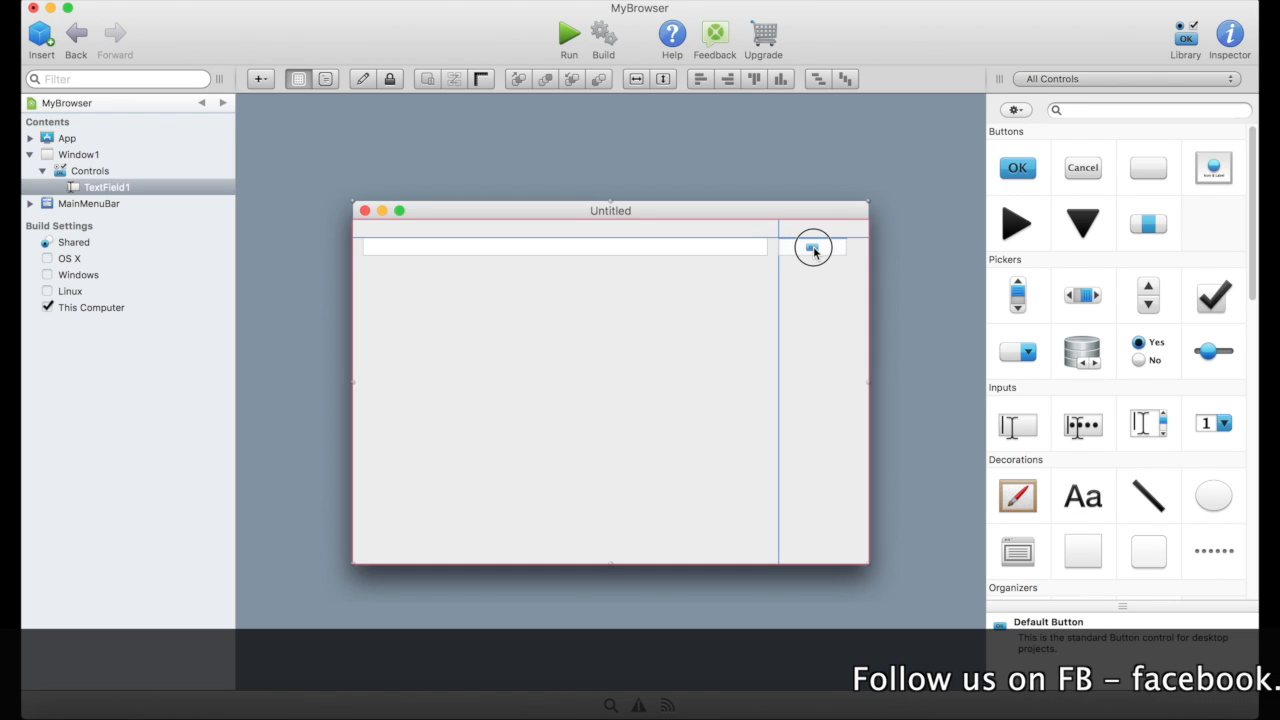
{"action": "left_click", "coordinate": [813, 247]}
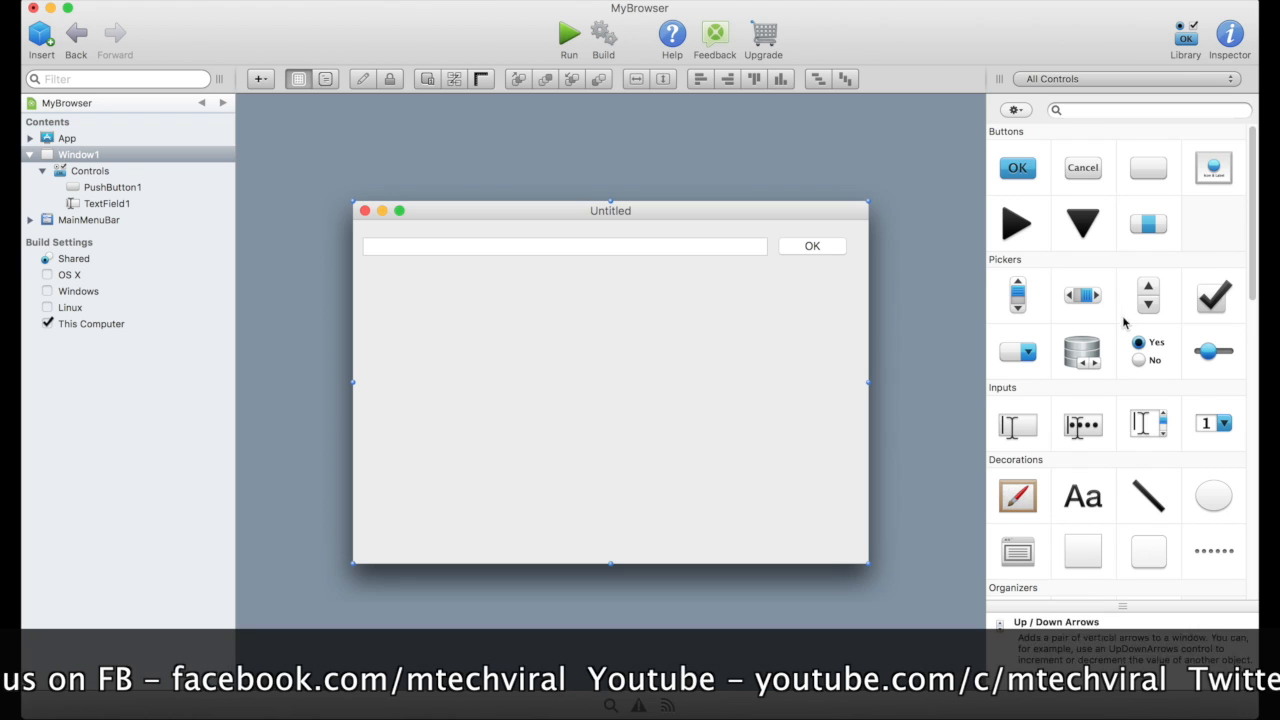
{"action": "mouse_move", "coordinate": [1082, 295]}
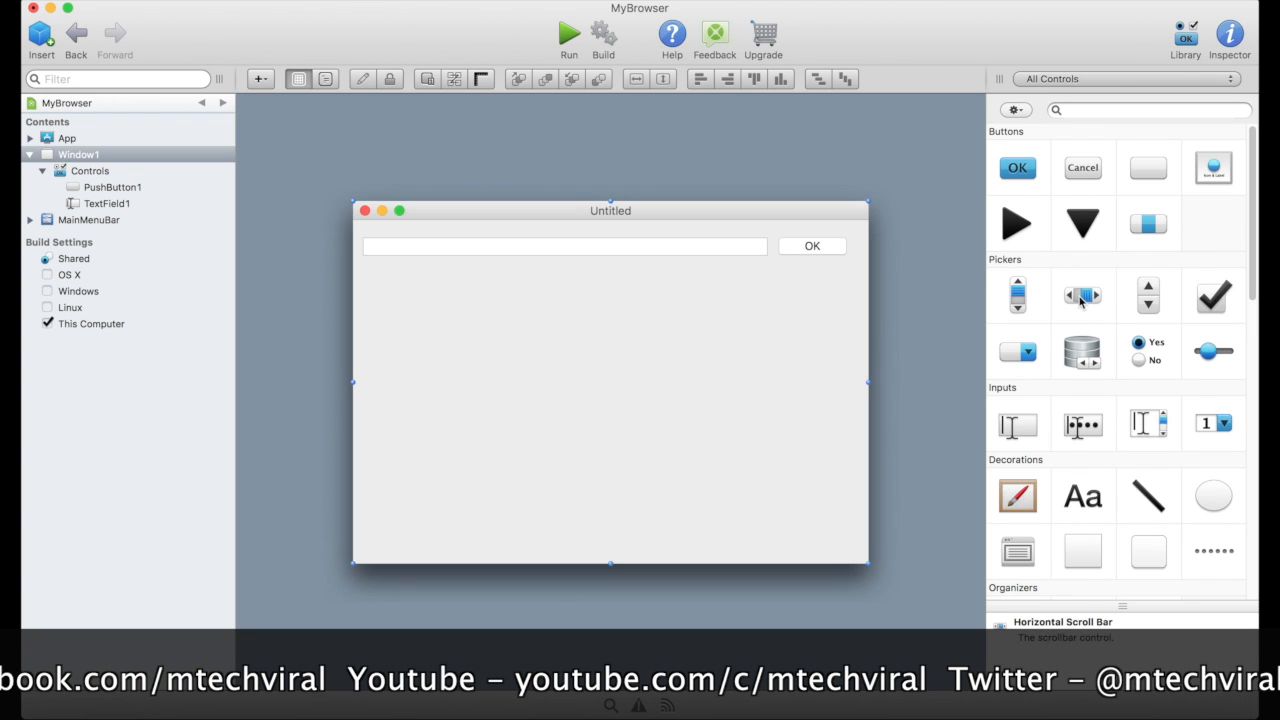
Choose the HTML Viewer control from the Library's Viewers section.
{"action": "scroll", "scroll_direction": "down", "scroll_amount": 3}
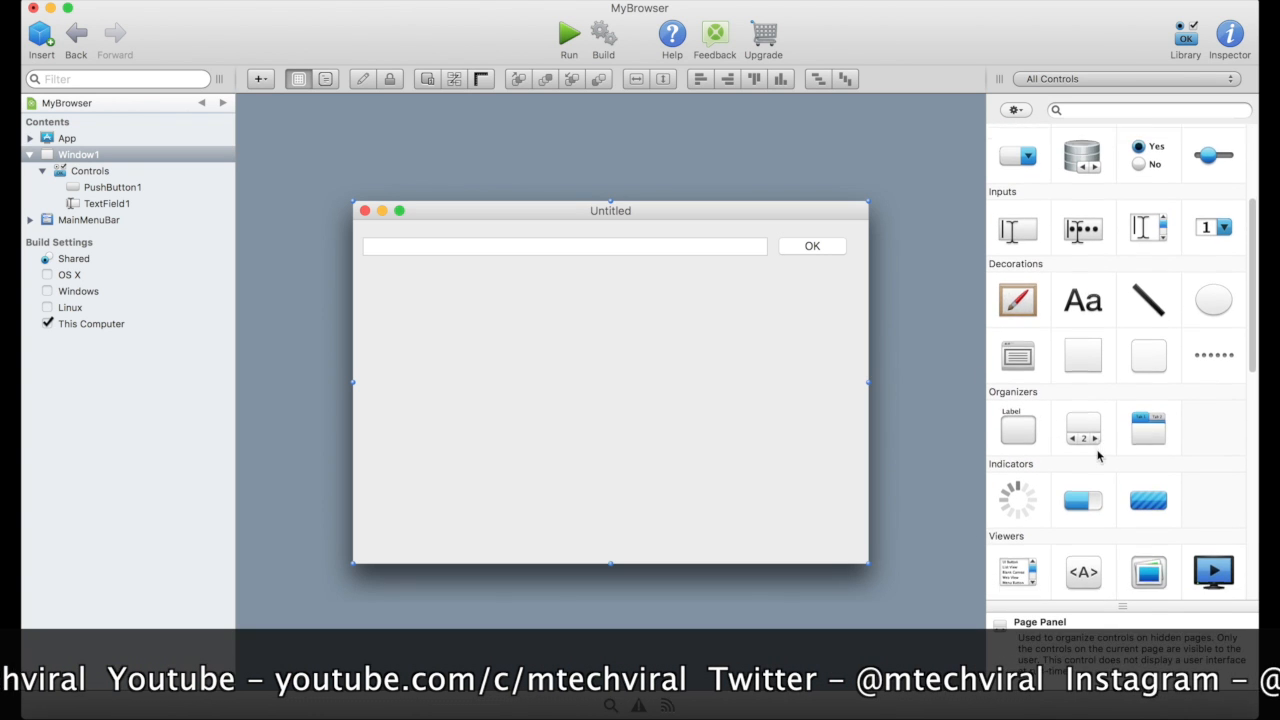
{"action": "scroll", "scroll_direction": "down", "scroll_amount": 3}
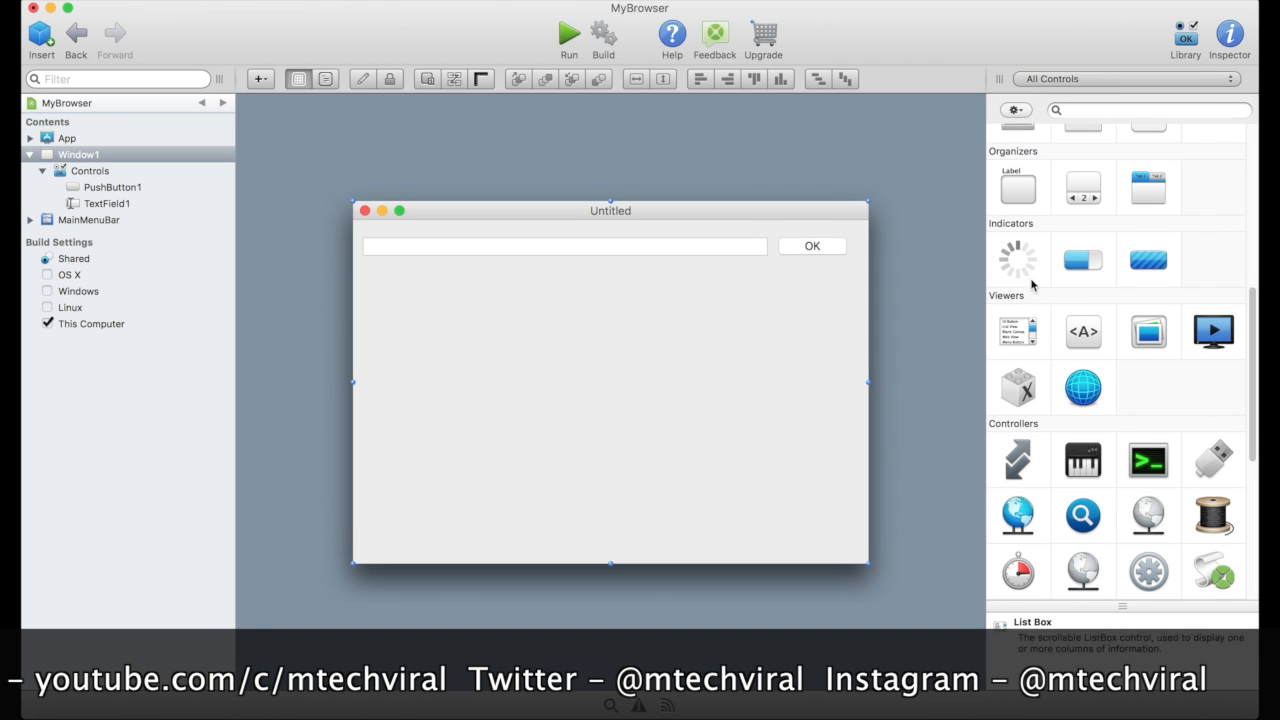
{"action": "mouse_move", "coordinate": [1010, 310]}
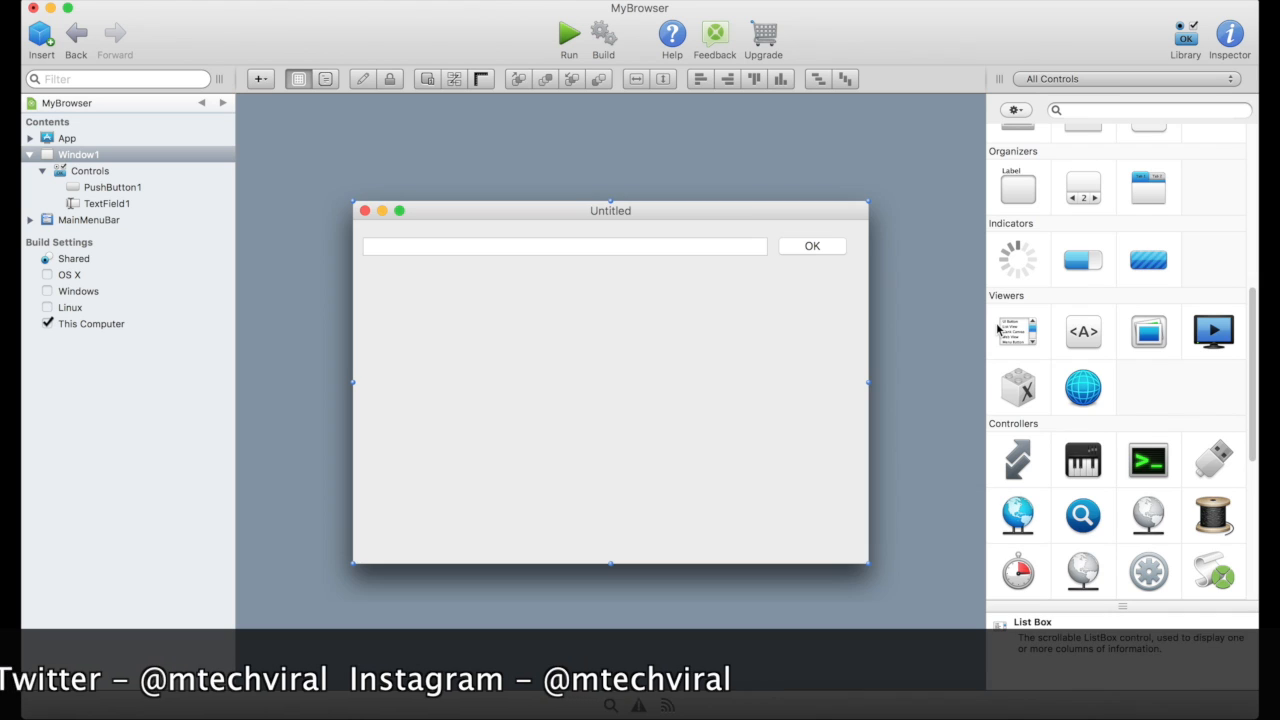
{"action": "left_click", "coordinate": [1083, 331]}
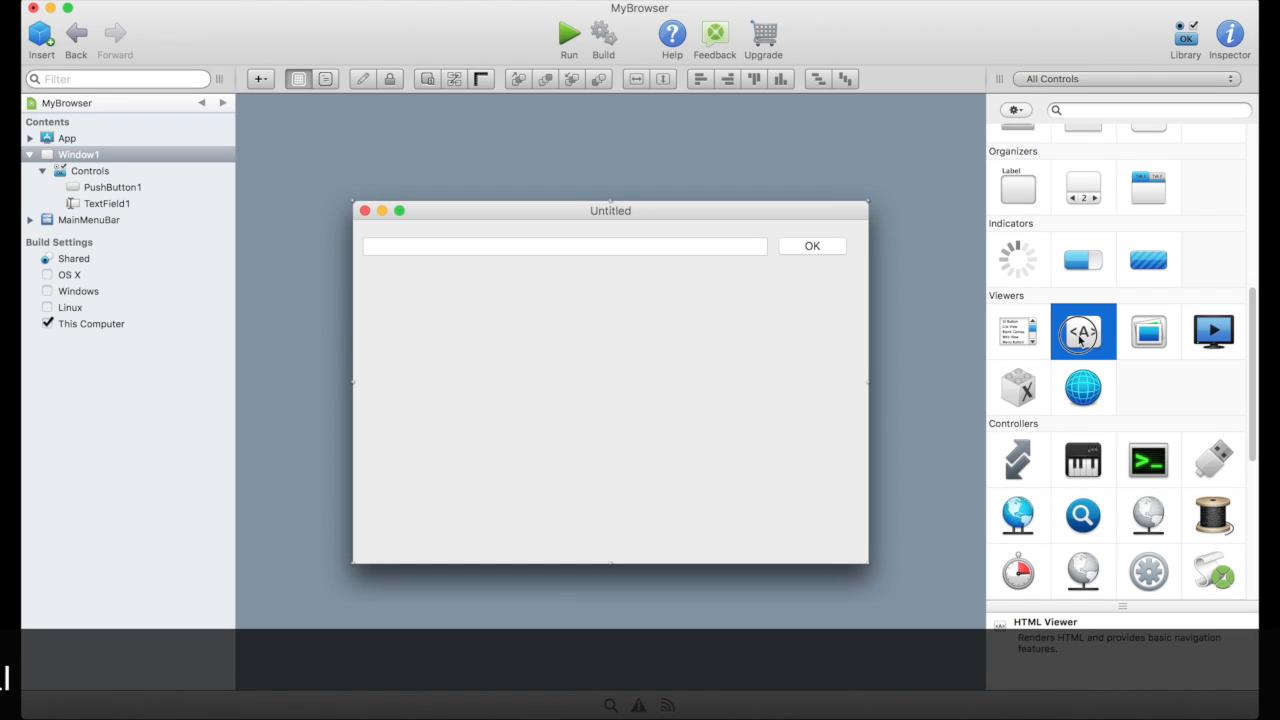
{"action": "mouse_move", "coordinate": [1005, 633]}
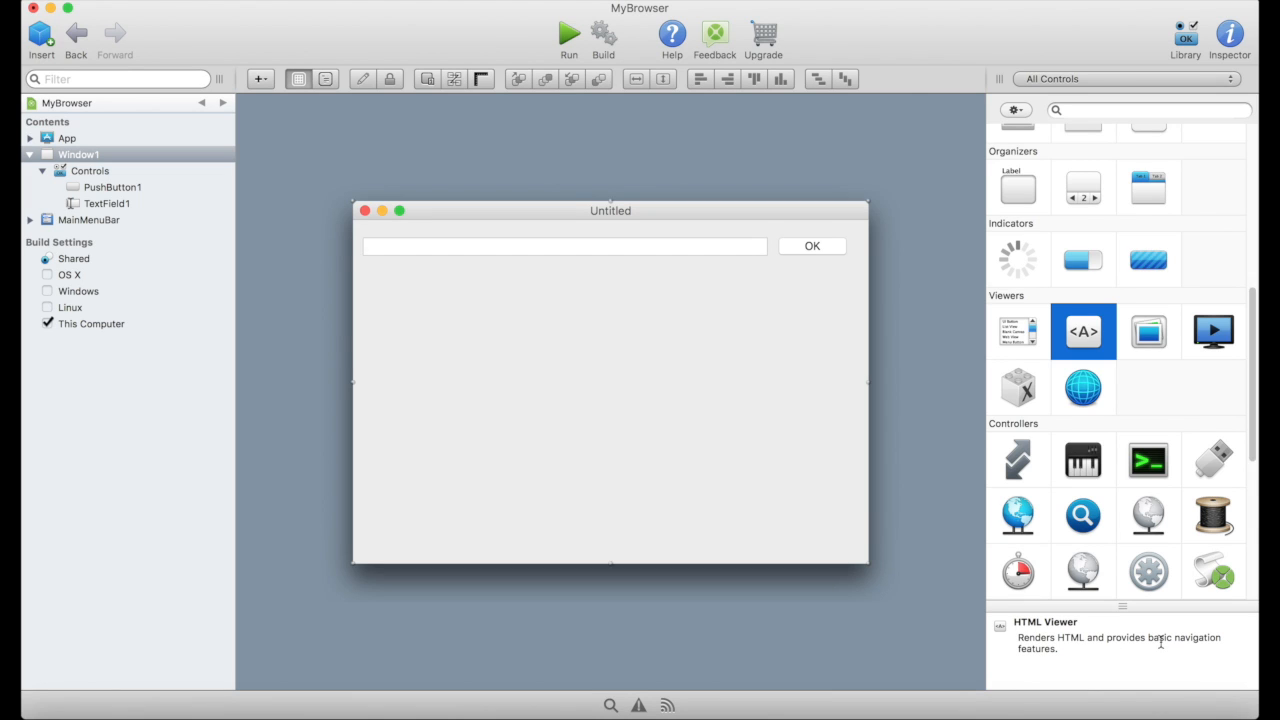
{"action": "mouse_move", "coordinate": [1068, 330]}
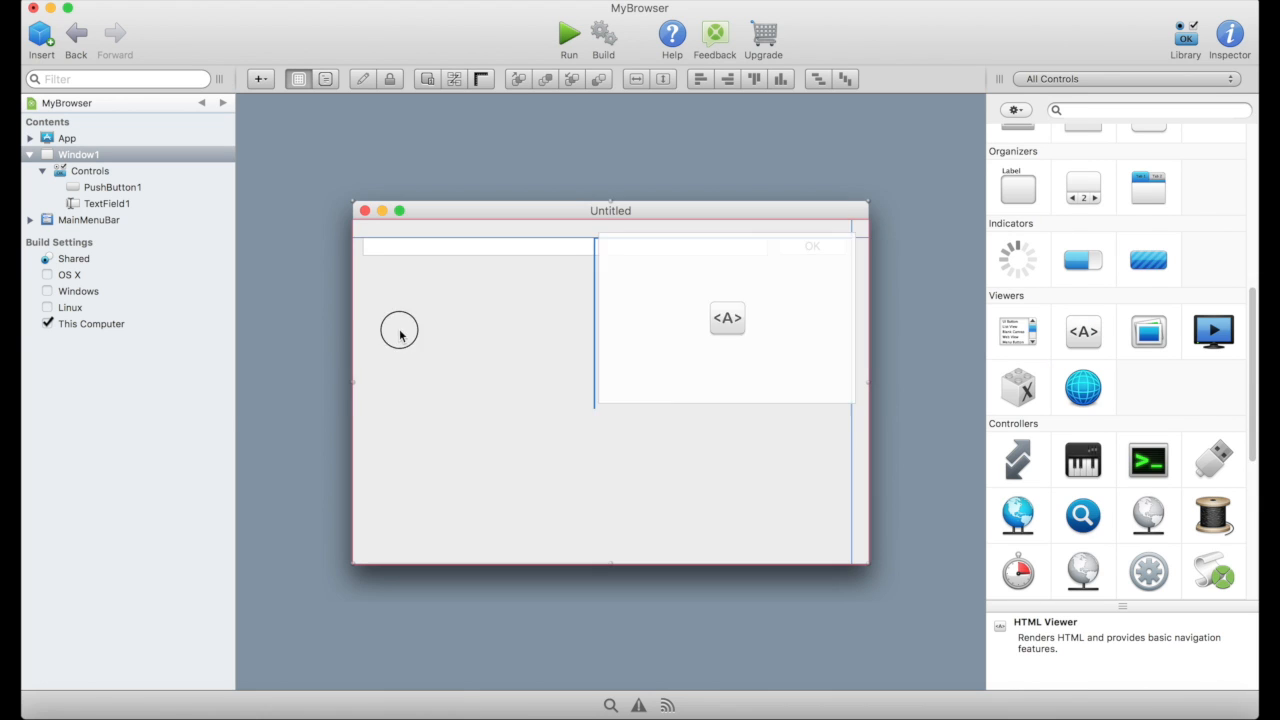
Drop the HTML viewer below the URL field and stretch it to the window's right and bottom edges.
{"action": "left_click_drag", "start_coordinate": [727, 318], "coordinate": [481, 358]}
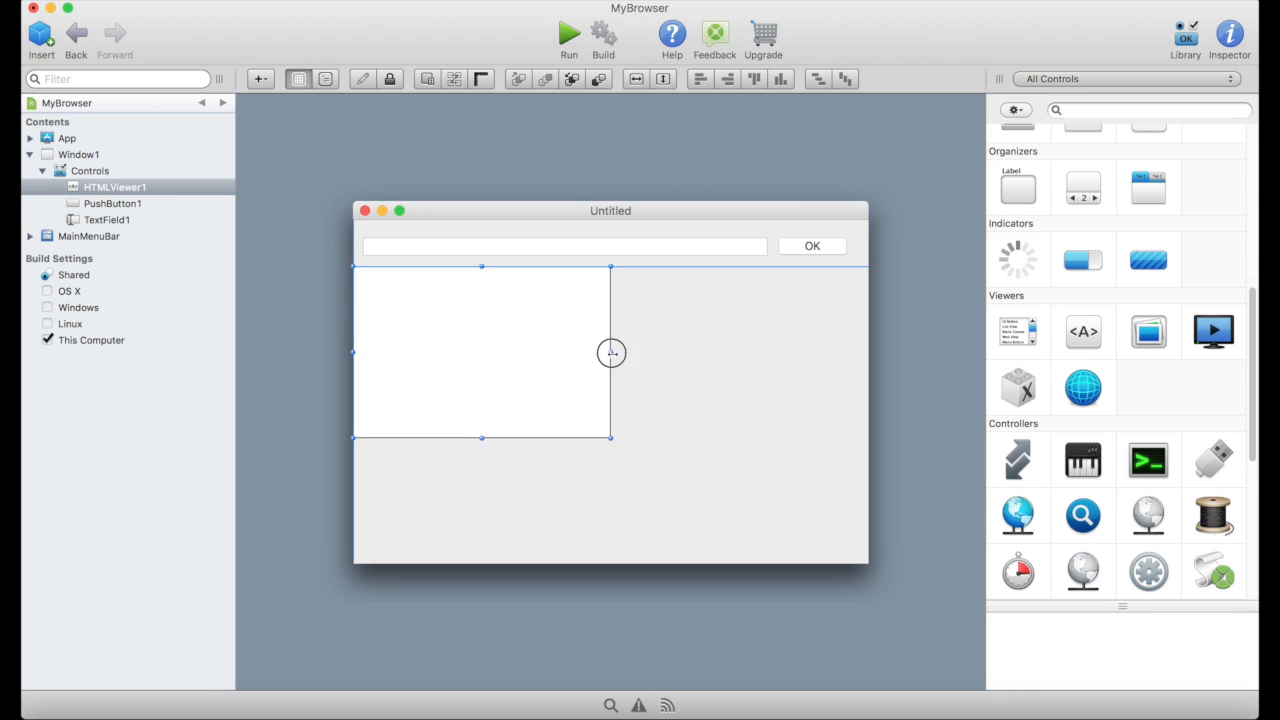
{"action": "left_click_drag", "start_coordinate": [611, 352], "coordinate": [818, 360]}
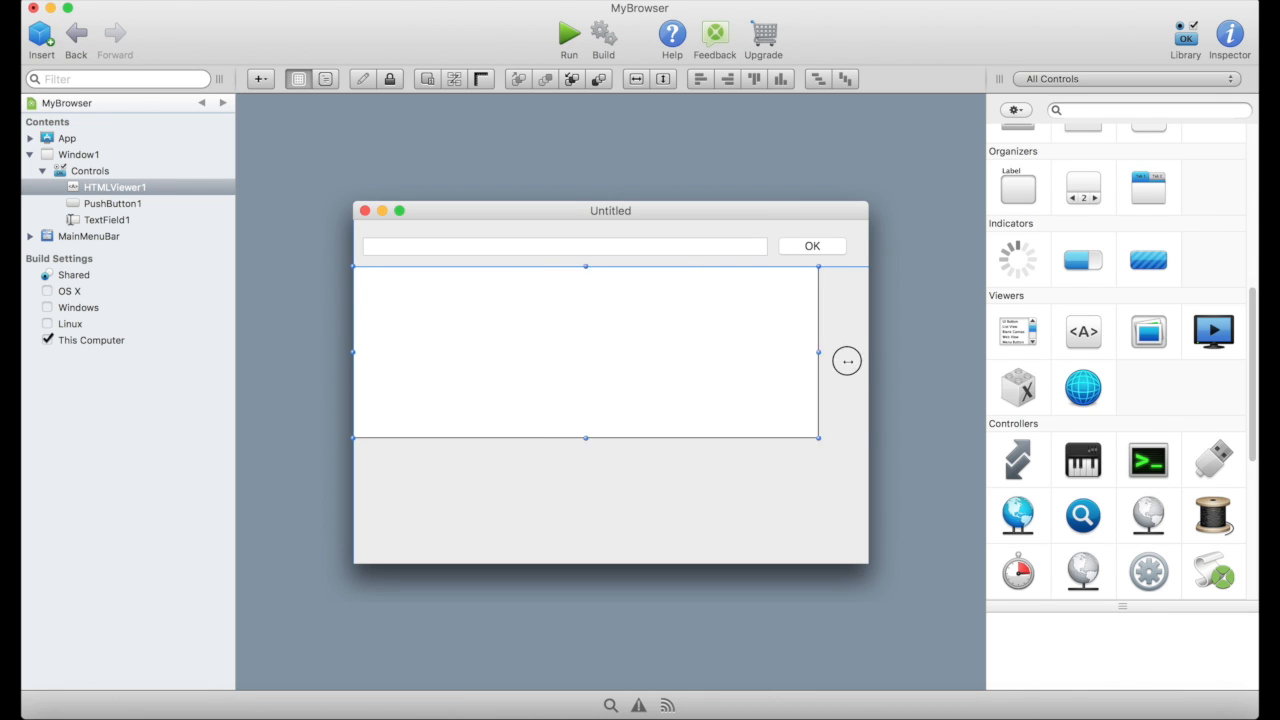
{"action": "left_click_drag", "start_coordinate": [820, 352], "coordinate": [867, 352]}
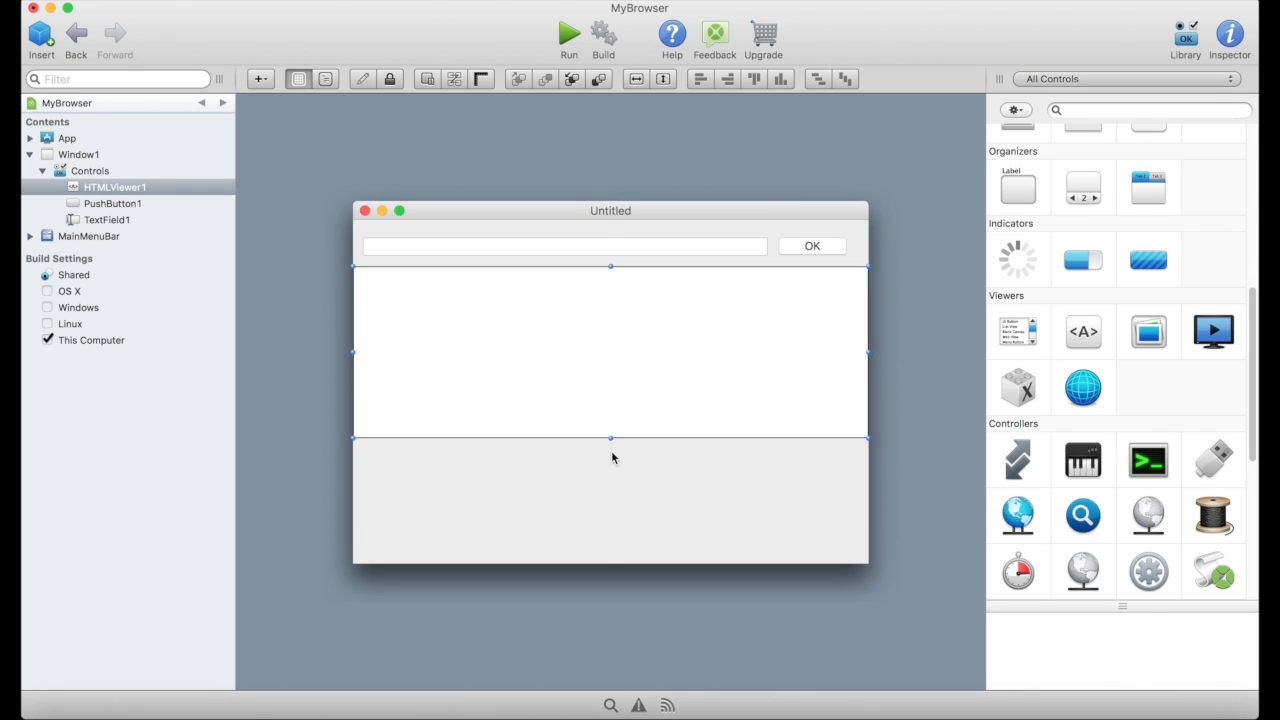
{"action": "left_click_drag", "start_coordinate": [611, 440], "coordinate": [621, 565]}
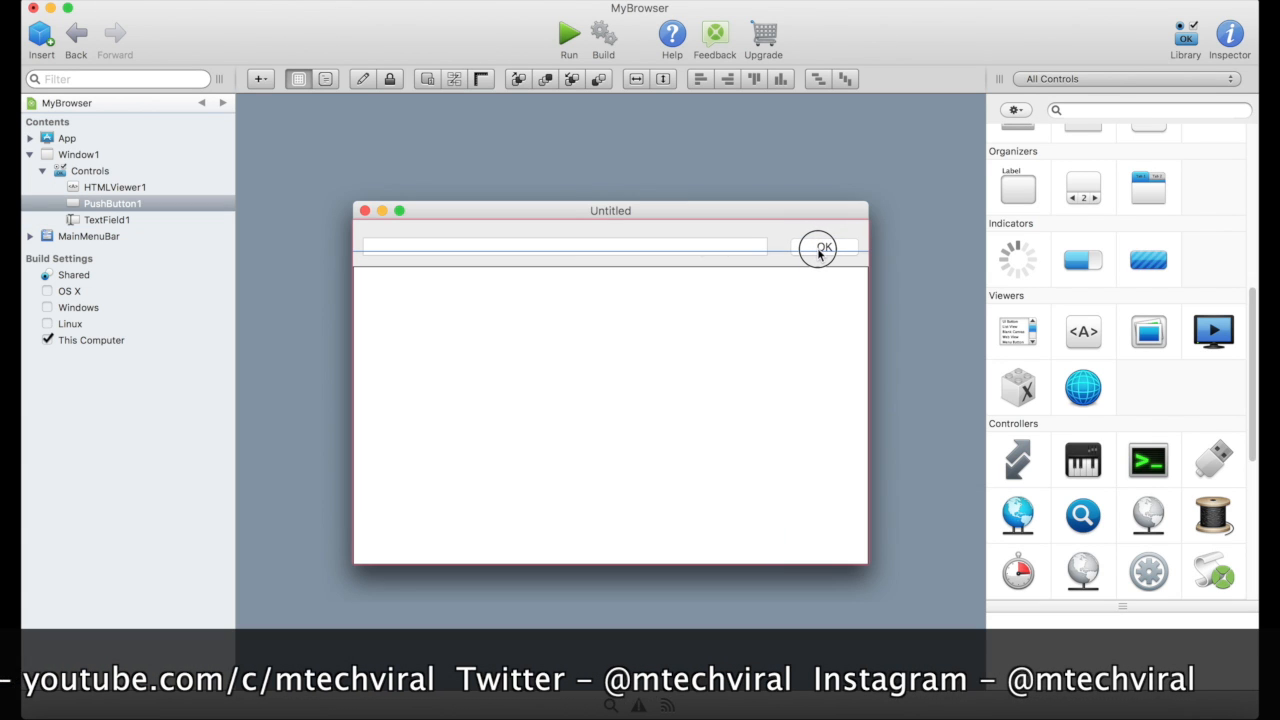
Rename the URL text field to AddressField in the Inspector.
{"action": "left_click", "coordinate": [822, 247]}
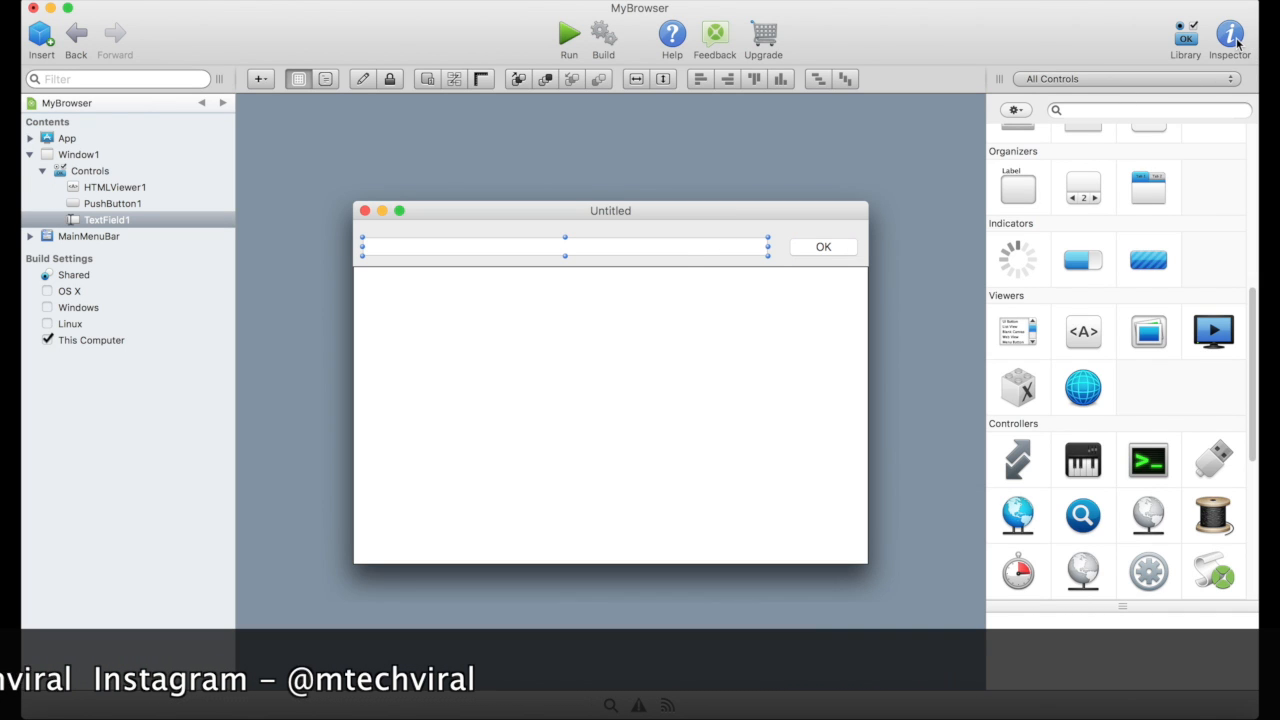
{"action": "mouse_move", "coordinate": [1230, 35]}
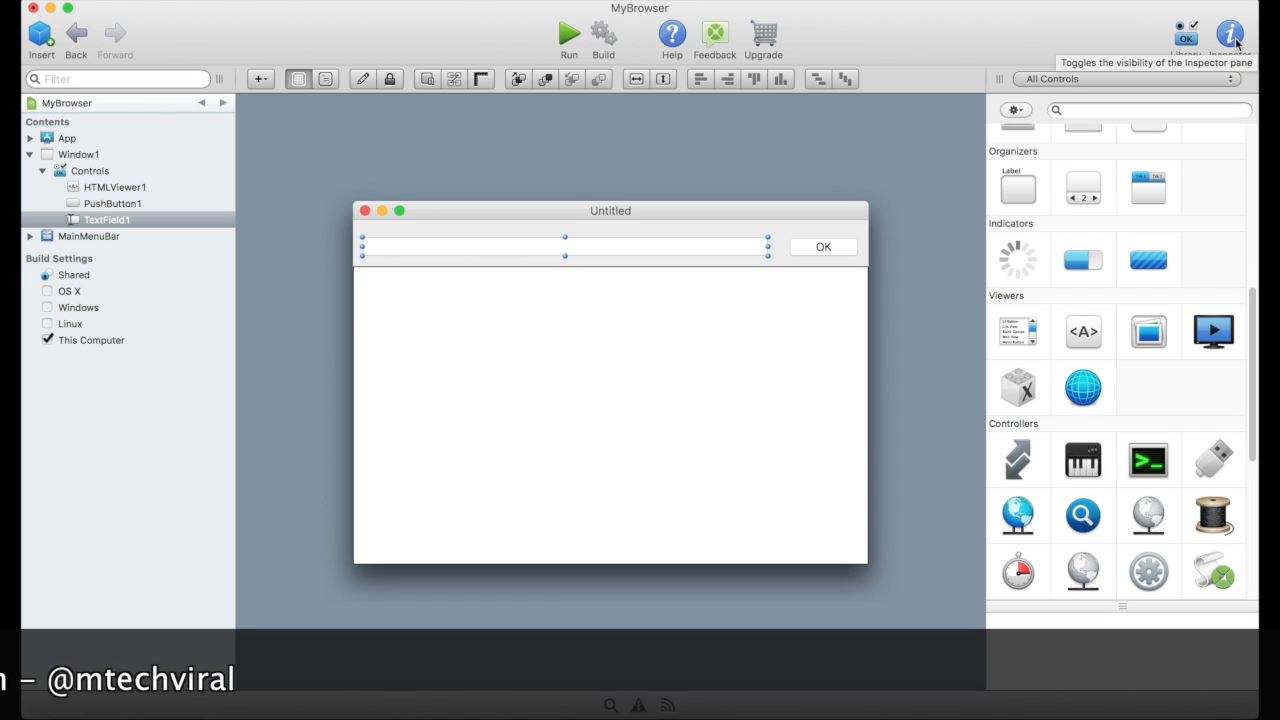
{"action": "left_click", "coordinate": [1230, 35]}
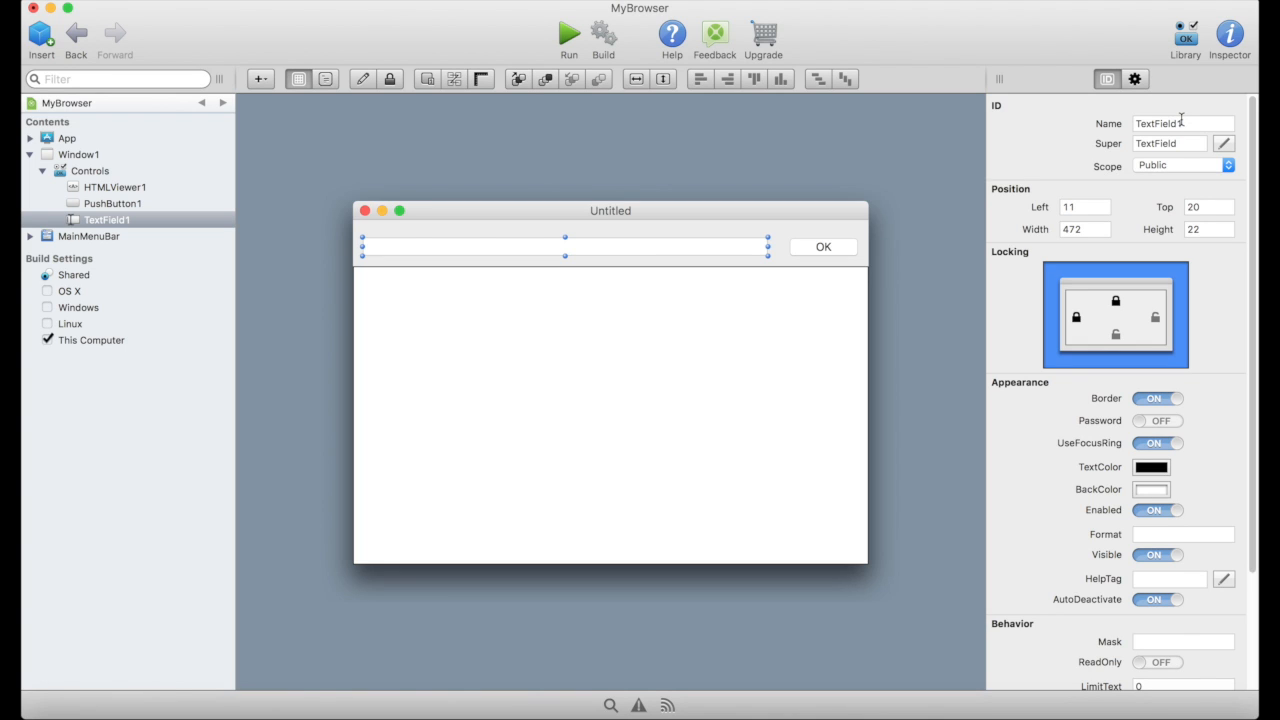
{"action": "triple_click", "coordinate": [1183, 123]}
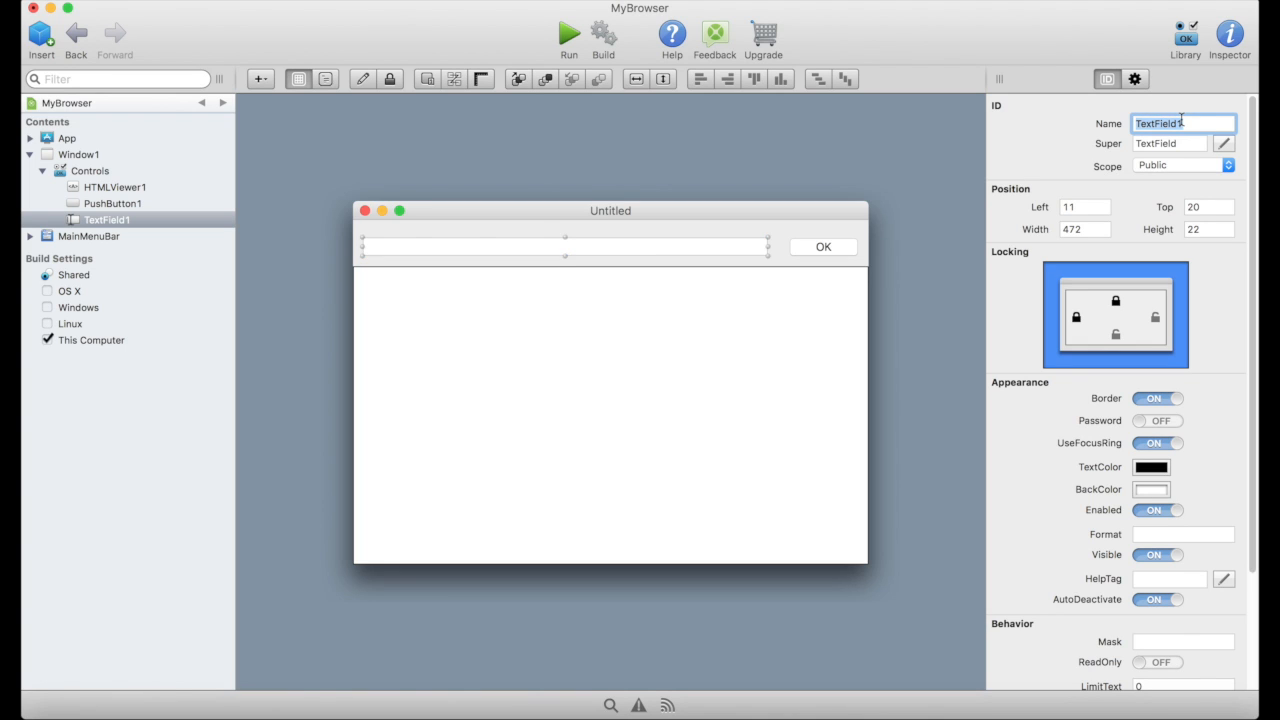
{"action": "type", "text": "Add"}
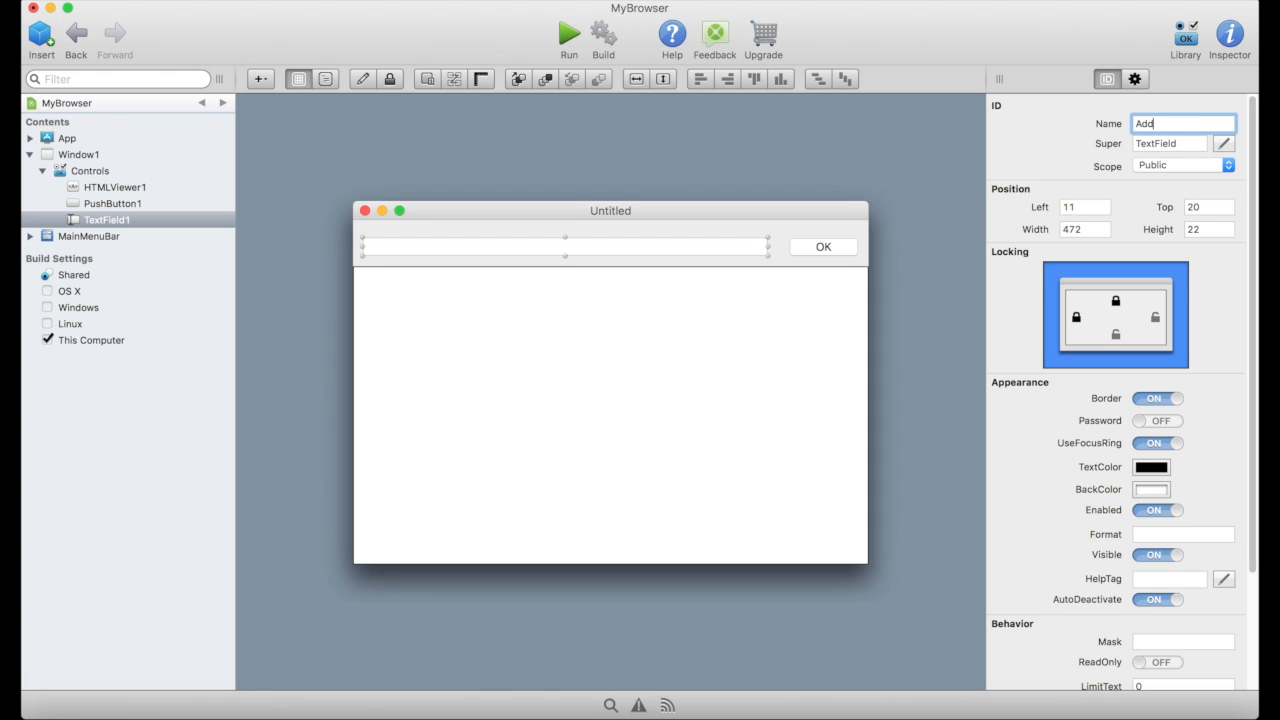
{"action": "type", "text": "ressF"}
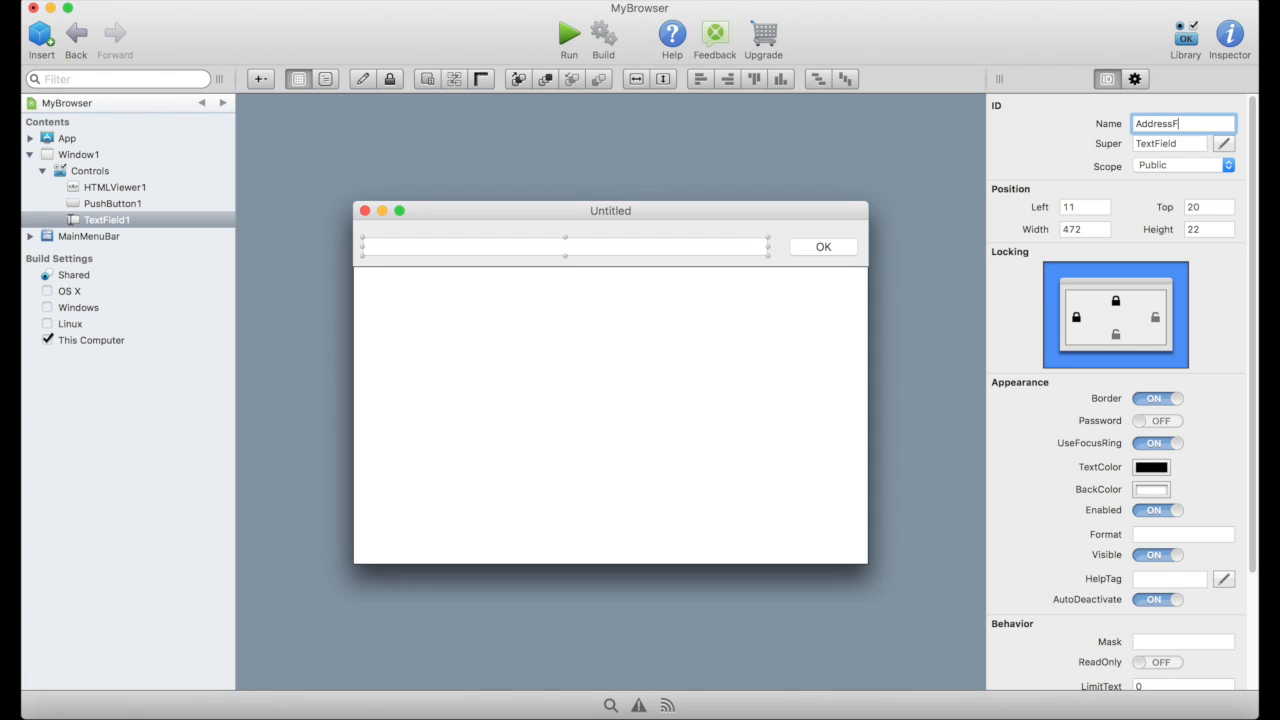
{"action": "type", "text": "ield"}
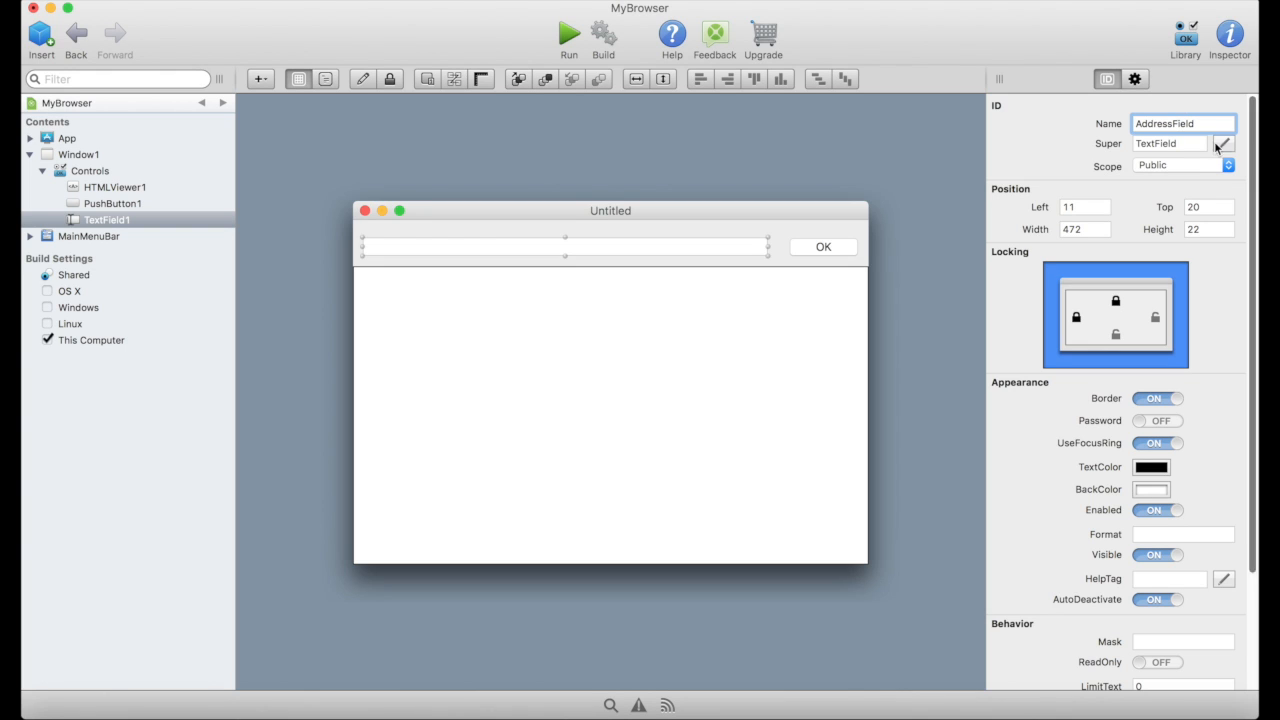
{"action": "mouse_move", "coordinate": [1028, 146]}
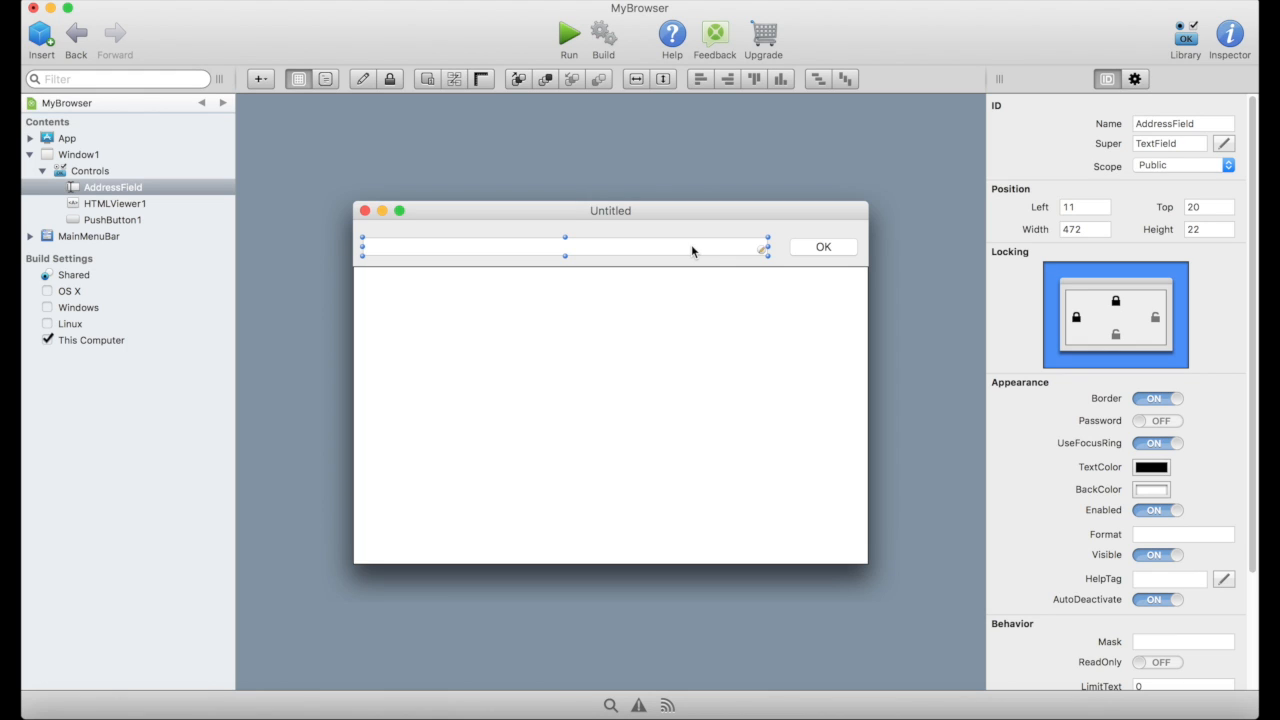
Anchor AddressField to the right edge and set its hint to 'Enter Your URL'.
{"action": "left_click", "coordinate": [1115, 301]}
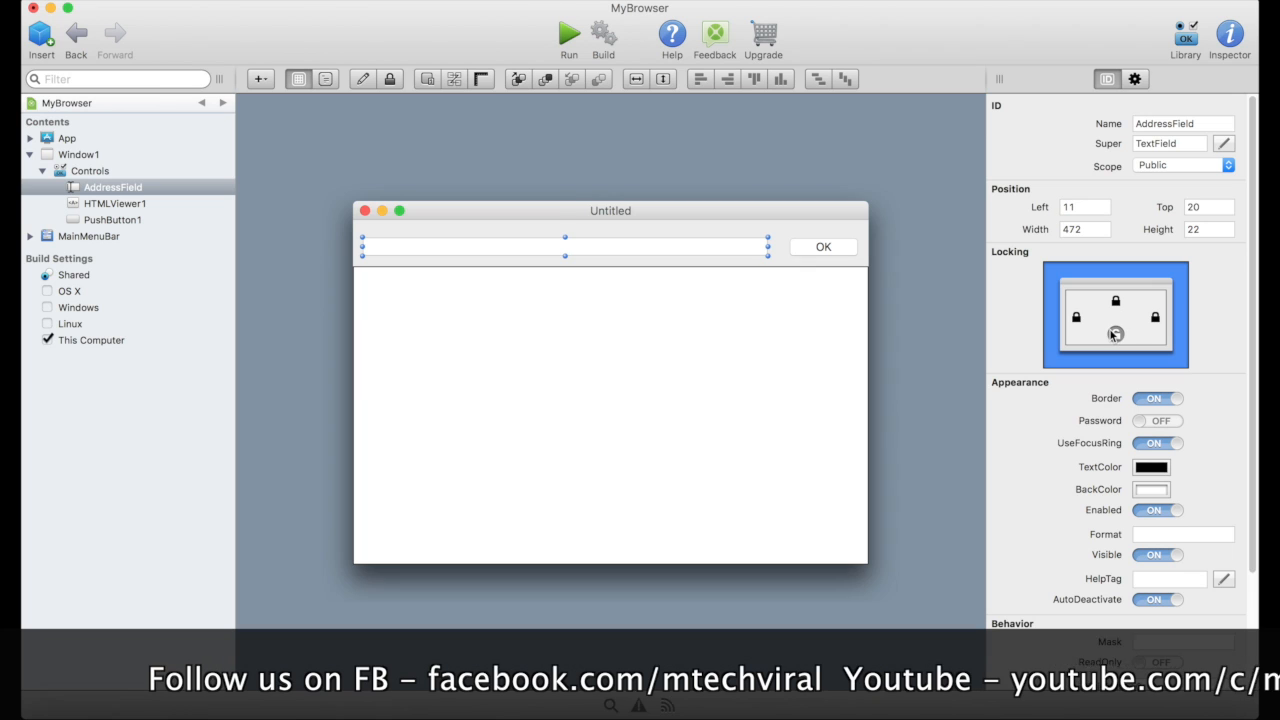
{"action": "scroll", "scroll_direction": "down", "scroll_amount": 3}
{"action": "type", "text": "Enter"}
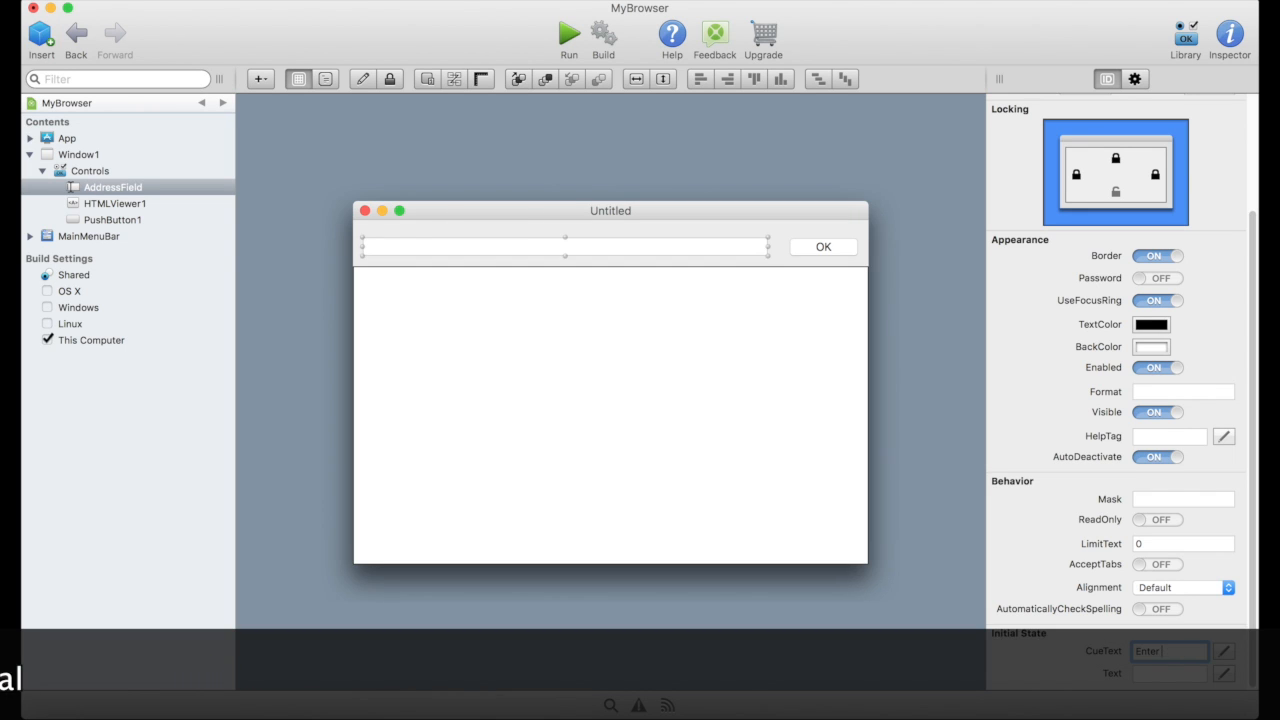
{"action": "type", "text": "Your URL"}
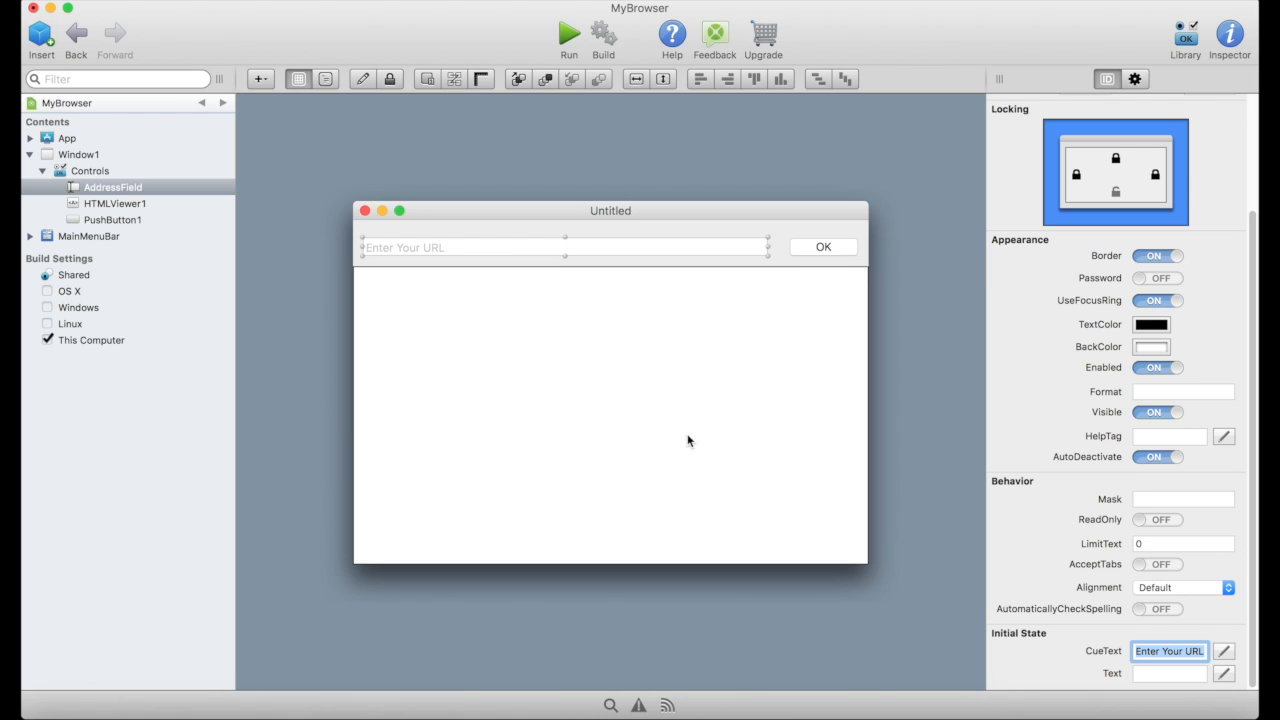
{"action": "mouse_move", "coordinate": [838, 246]}
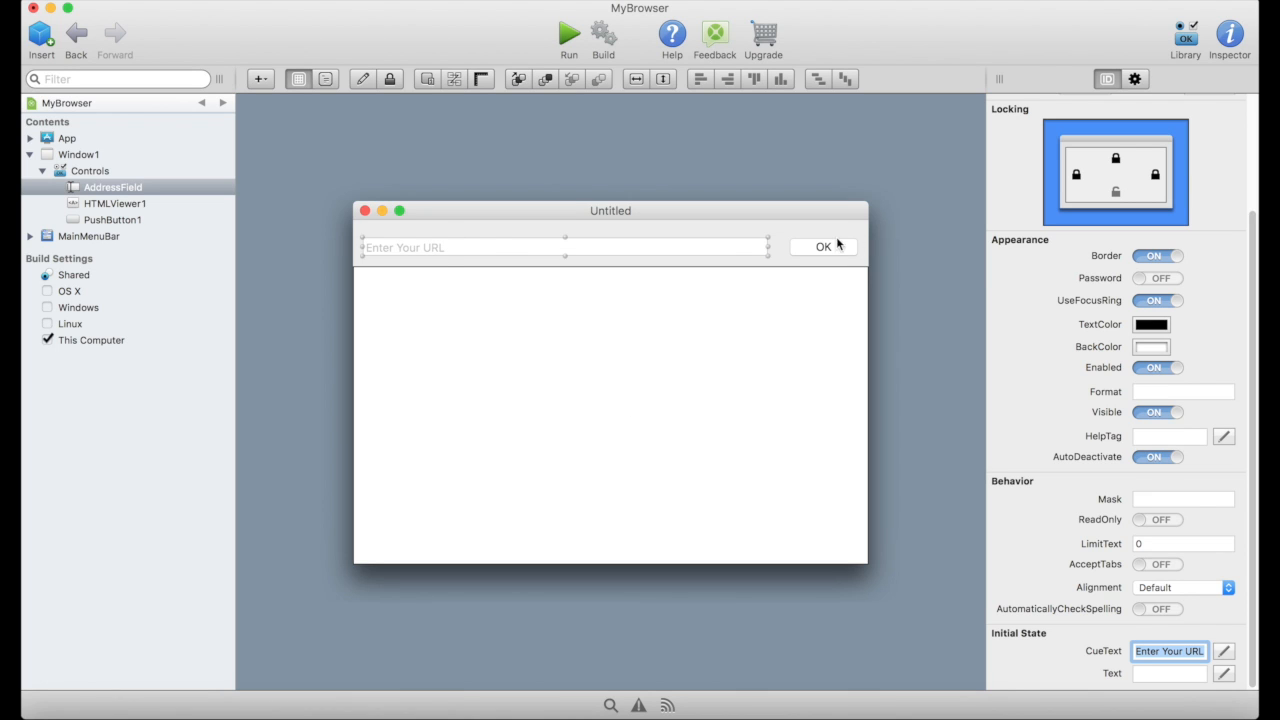
Rename the OK push button to GoButton.
{"action": "left_click", "coordinate": [823, 247]}
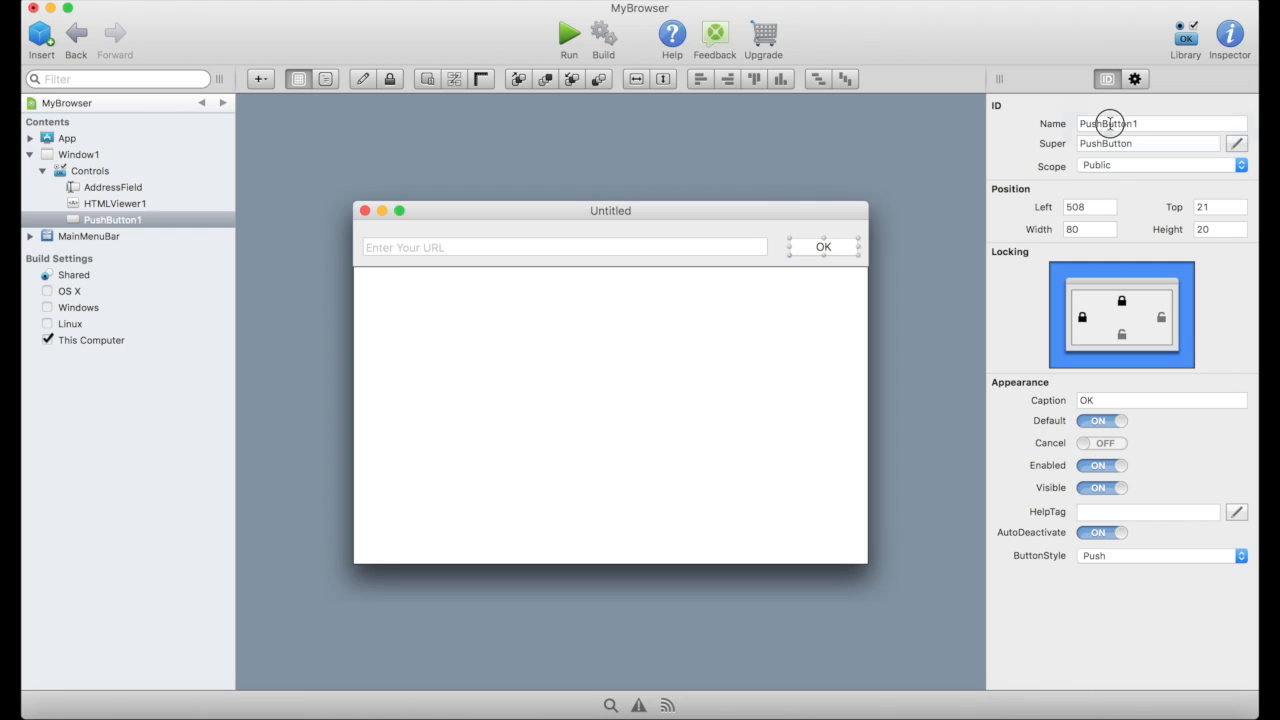
{"action": "triple_click", "coordinate": [1160, 123]}
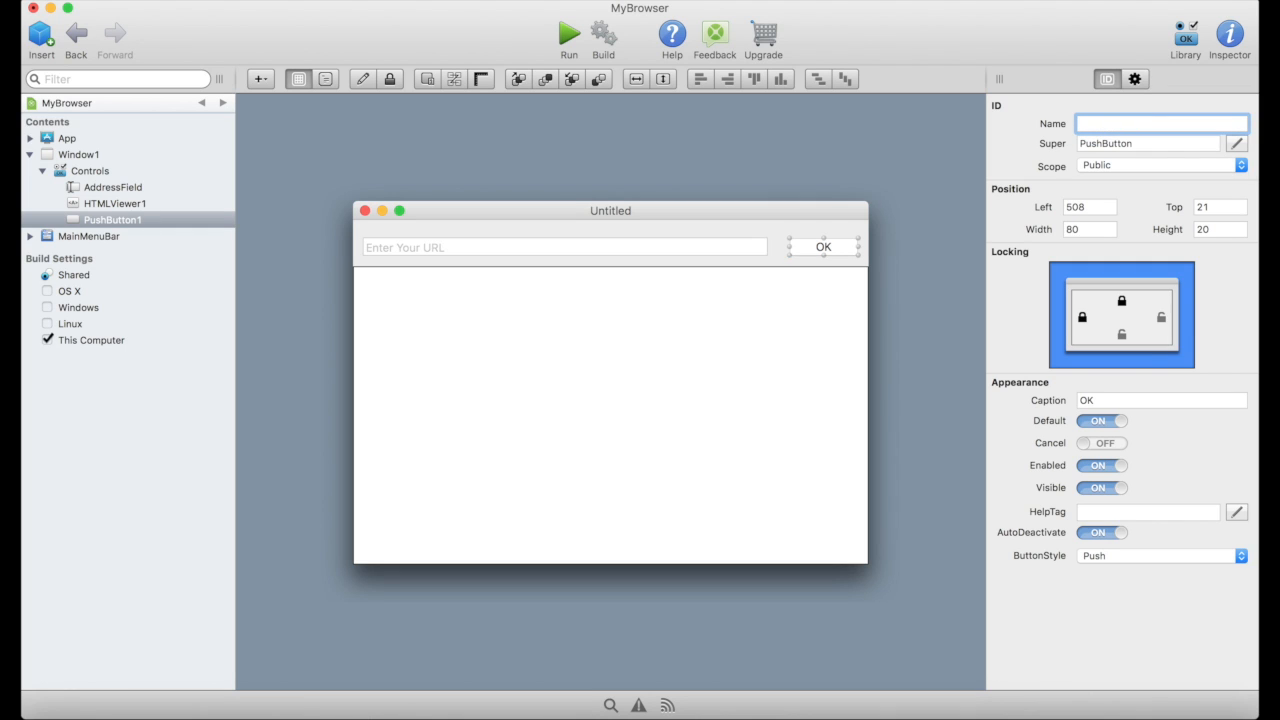
{"action": "type", "text": "GoButton"}
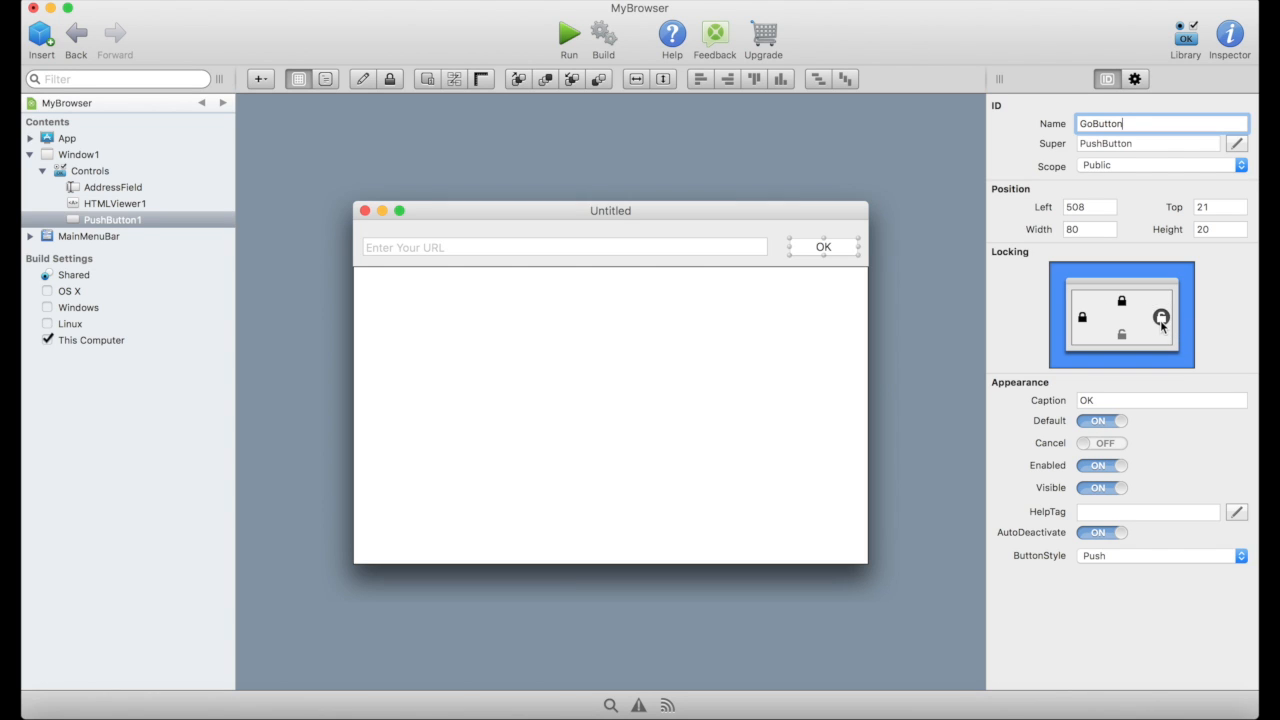
{"action": "key", "text": "Return"}
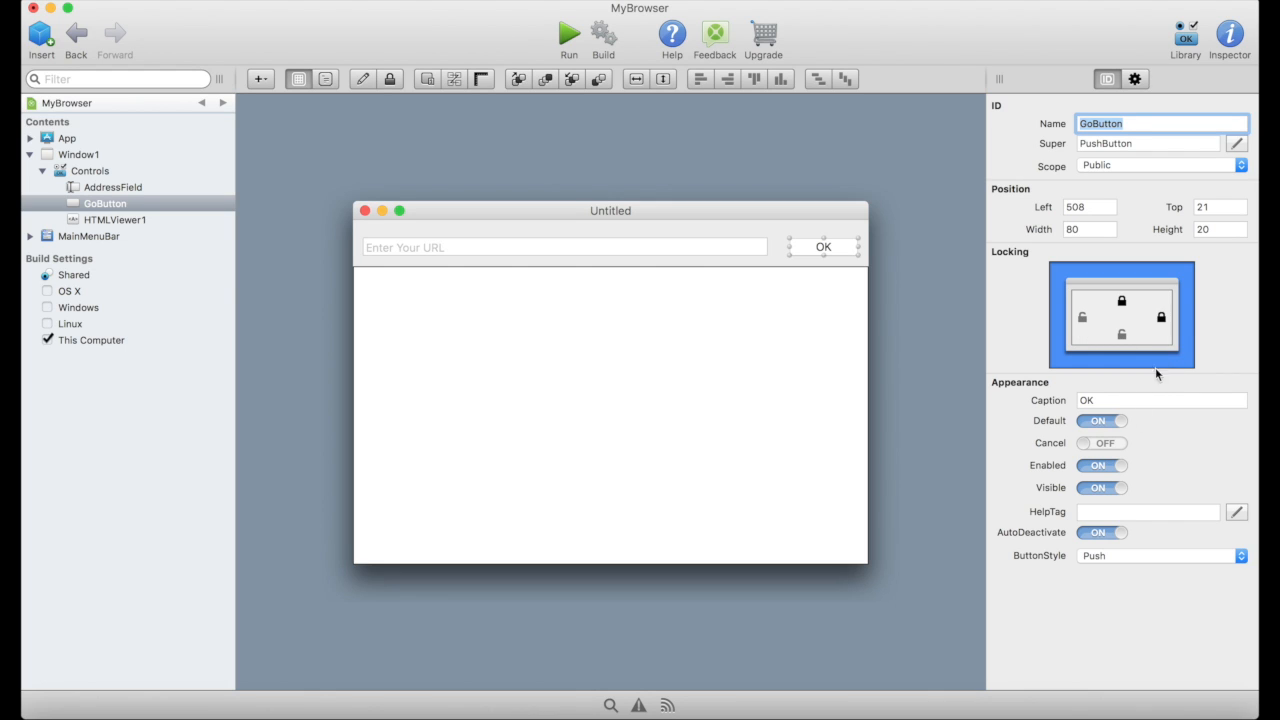
{"action": "mouse_move", "coordinate": [1203, 223]}
{"action": "type", "text": "G"}
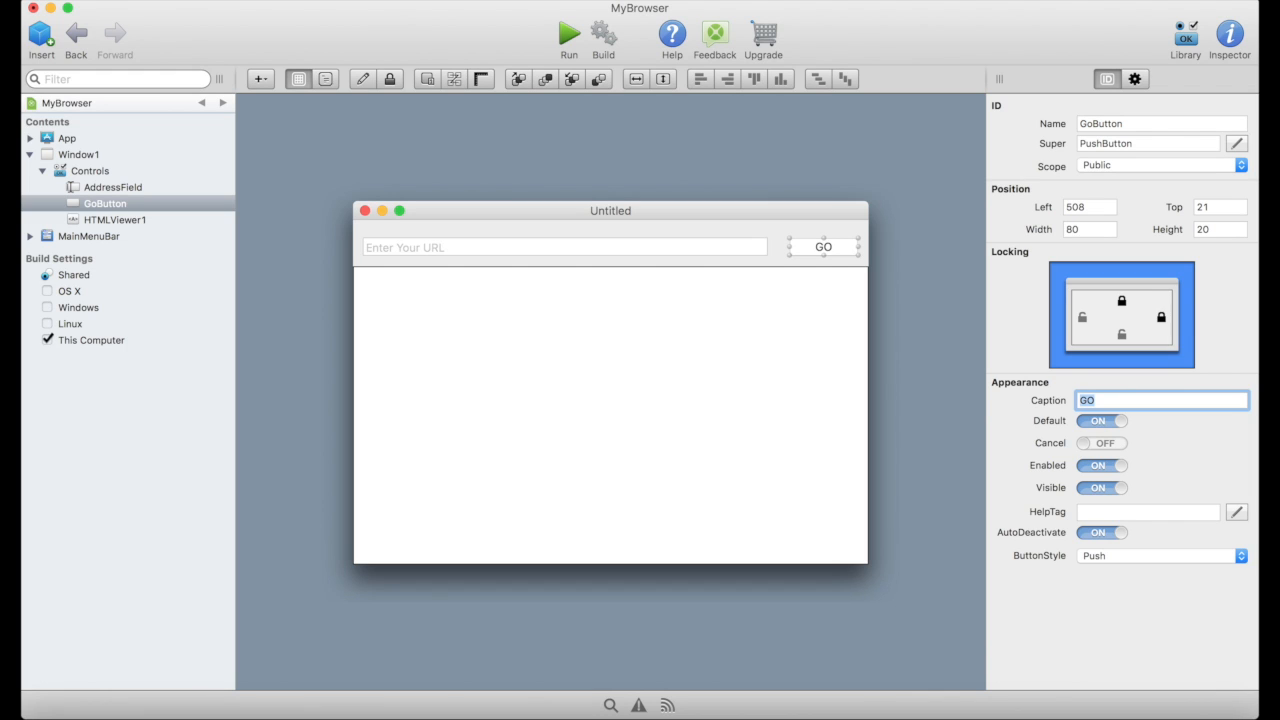
{"action": "mouse_move", "coordinate": [607, 348]}
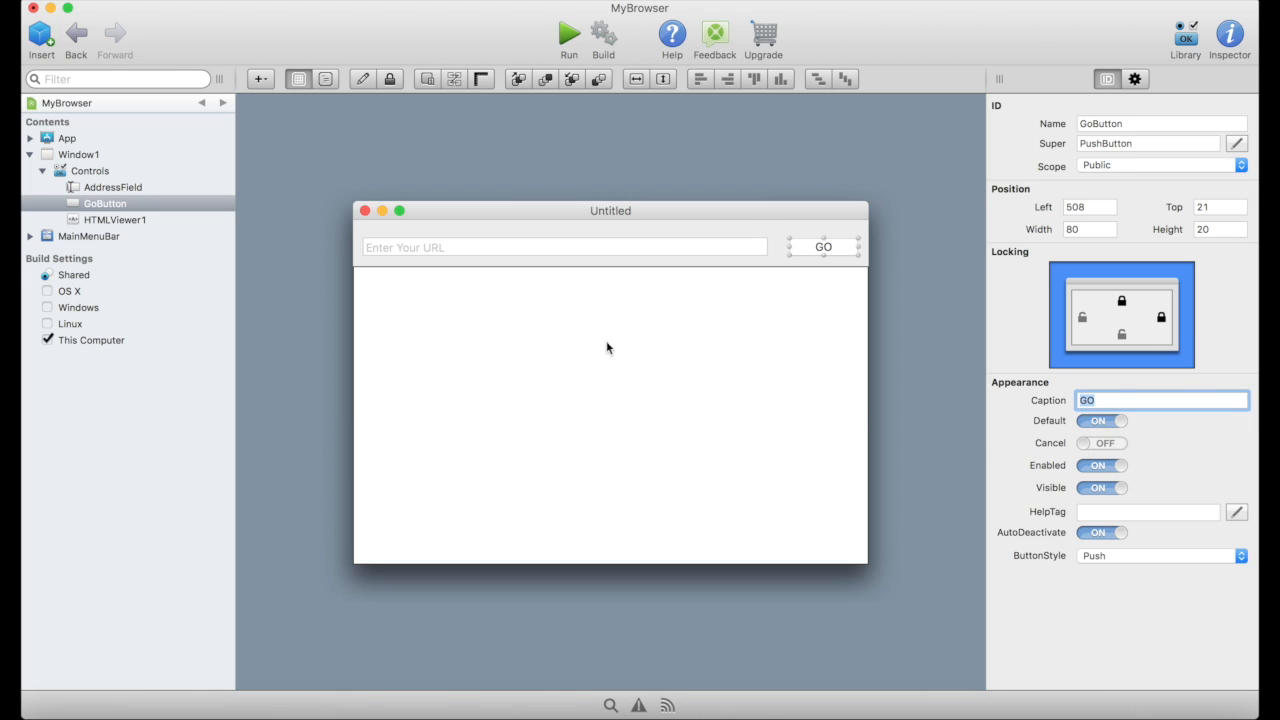
Rename the HTML viewer WebViewer and lock its top, left, right and bottom anchors.
{"action": "left_click", "coordinate": [114, 219]}
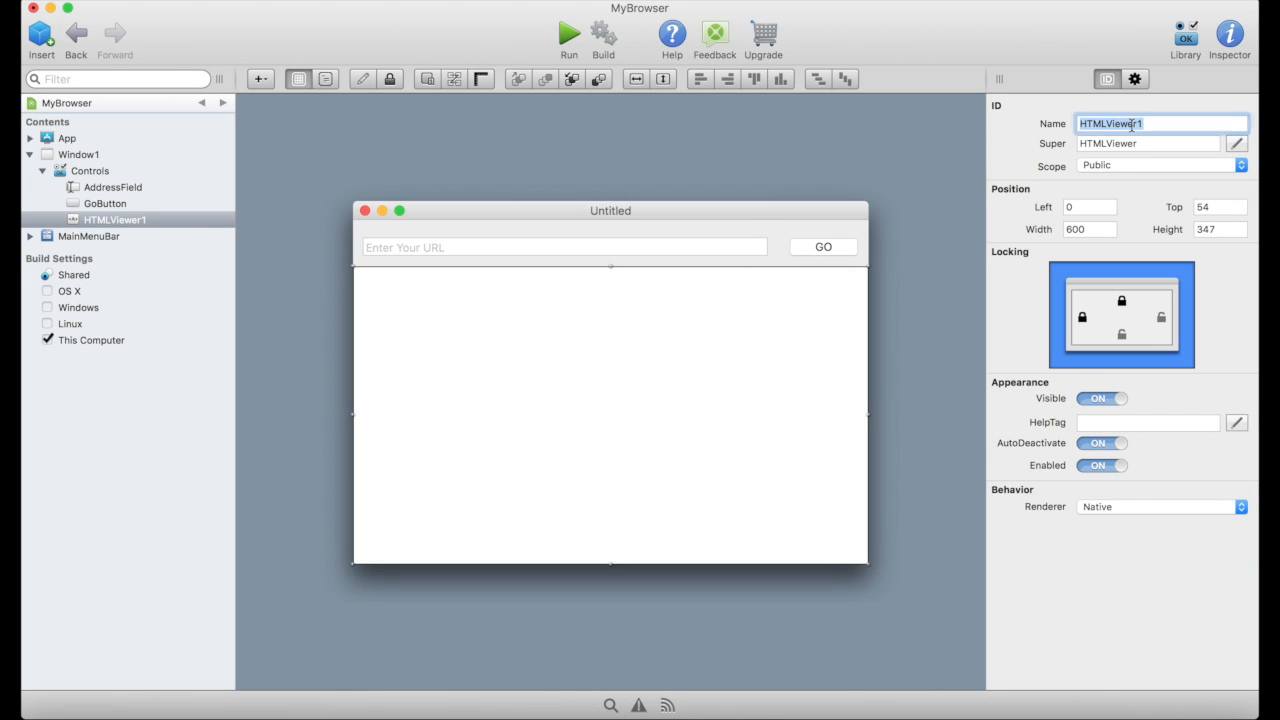
{"action": "type", "text": "Web"}
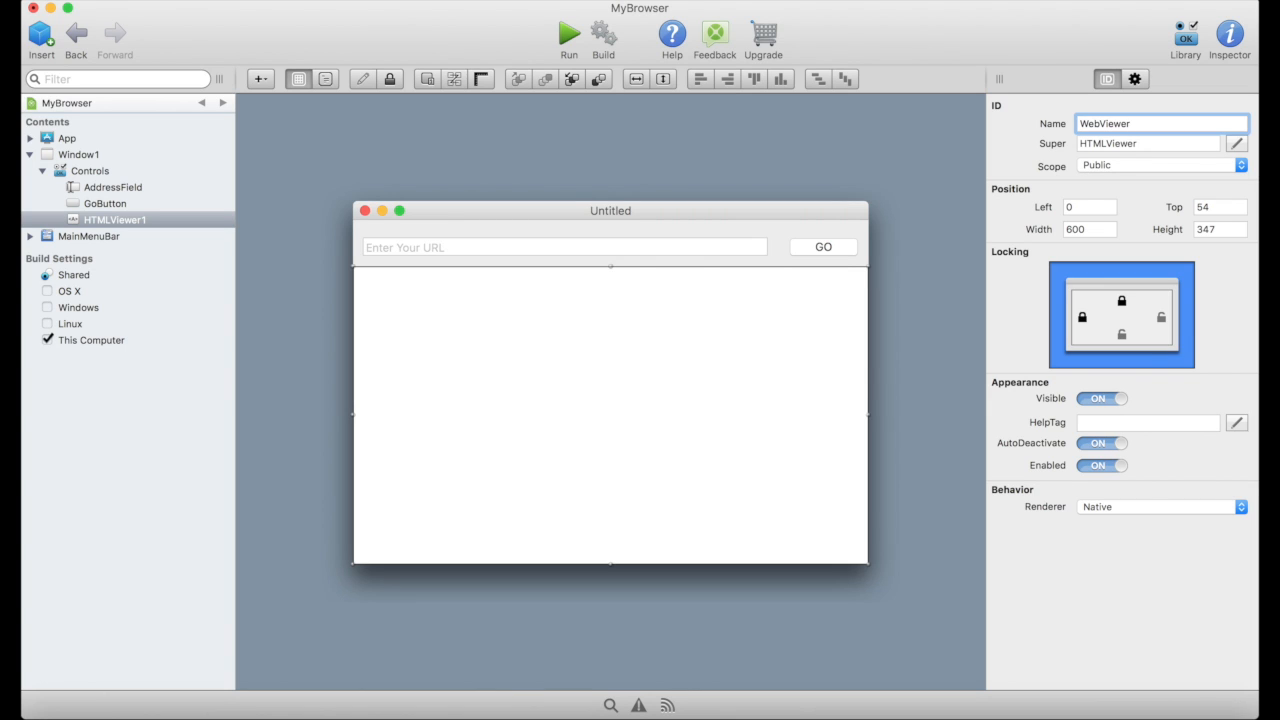
{"action": "type", "text": "WebViewer"}
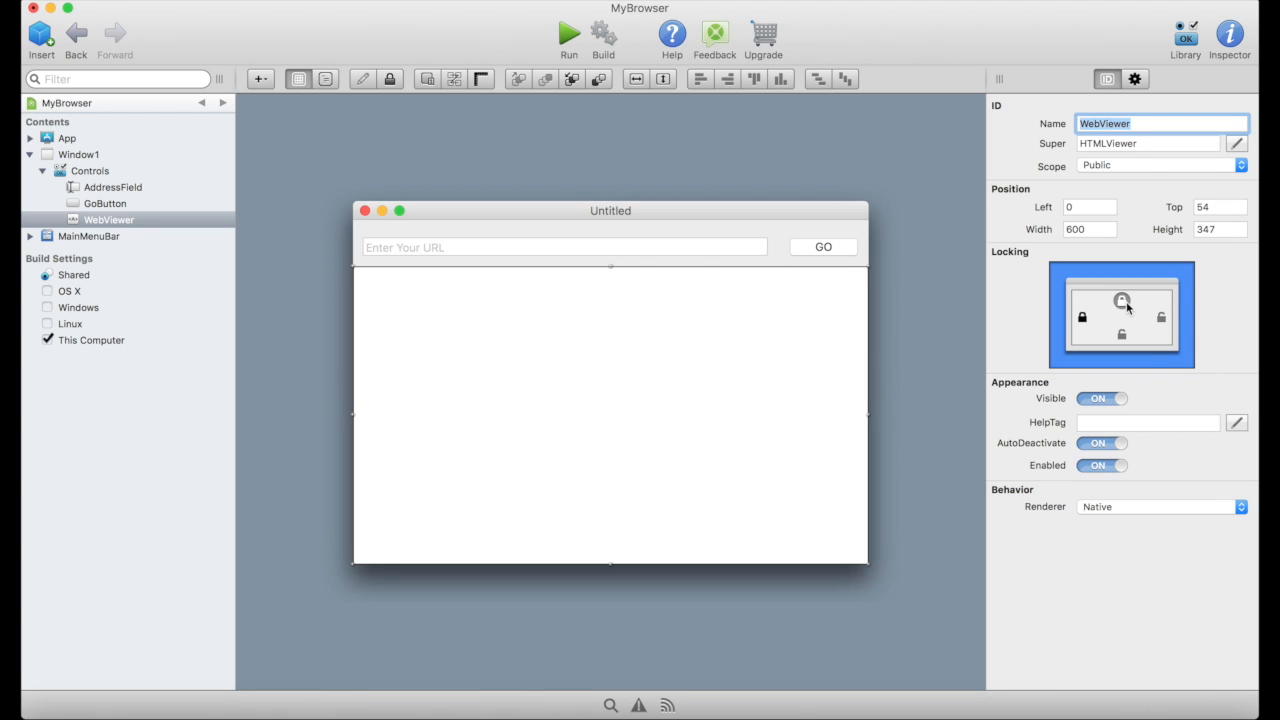
{"action": "left_click", "coordinate": [1082, 318]}
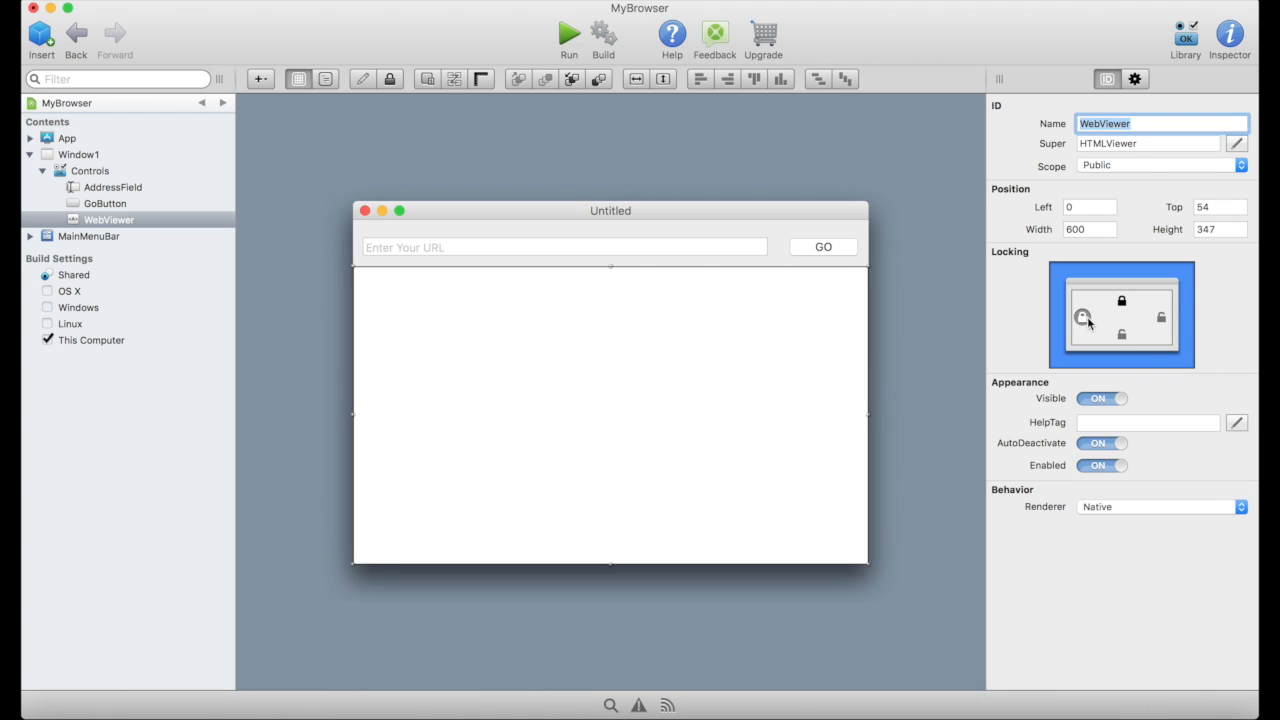
{"action": "left_click", "coordinate": [1081, 317]}
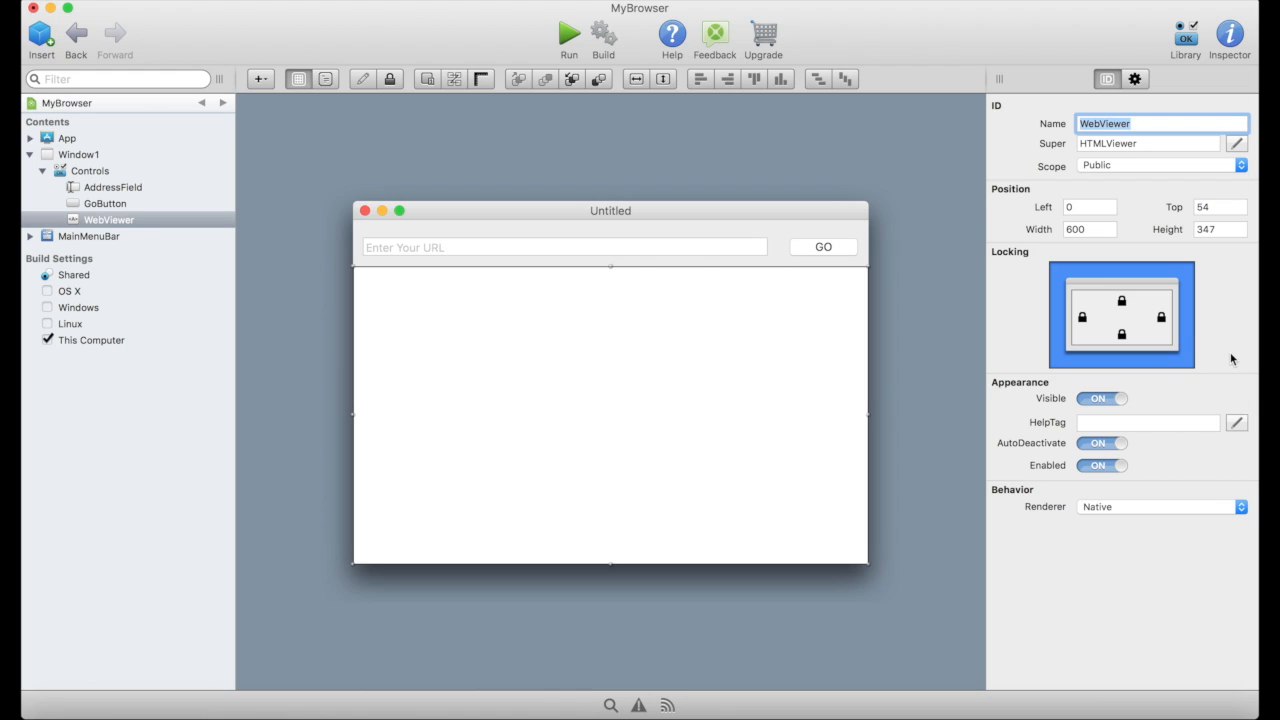
{"action": "mouse_move", "coordinate": [1225, 402]}
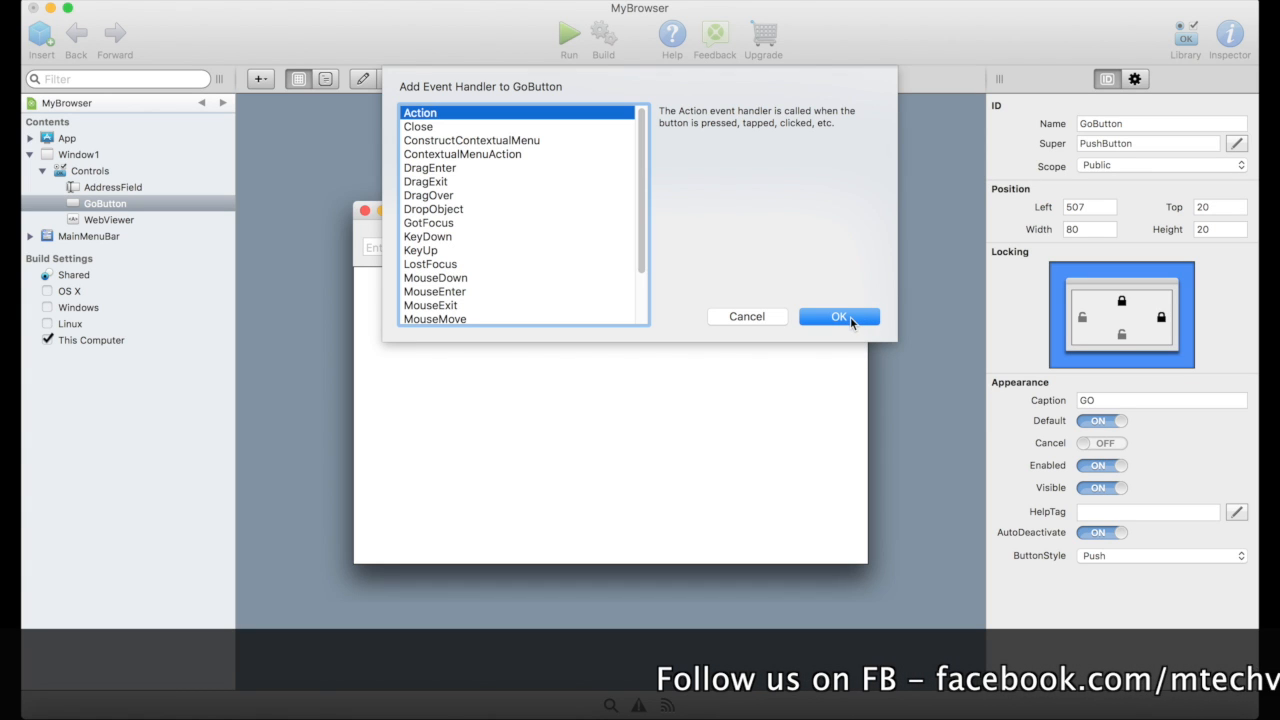
Add a GoButton Action handler with WebViewer.LoadURL(AddressField.Text), then return to the layout.
{"action": "left_click", "coordinate": [839, 316]}
{"action": "type", "text": "WebViewer.lo"}
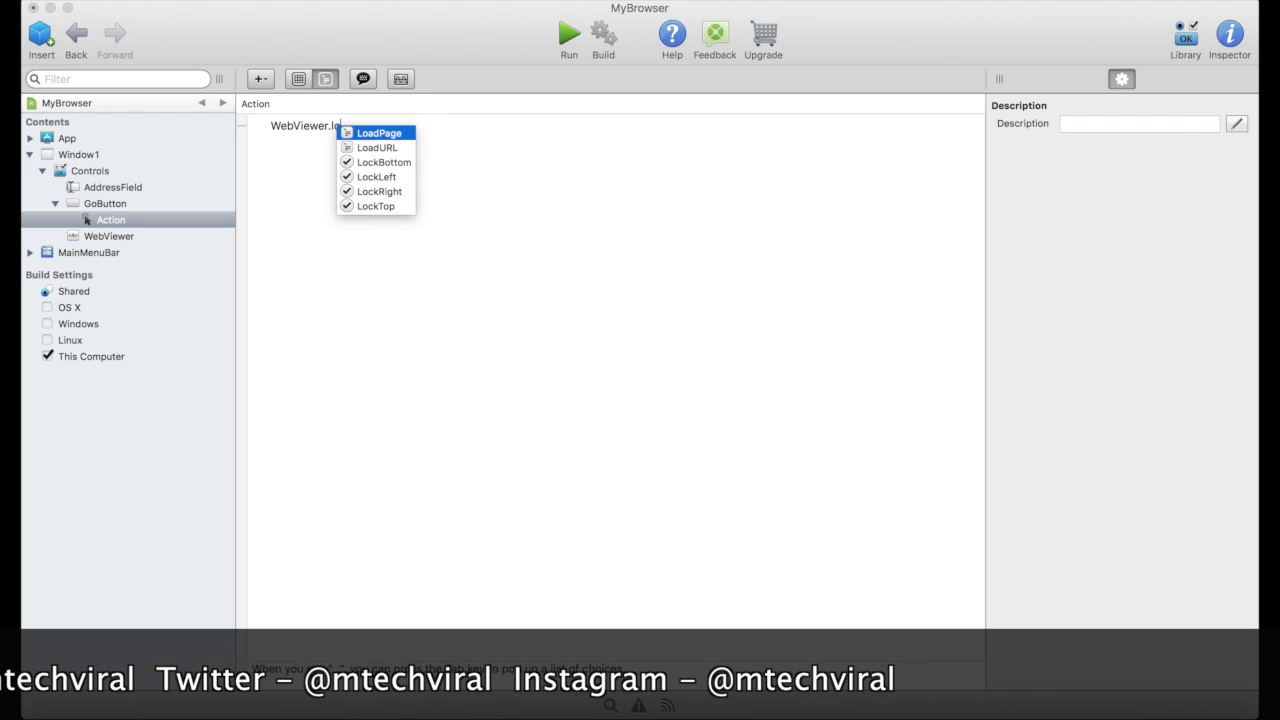
{"action": "left_click", "coordinate": [377, 147]}
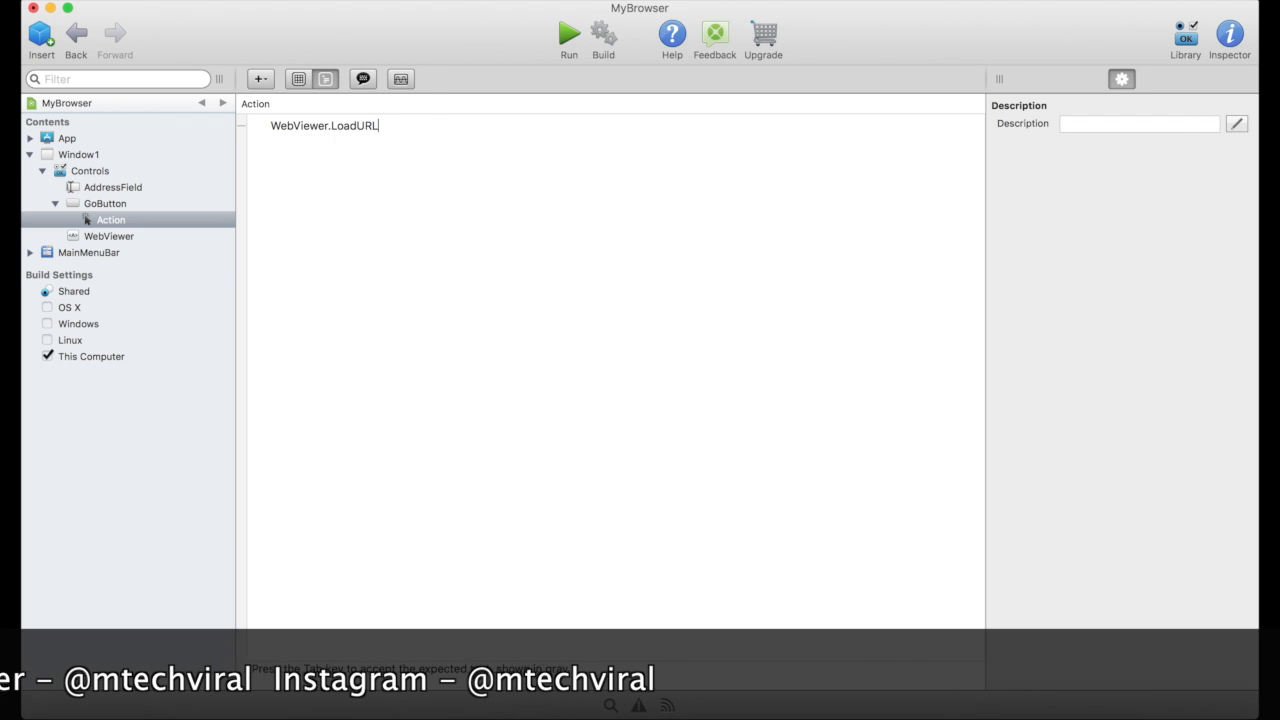
{"action": "type", "text": "(Add"}
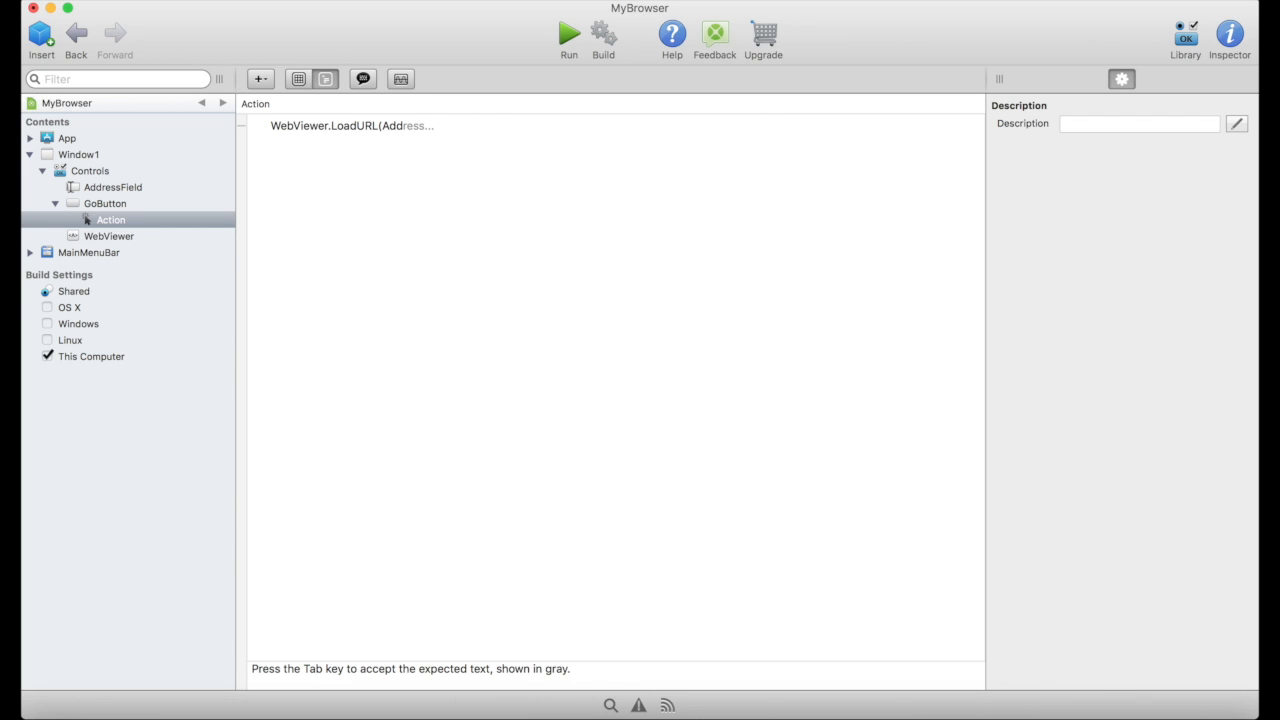
{"action": "key", "text": "Tab"}
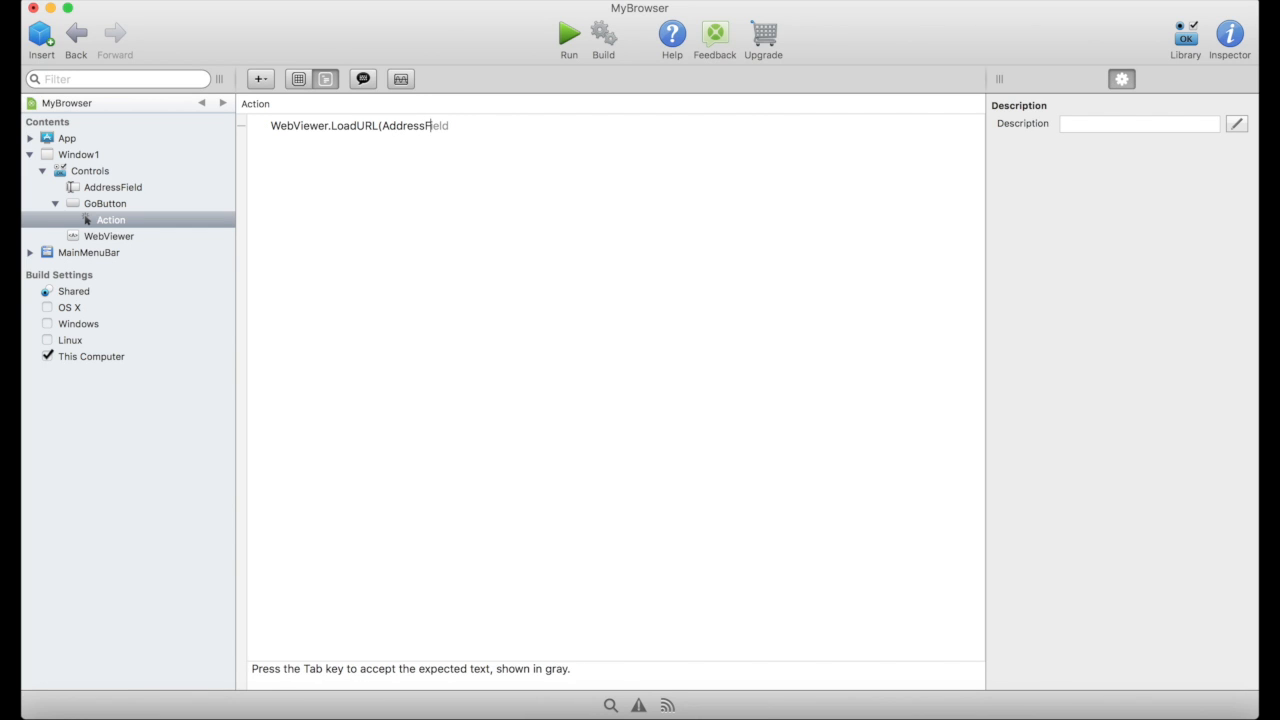
{"action": "type", "text": ".Text"}
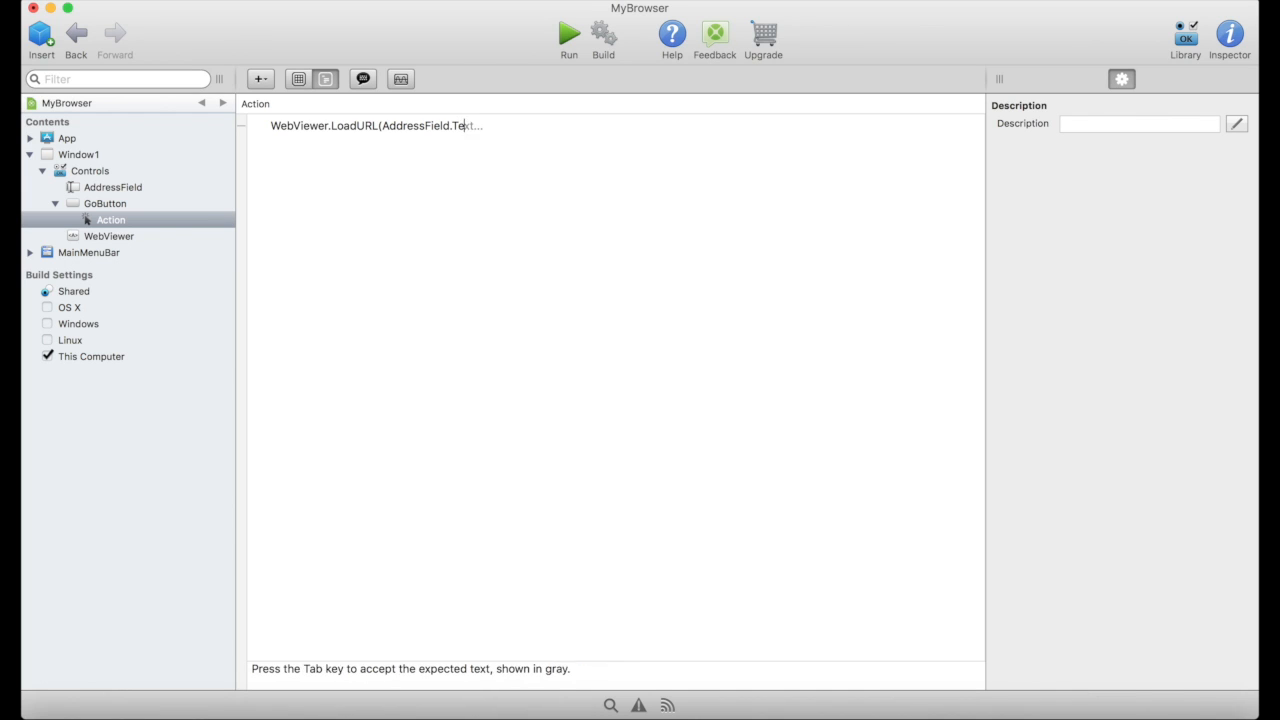
{"action": "key", "text": "Tab"}
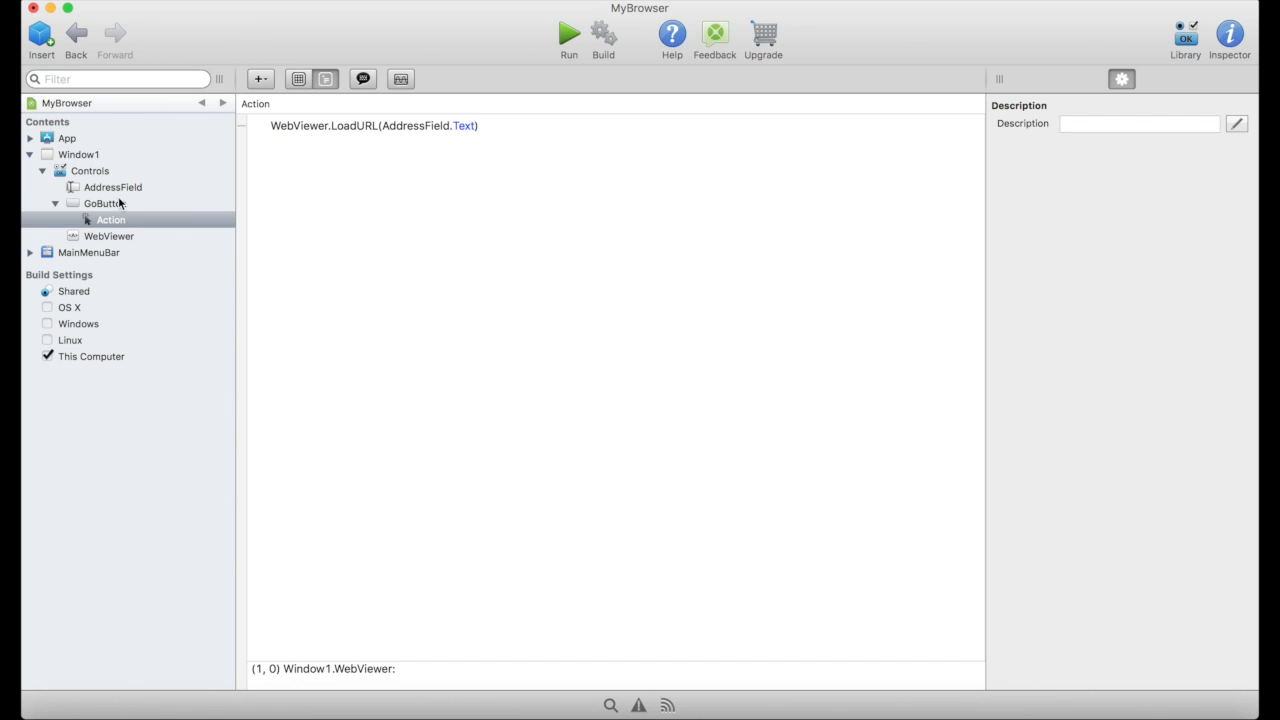
{"action": "left_click", "coordinate": [112, 187]}
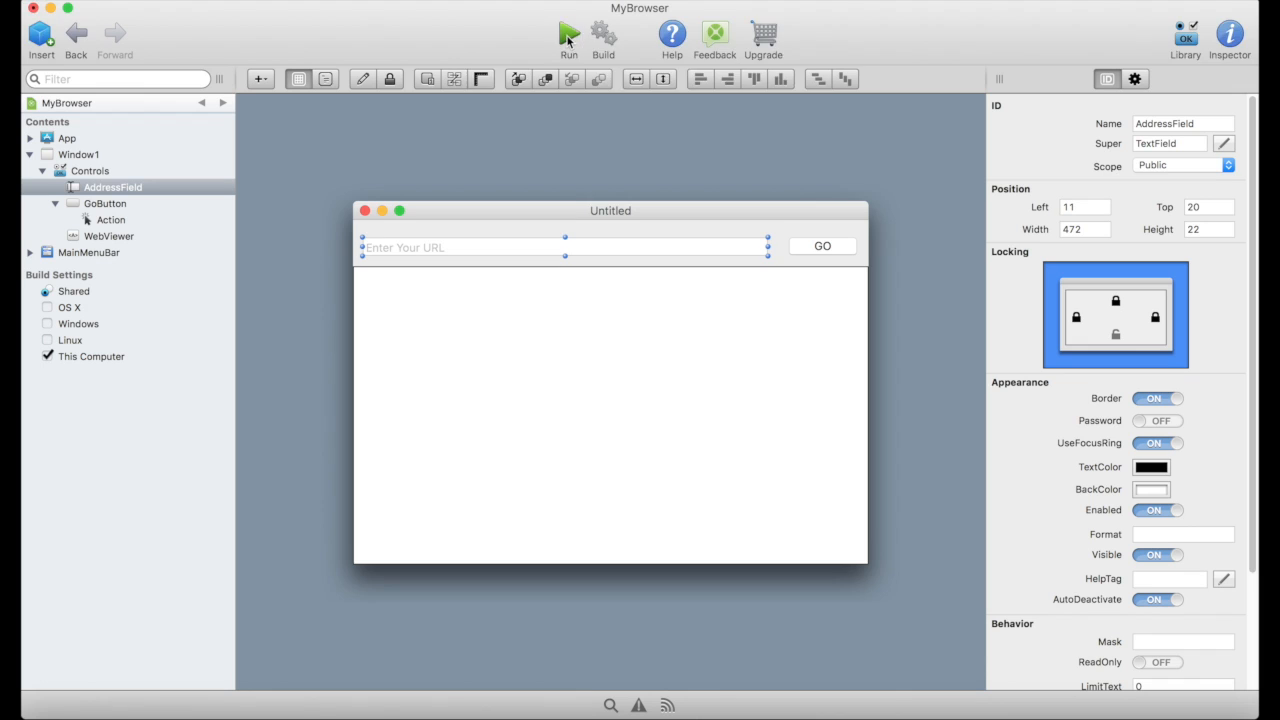
{"action": "left_click", "coordinate": [568, 33]}
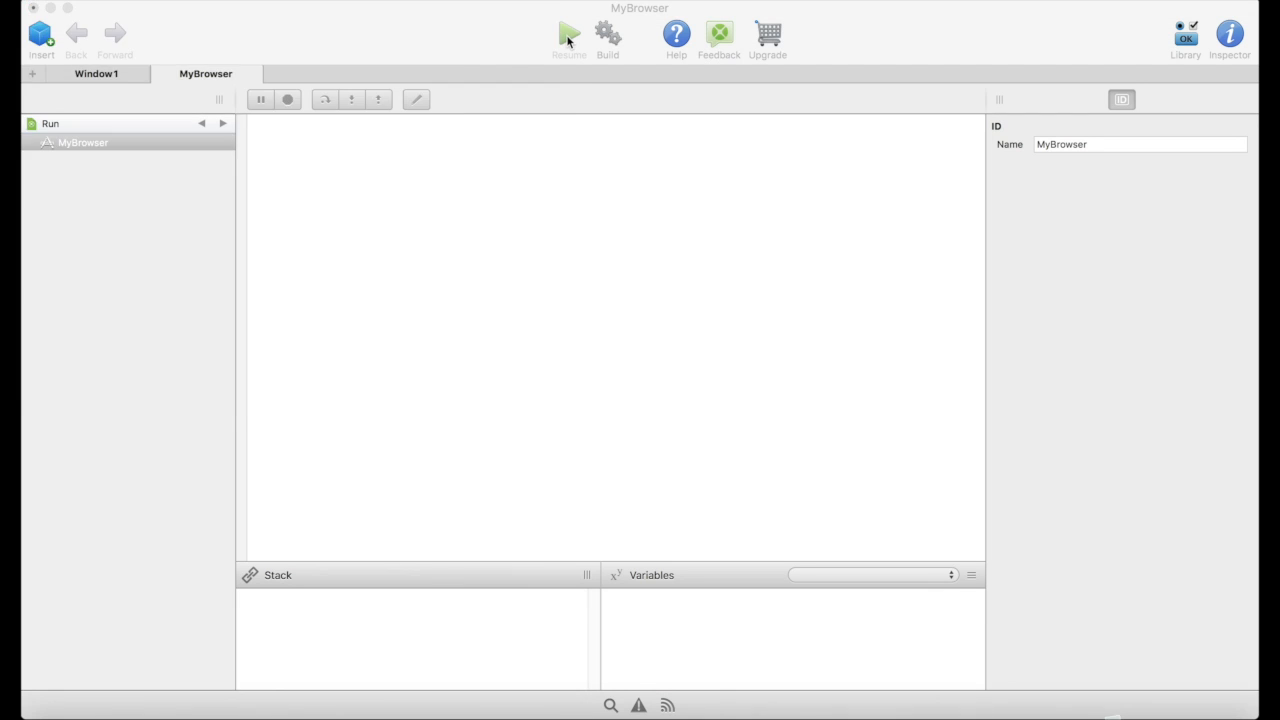
{"action": "left_click", "coordinate": [568, 36]}
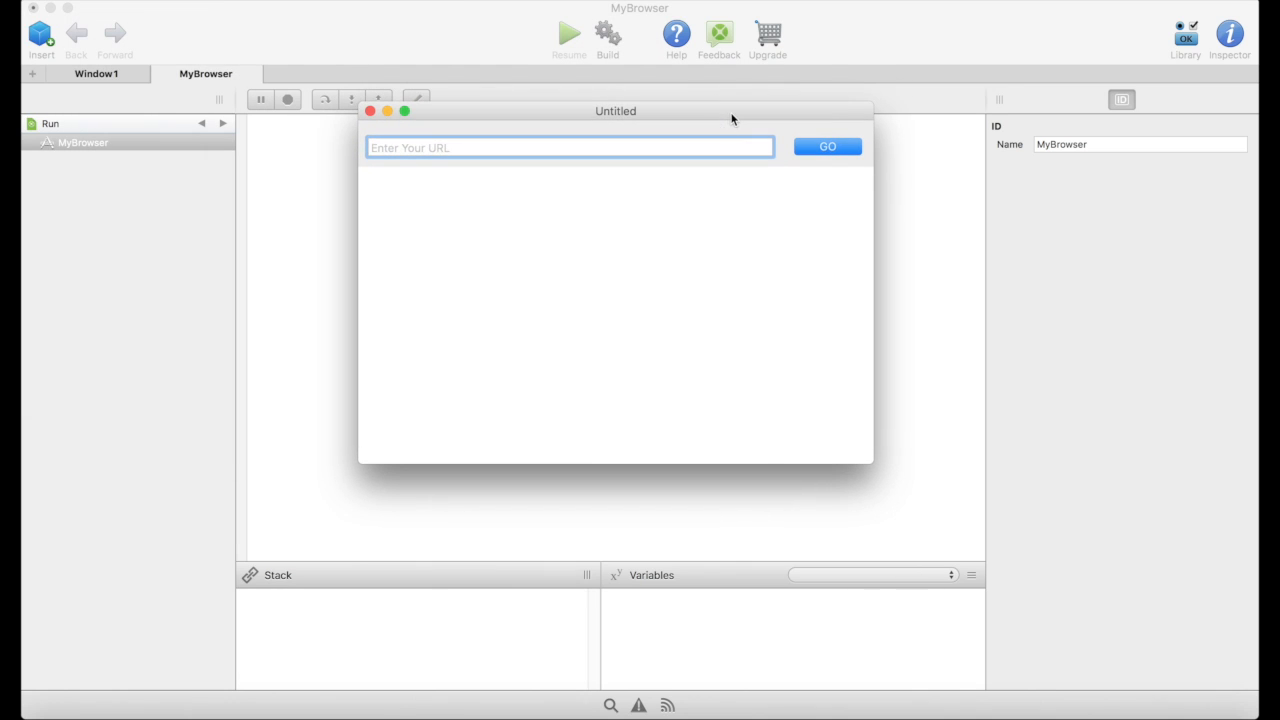
{"action": "mouse_move", "coordinate": [112, 3]}
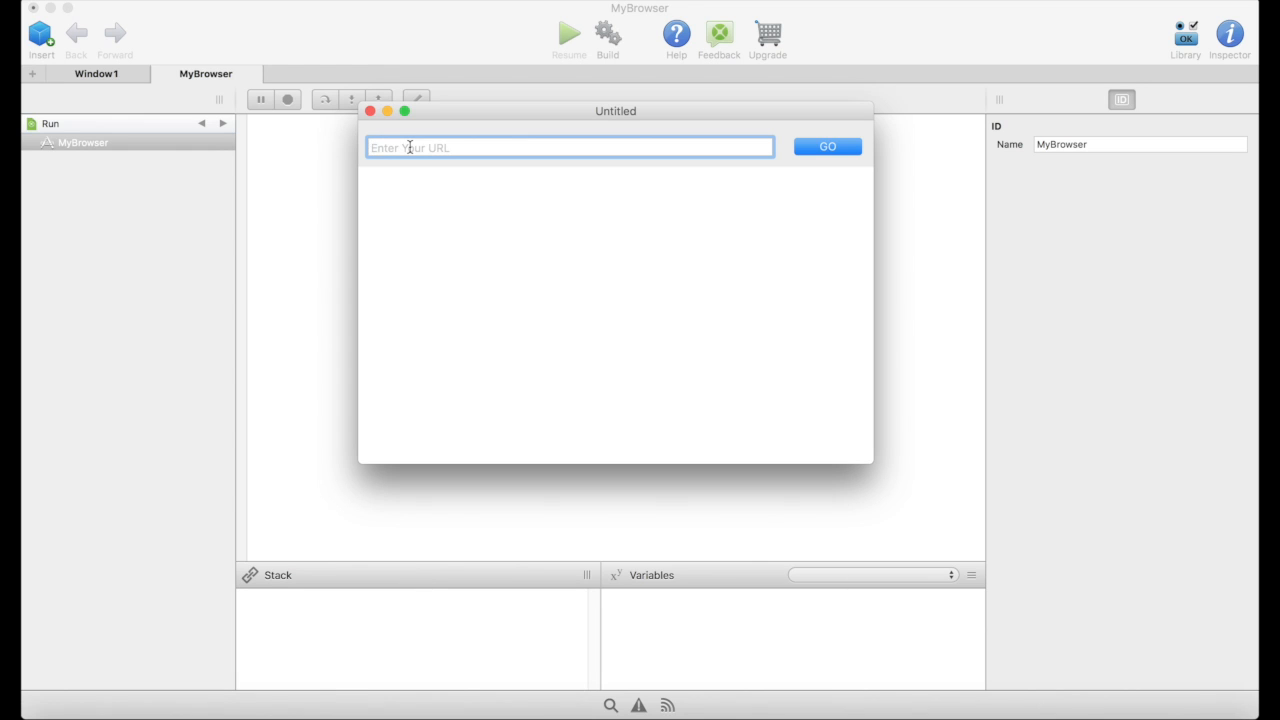
{"action": "type", "text": "https:"}
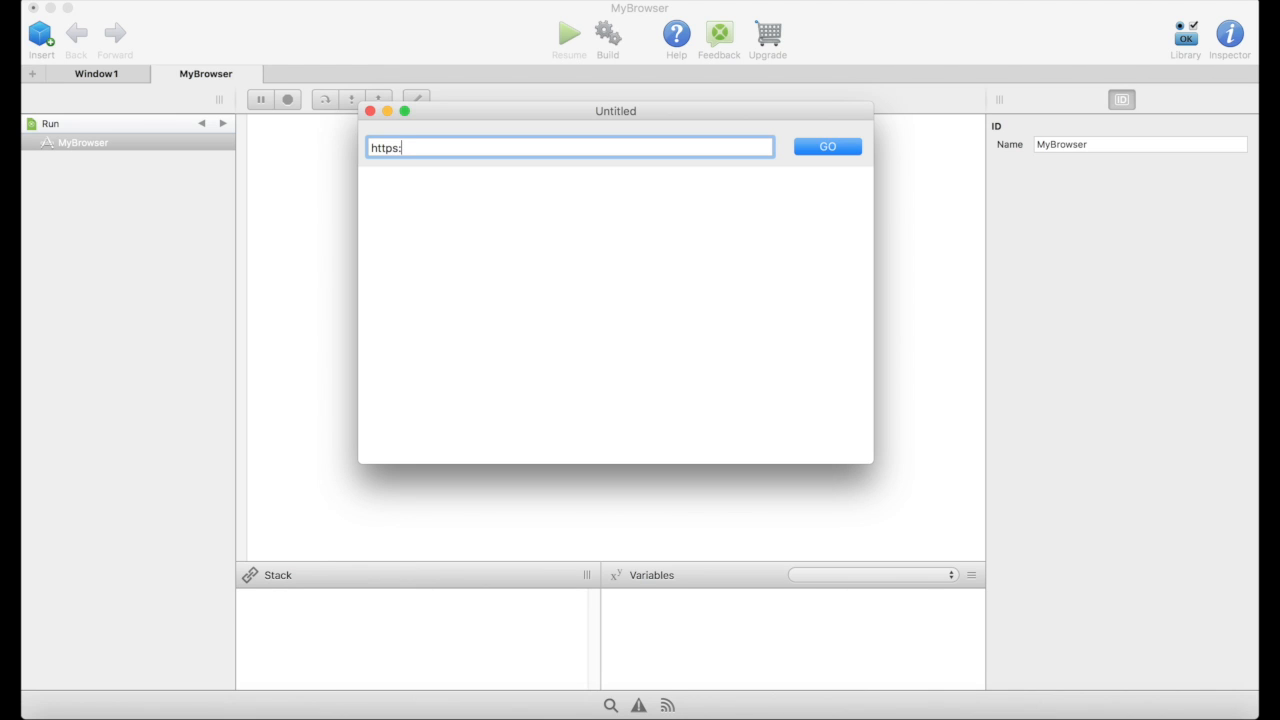
{"action": "type", "text": "//"}
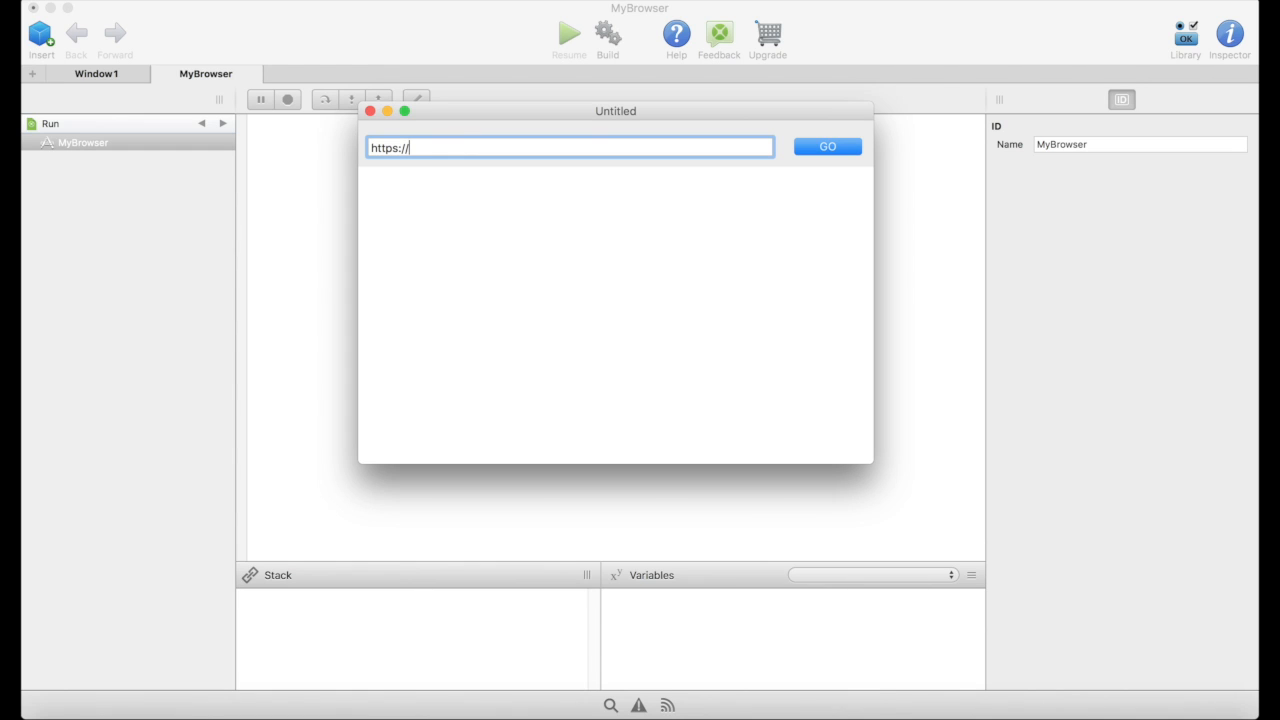
{"action": "type", "text": "ww"}
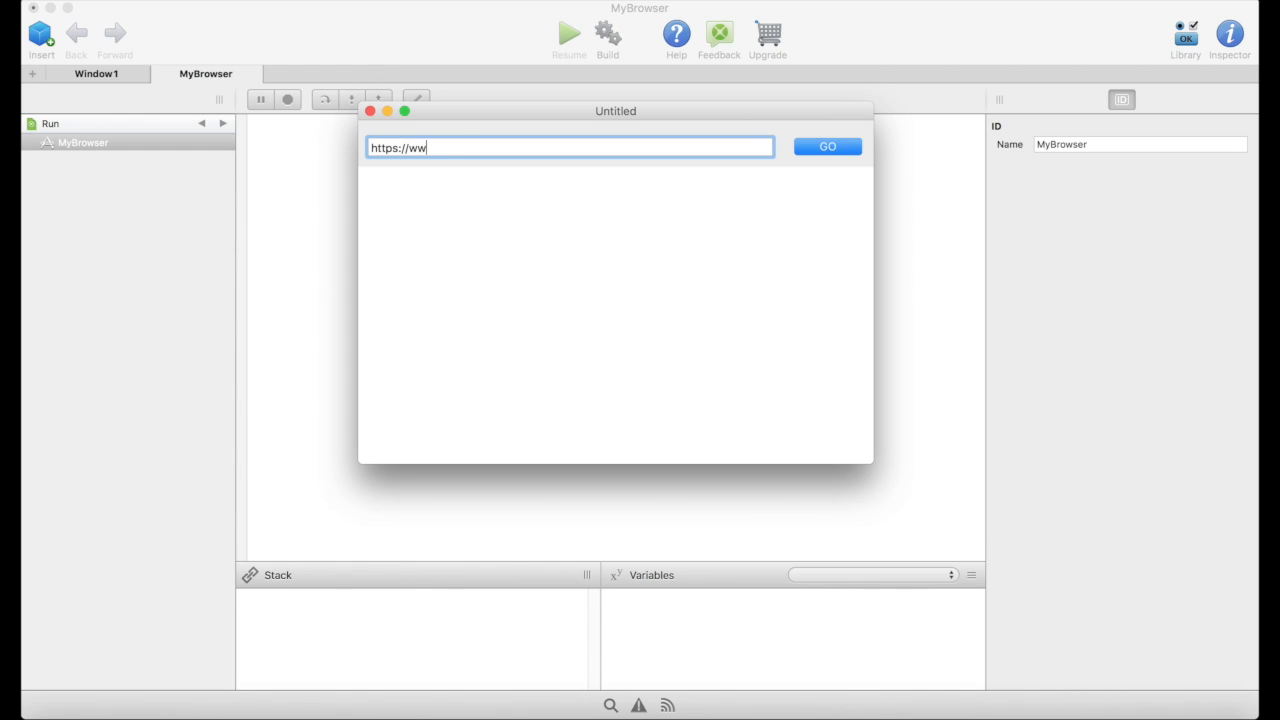
{"action": "type", "text": "w.go"}
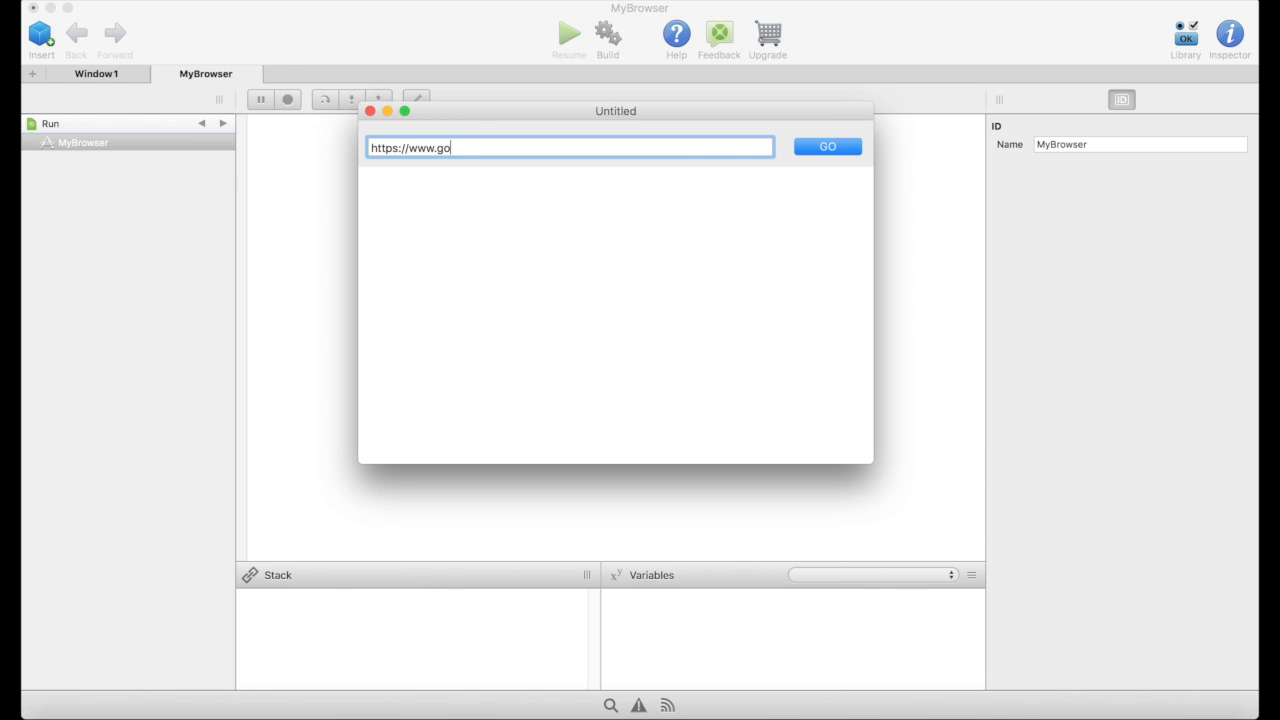
{"action": "type", "text": "ogle.com"}
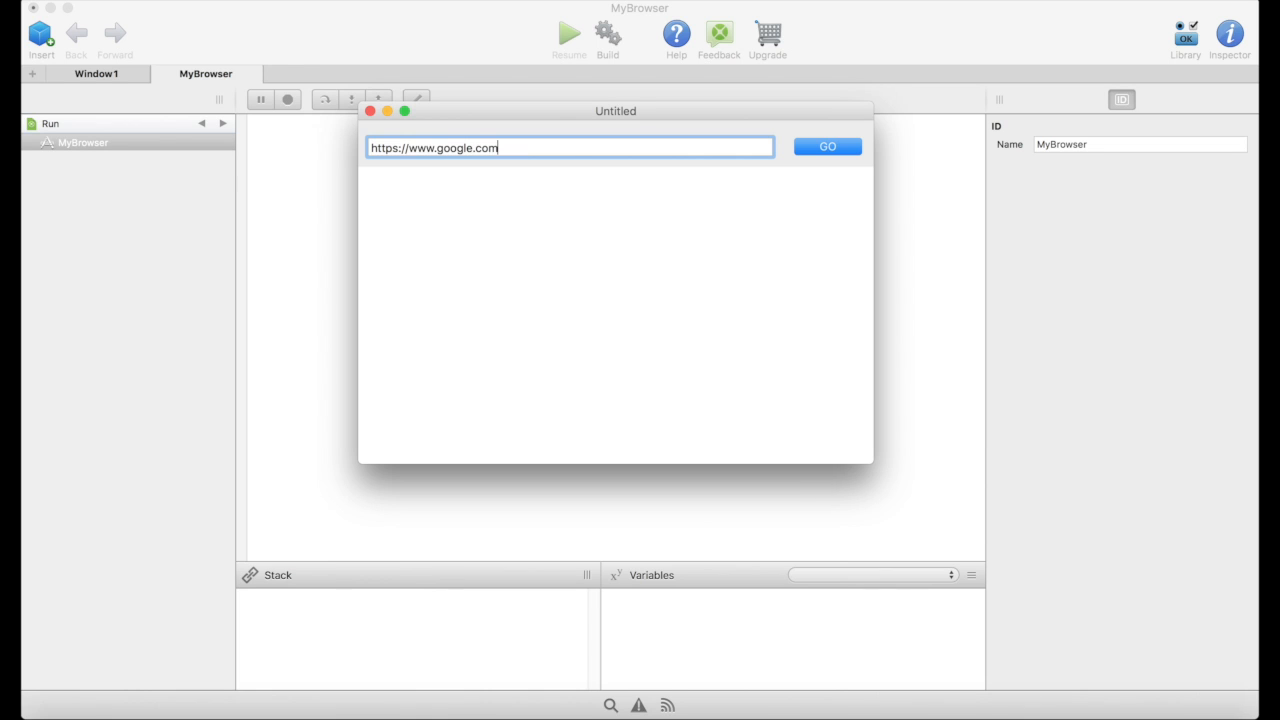
{"action": "mouse_move", "coordinate": [806, 128]}
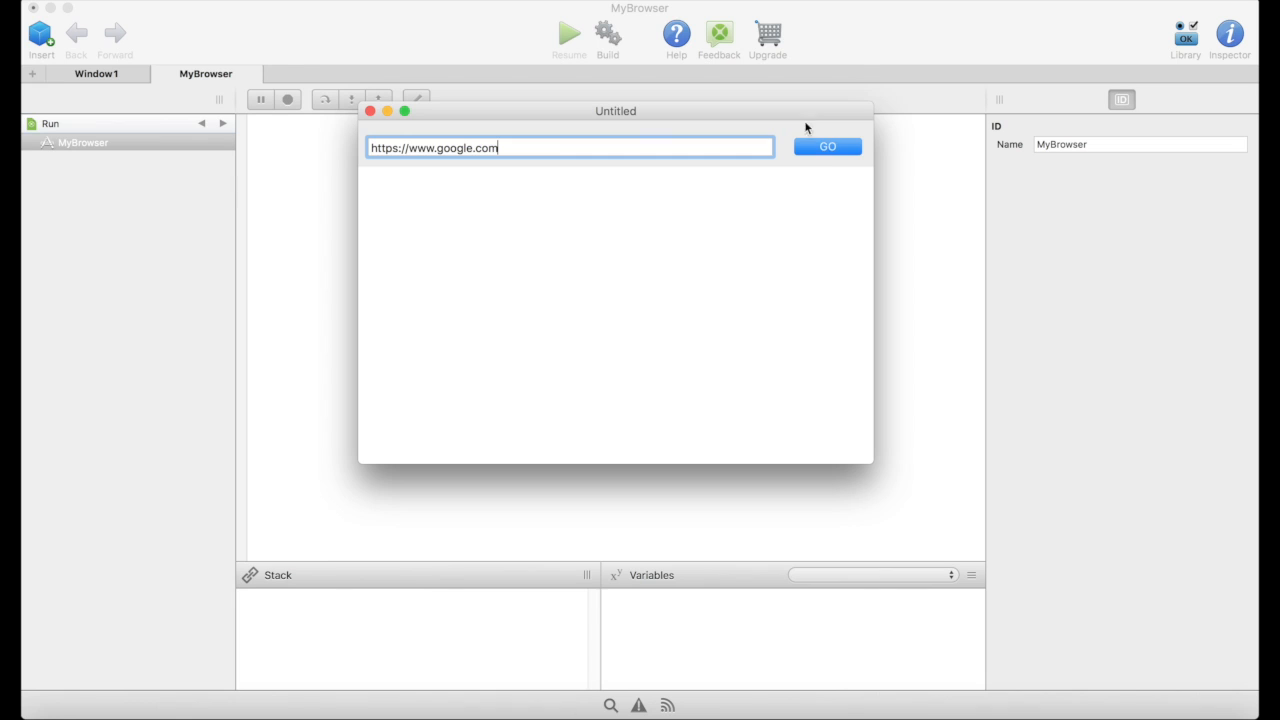
{"action": "left_click", "coordinate": [828, 147]}
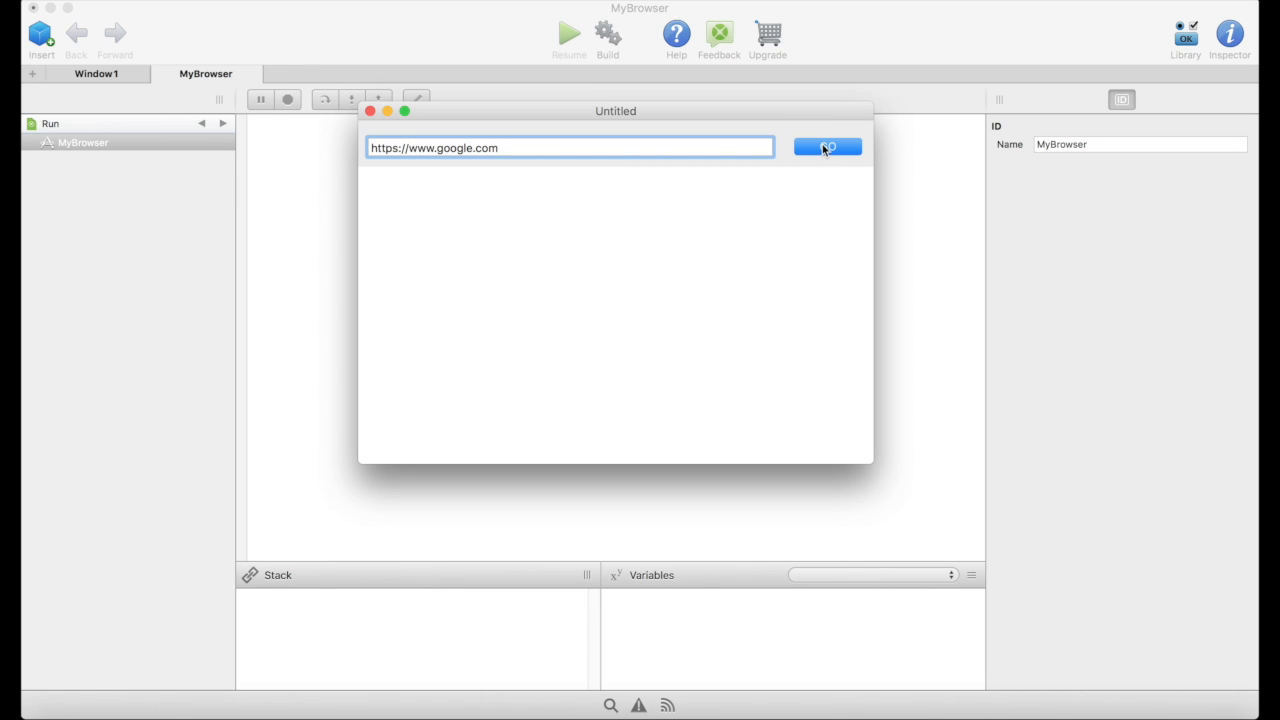
{"action": "left_click", "coordinate": [827, 147]}
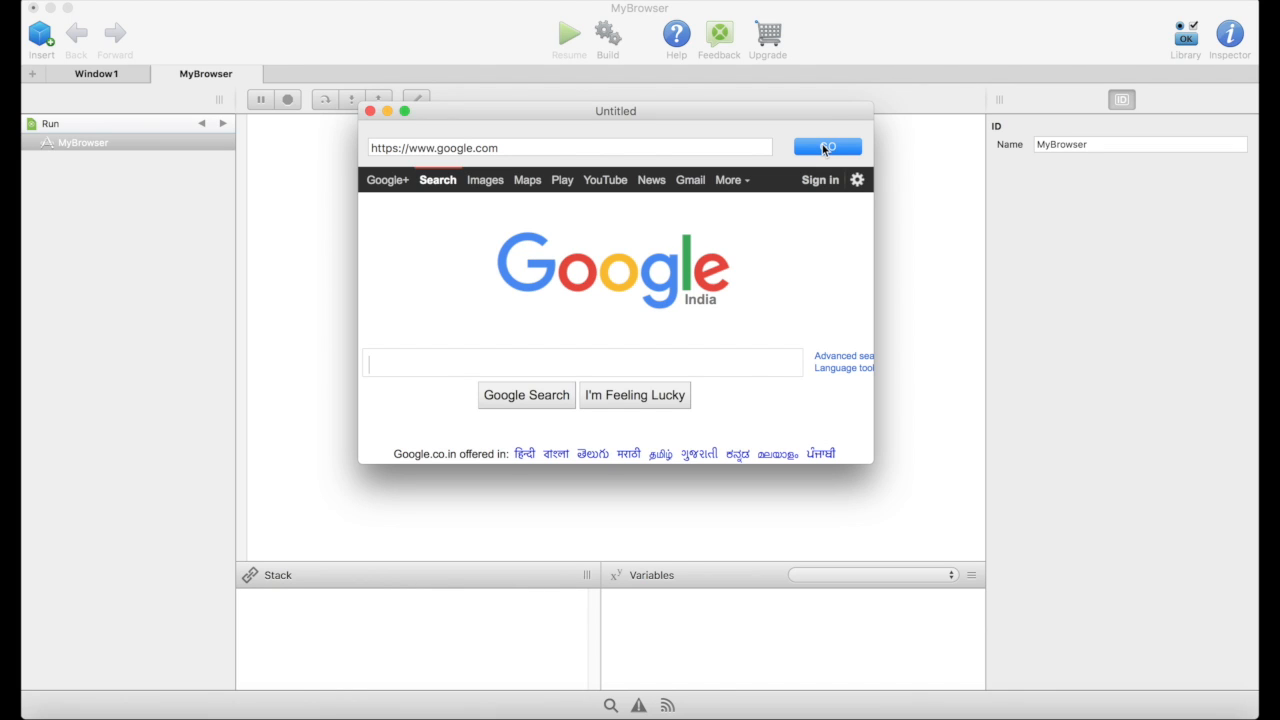
{"action": "mouse_move", "coordinate": [453, 125]}
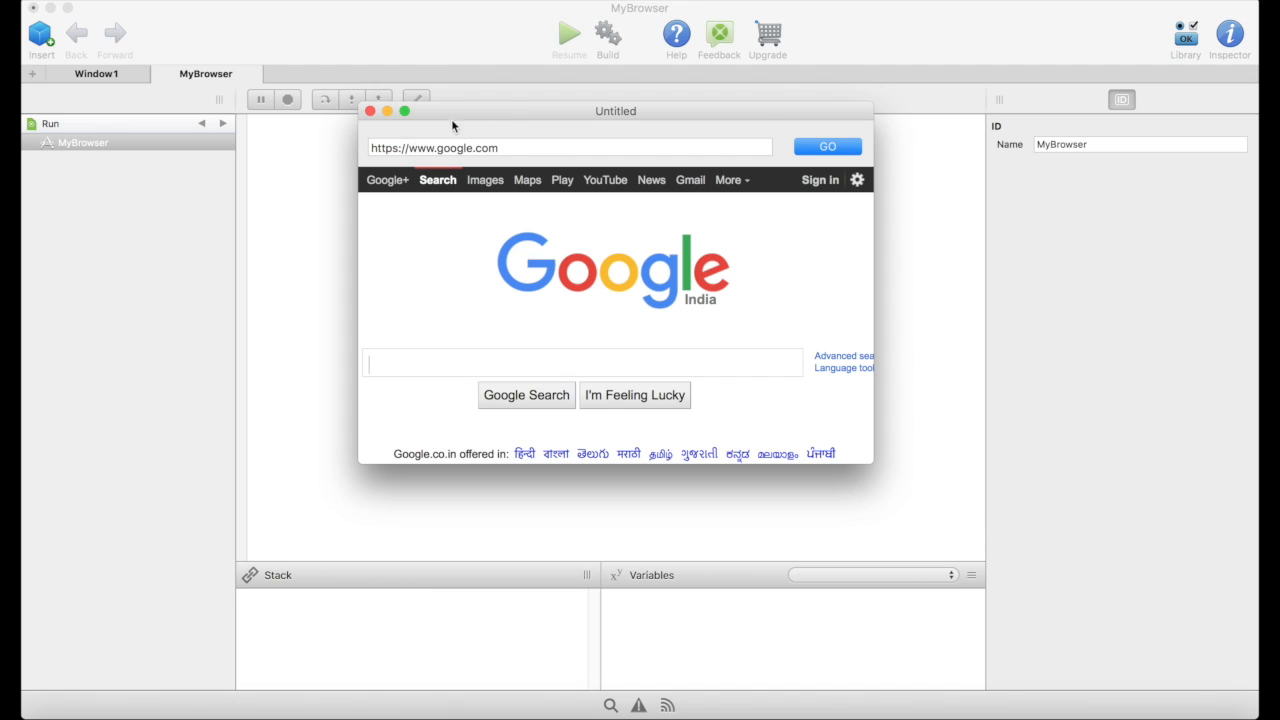
{"action": "left_click", "coordinate": [567, 148]}
{"action": "type", "text": "wiki"}
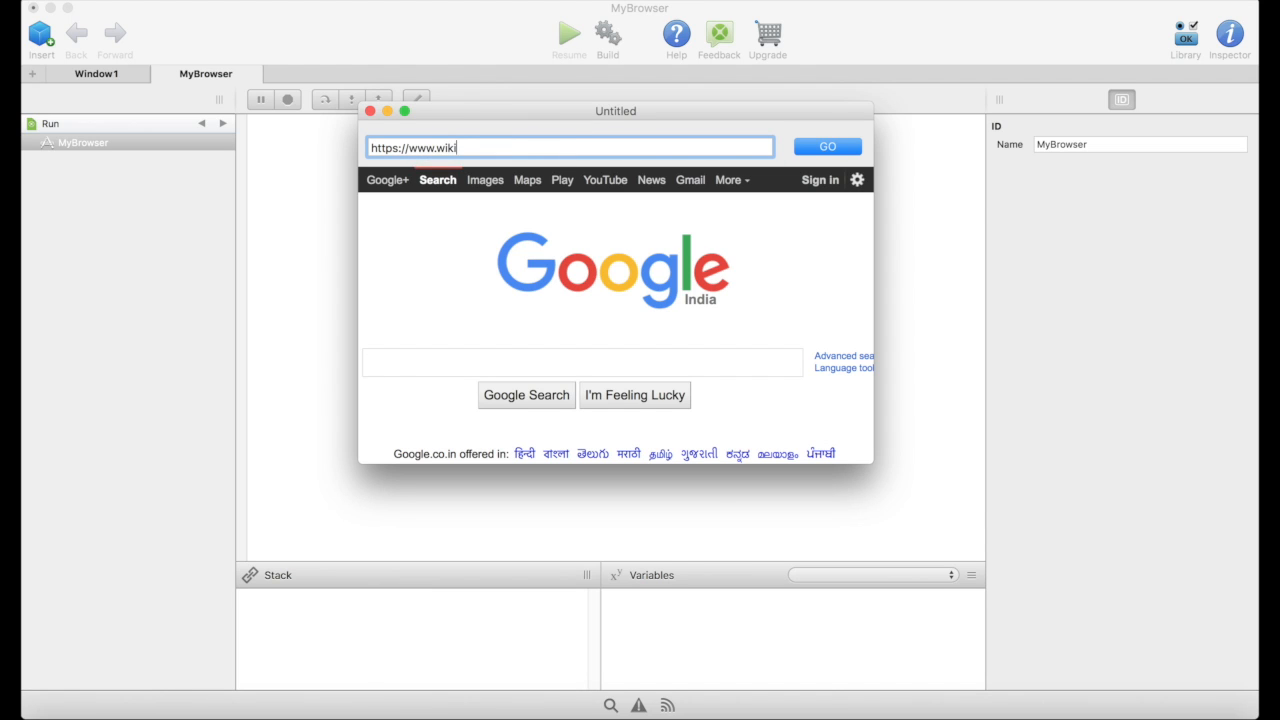
{"action": "type", "text": "pedia.o"}
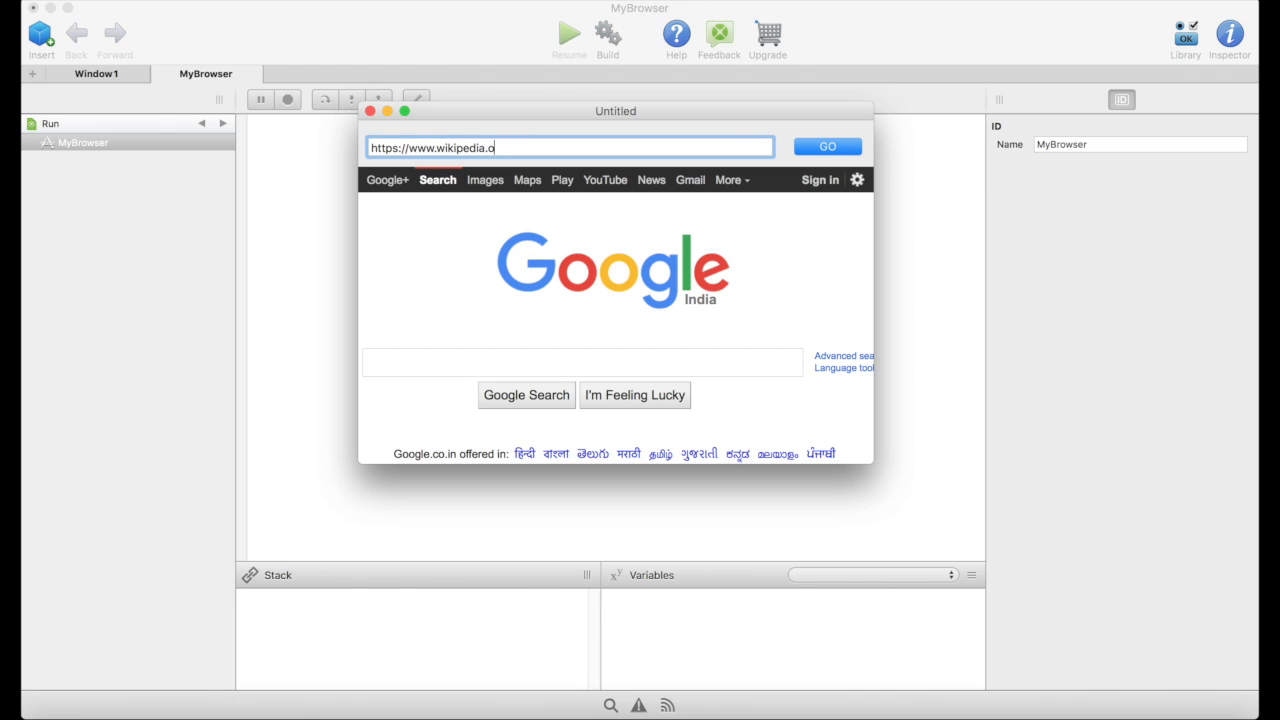
{"action": "type", "text": "rg"}
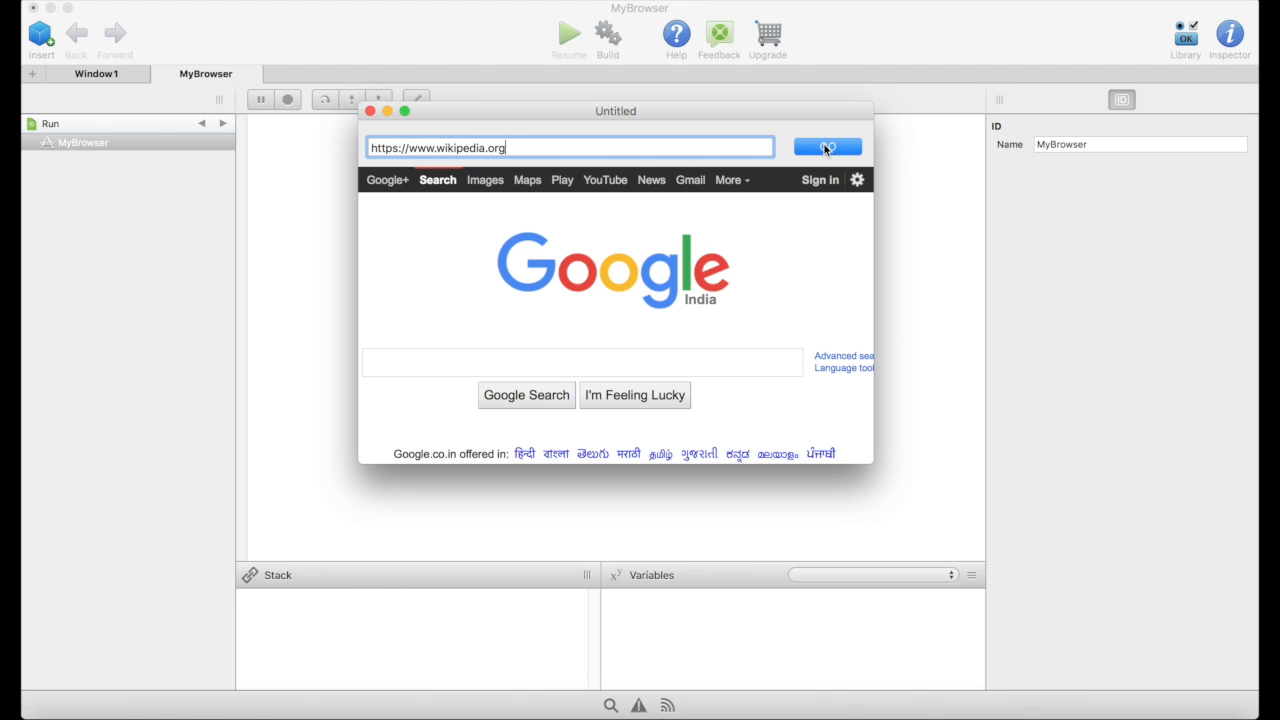
{"action": "left_click", "coordinate": [827, 147]}
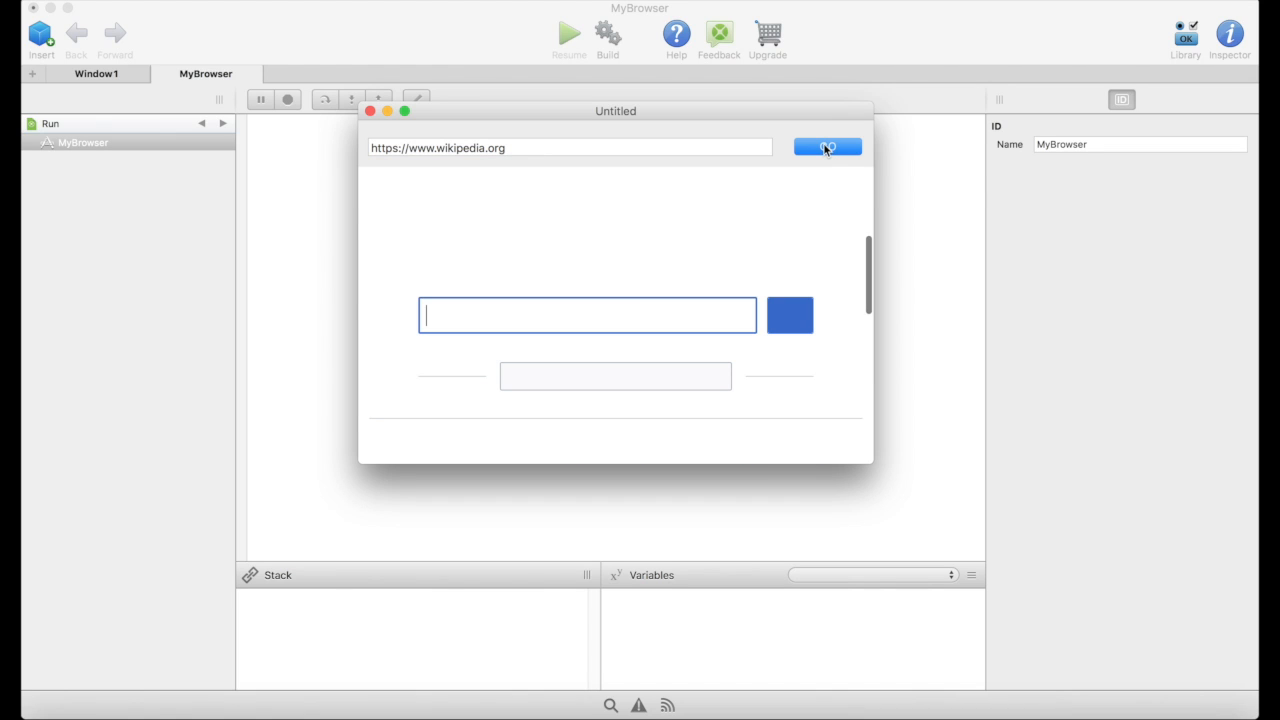
{"action": "left_click", "coordinate": [827, 148]}
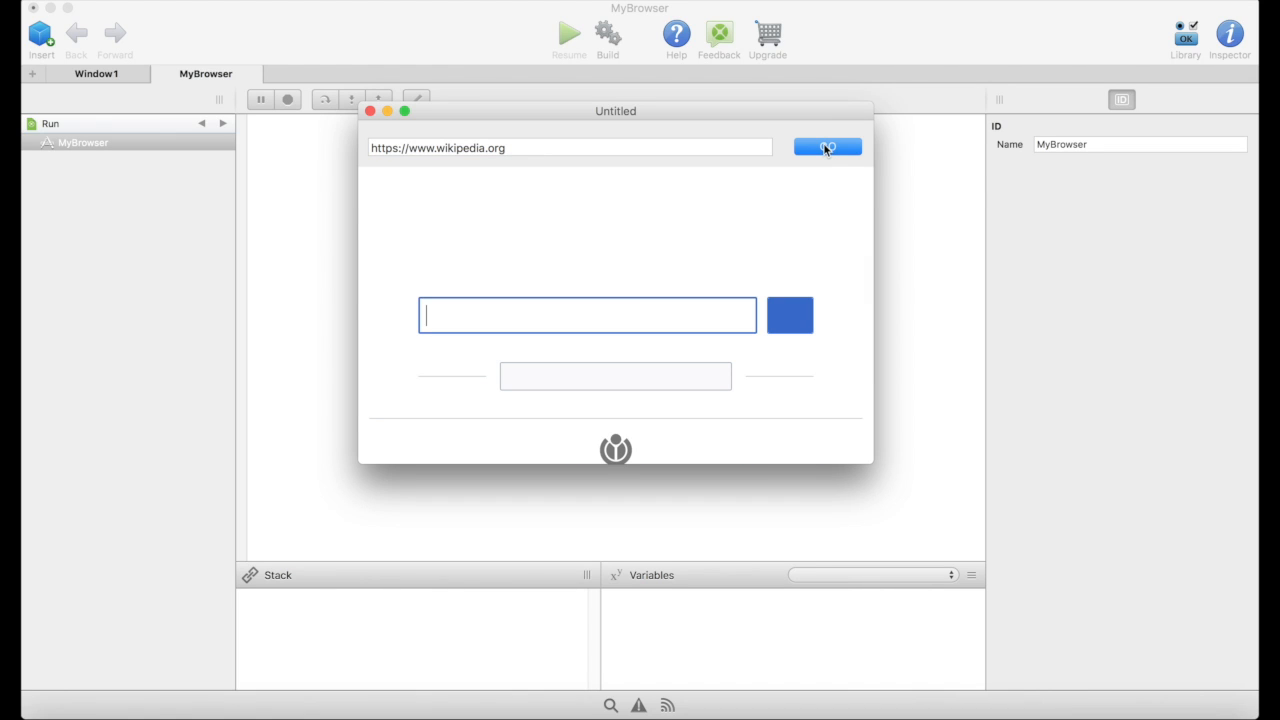
{"action": "left_click", "coordinate": [827, 147]}
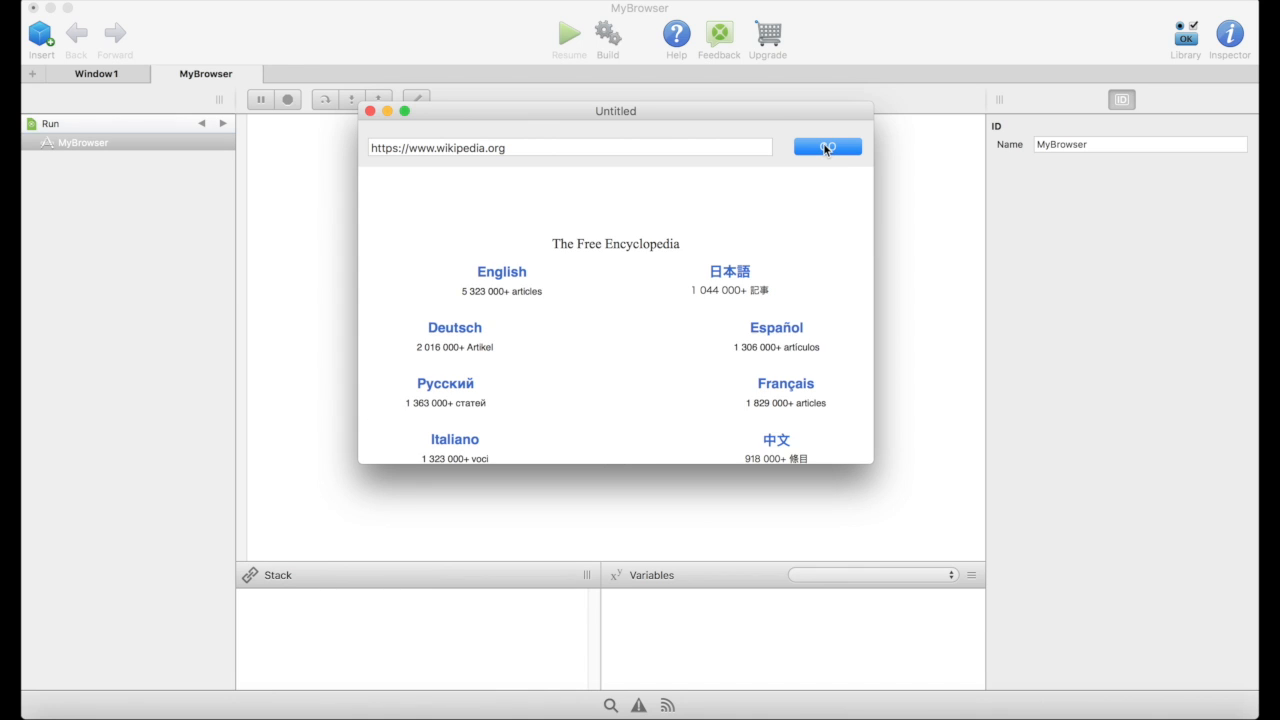
{"action": "left_click", "coordinate": [827, 147]}
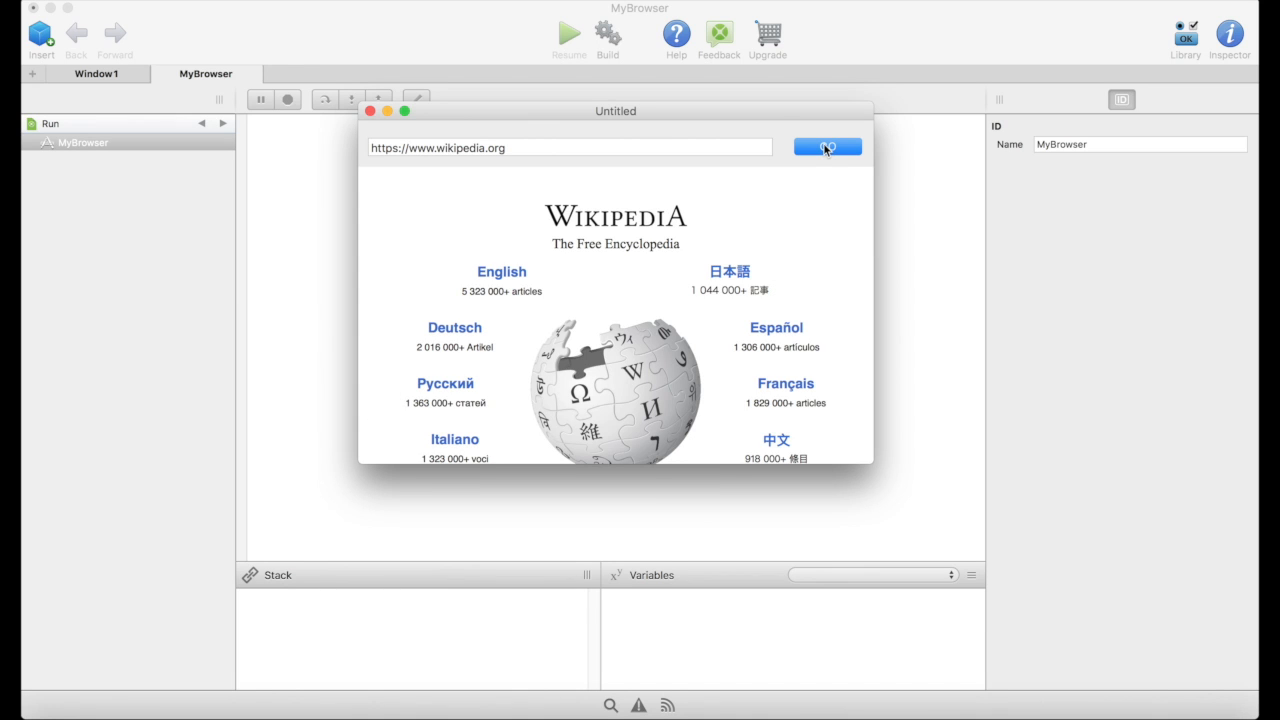